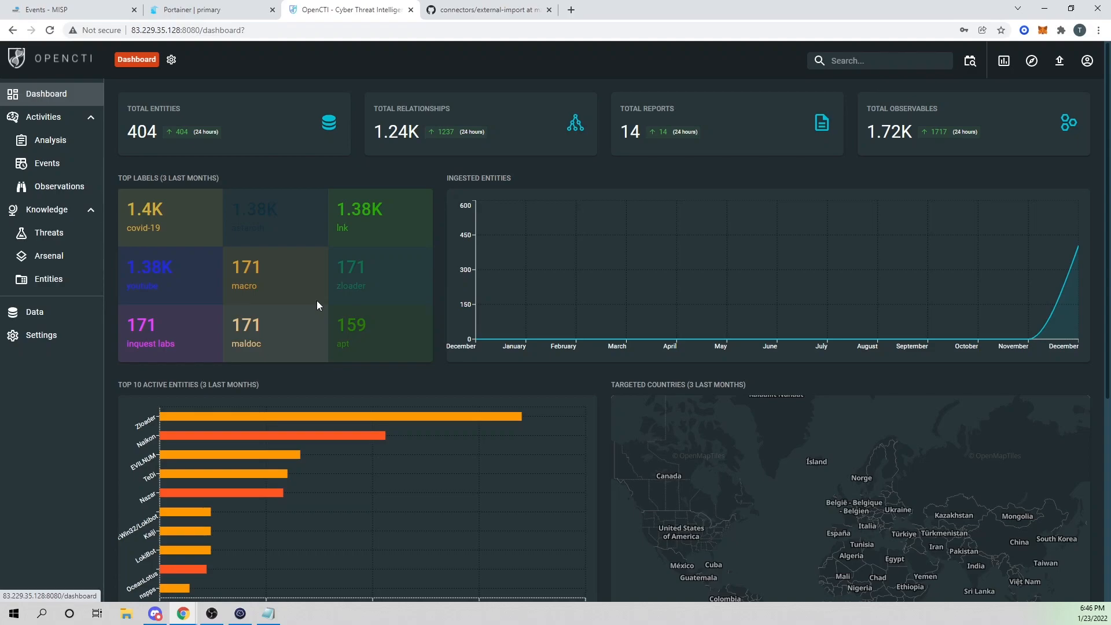
{"action": "mouse_move", "coordinate": [271, 269]}
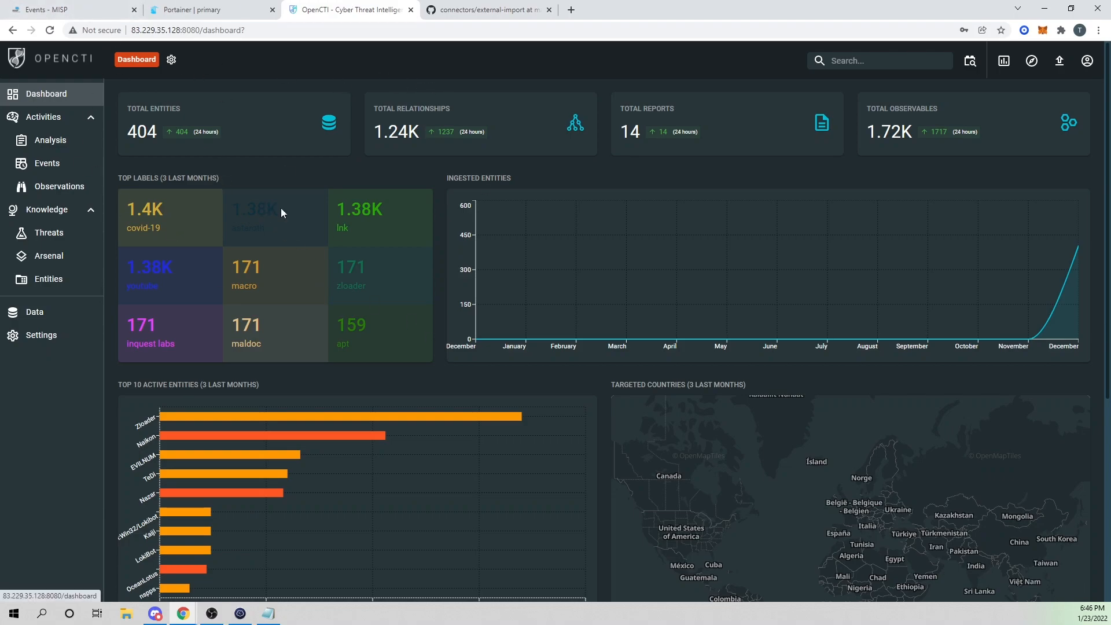
{"action": "mouse_move", "coordinate": [154, 169]}
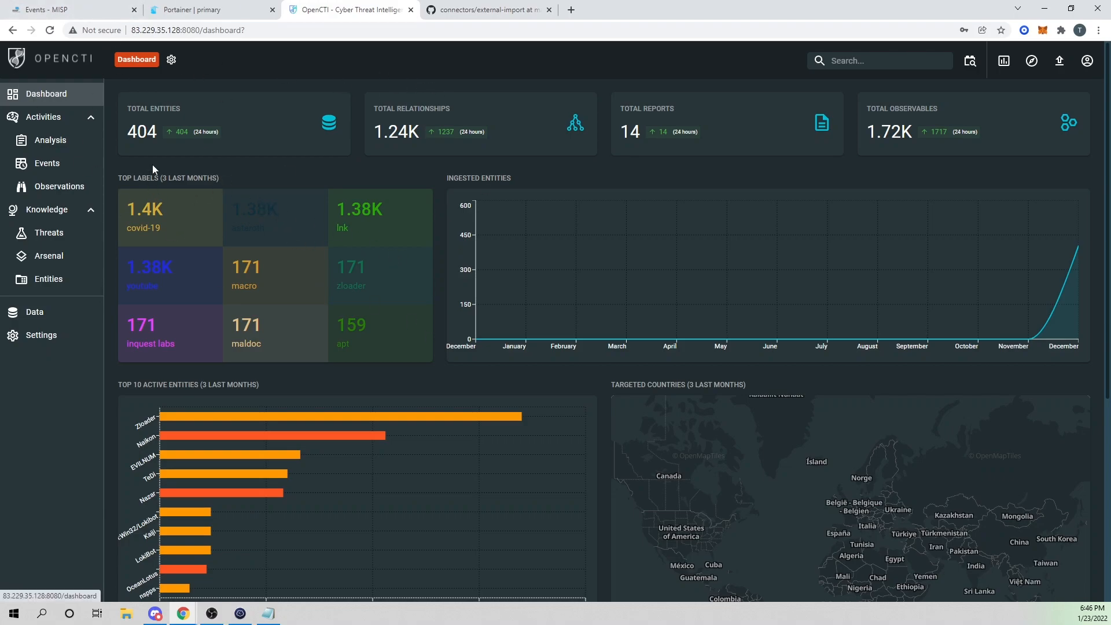
{"action": "mouse_move", "coordinate": [173, 155]}
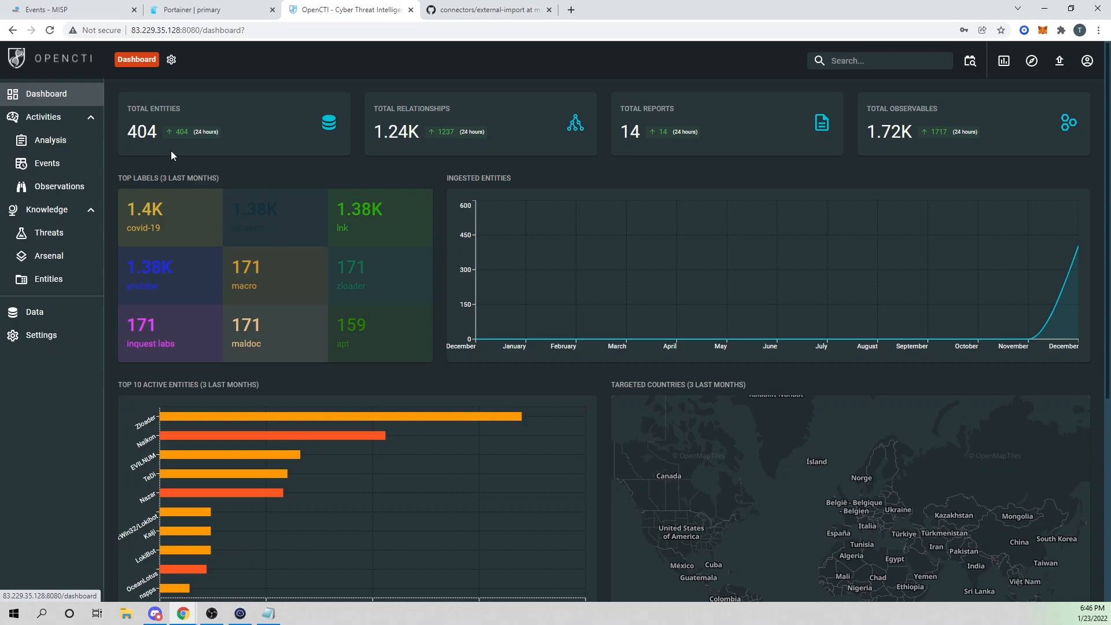
{"action": "mouse_move", "coordinate": [265, 117]}
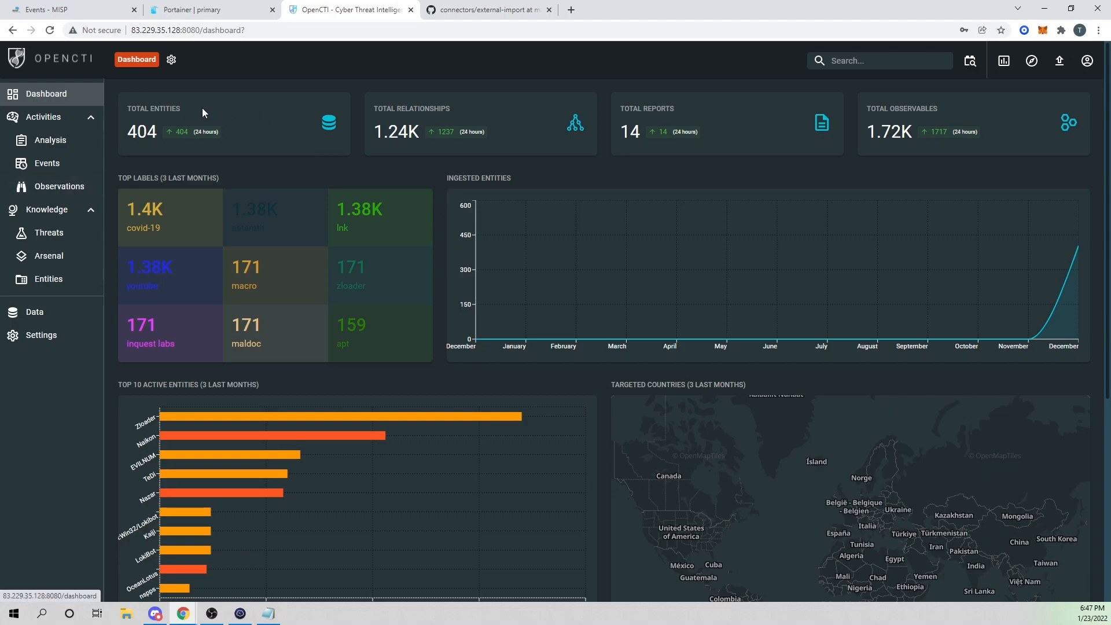
{"action": "mouse_move", "coordinate": [335, 103]}
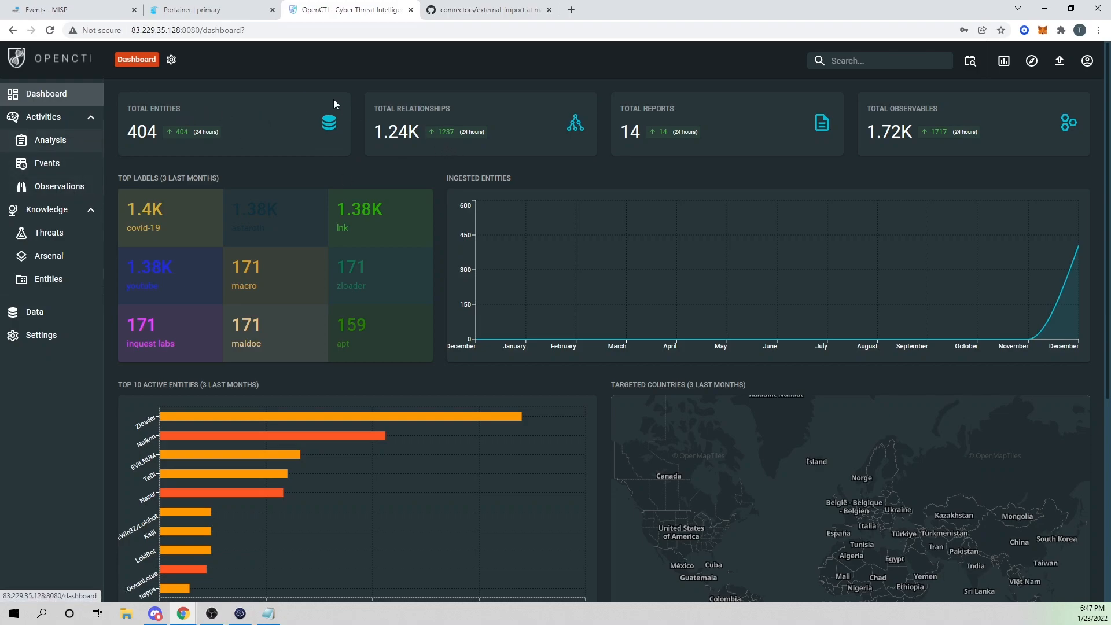
{"action": "mouse_move", "coordinate": [90, 257]}
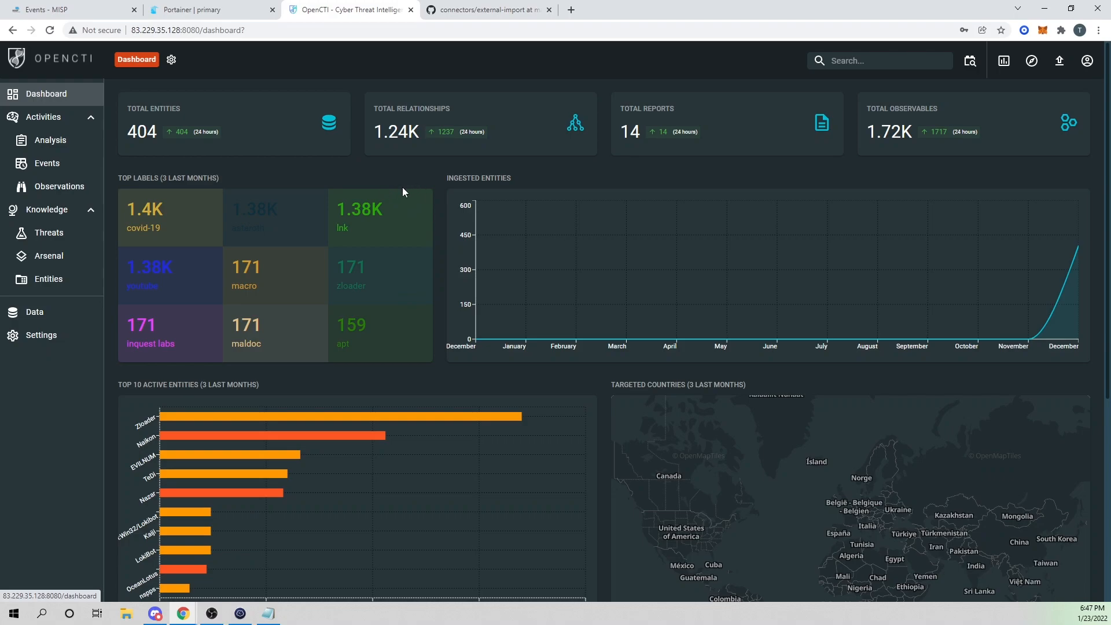
{"action": "mouse_move", "coordinate": [285, 246]}
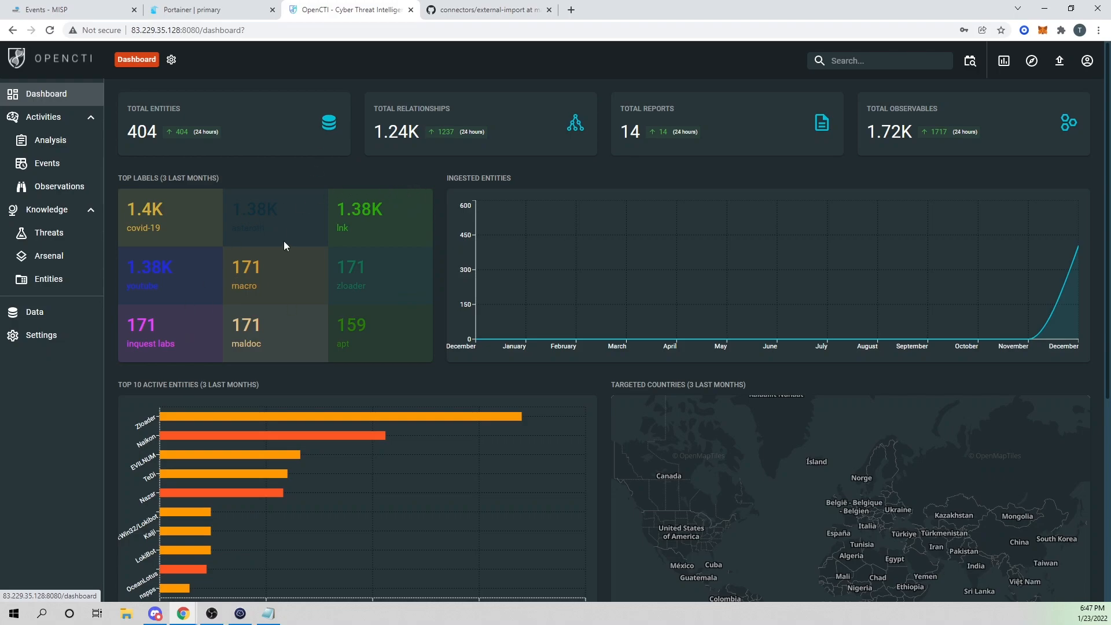
{"action": "mouse_move", "coordinate": [349, 393]}
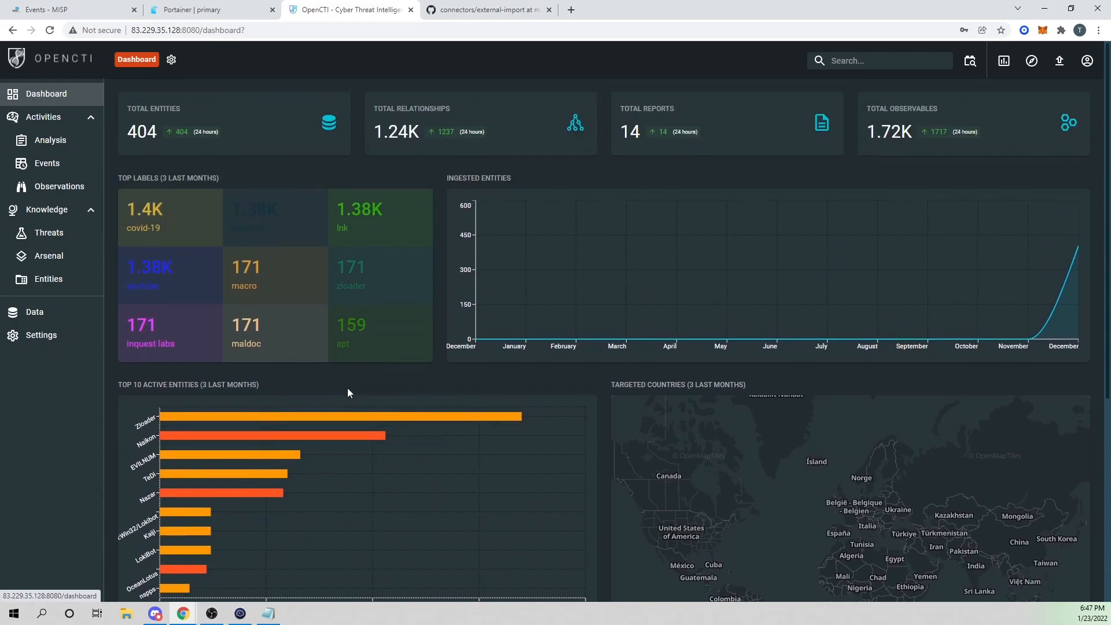
{"action": "mouse_move", "coordinate": [434, 143]}
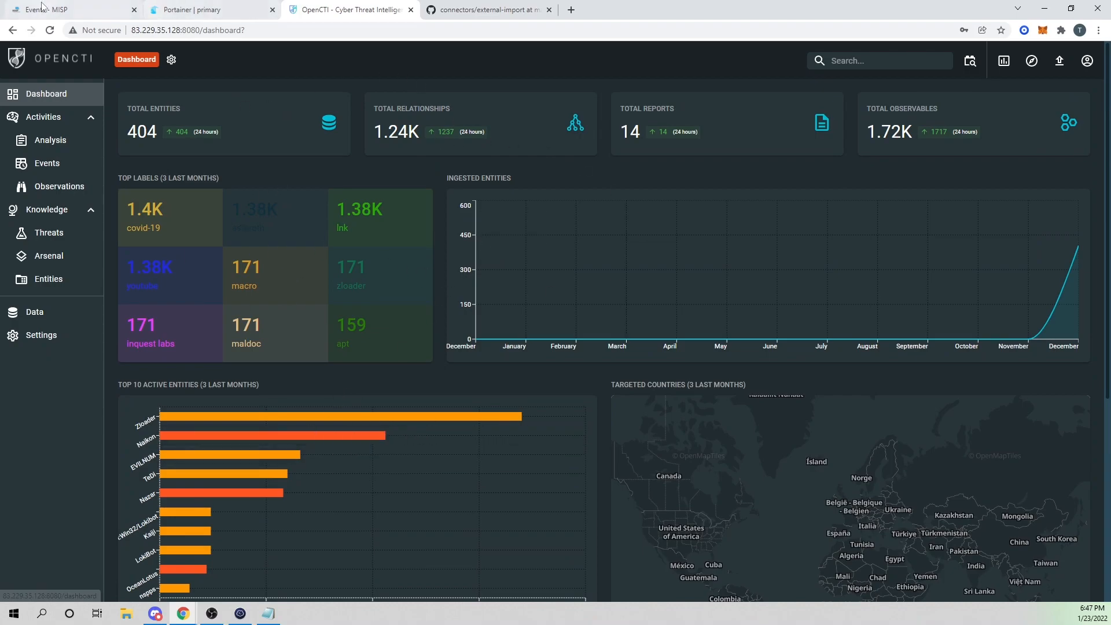
Glance at the MISP events list, then open the GitHub OpenCTI connectors listing
{"action": "left_click", "coordinate": [44, 8]}
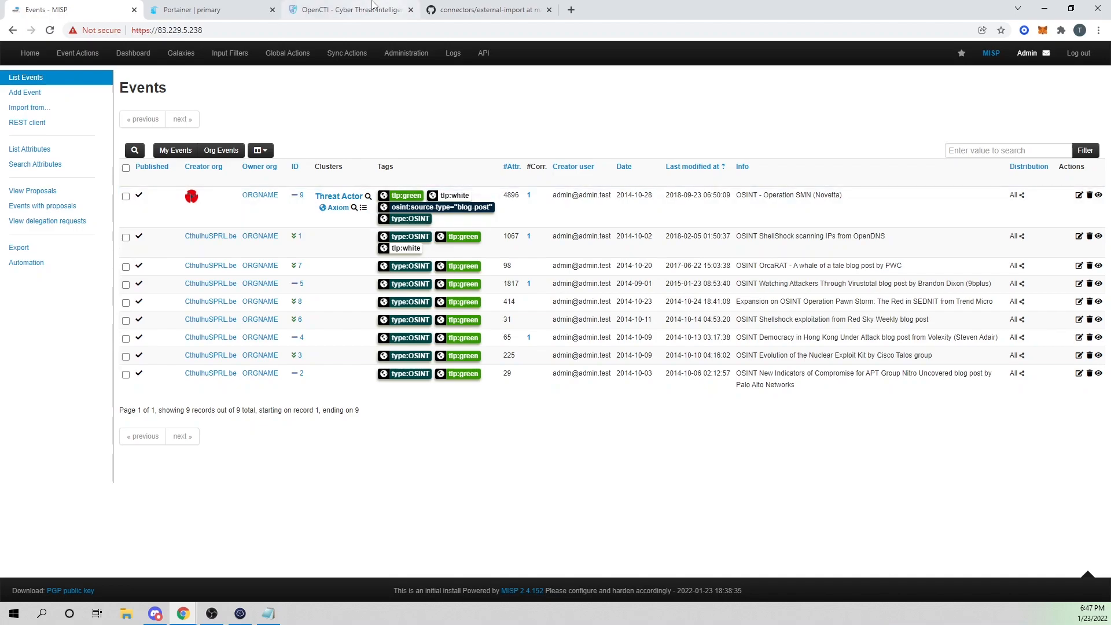
{"action": "left_click", "coordinate": [348, 10]}
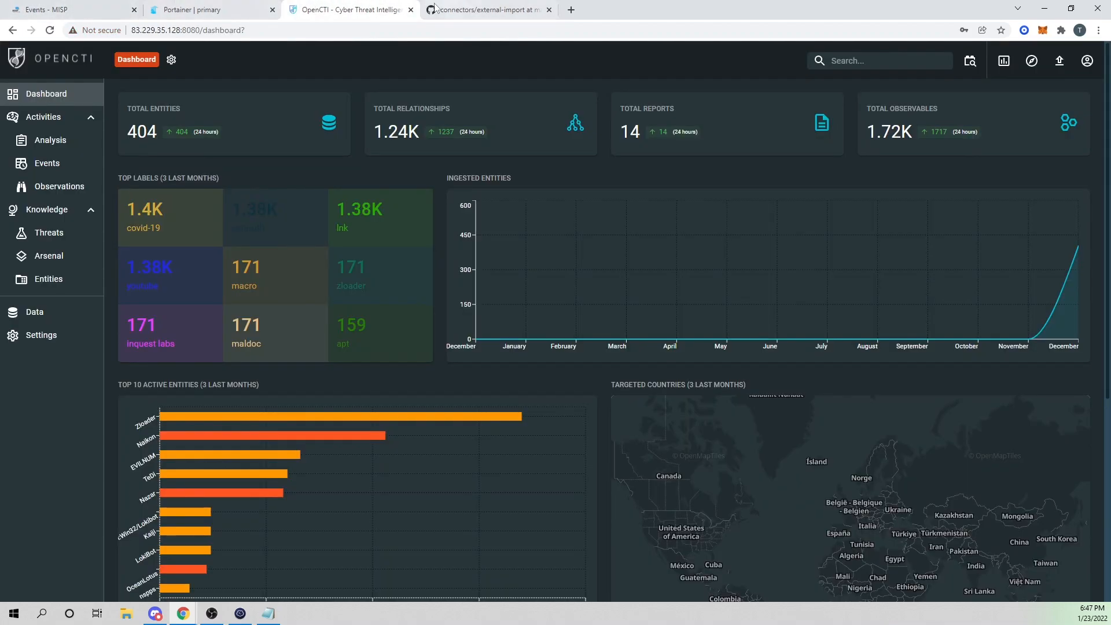
{"action": "left_click", "coordinate": [486, 9]}
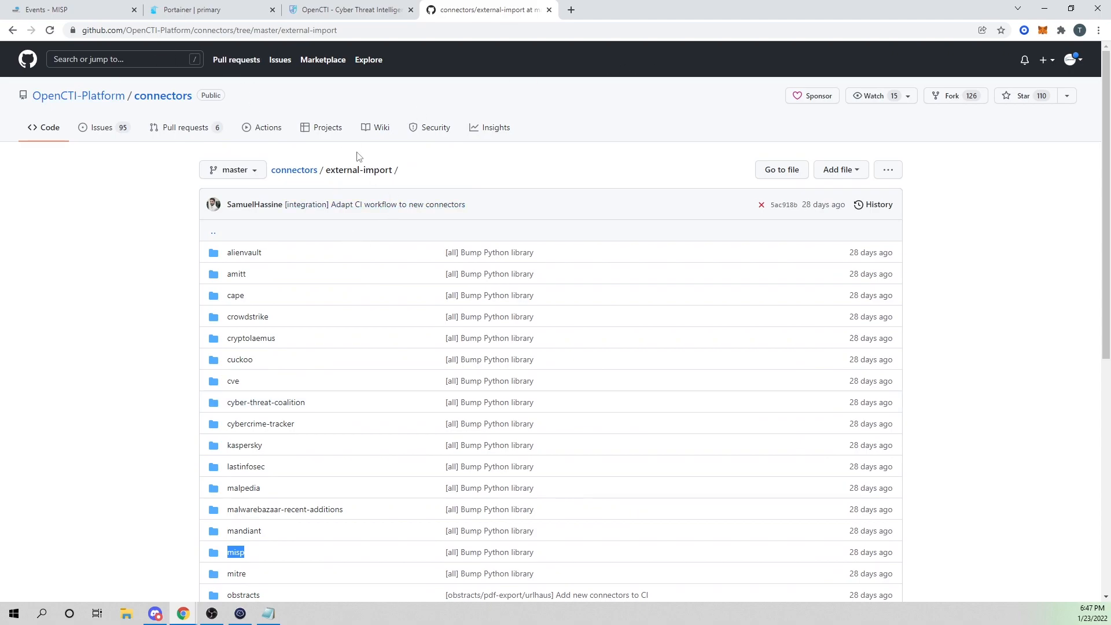
Open the misp connector's raw docker-compose.yml and copy the connector-misp service block
{"action": "scroll", "scroll_direction": "down", "scroll_amount": 3}
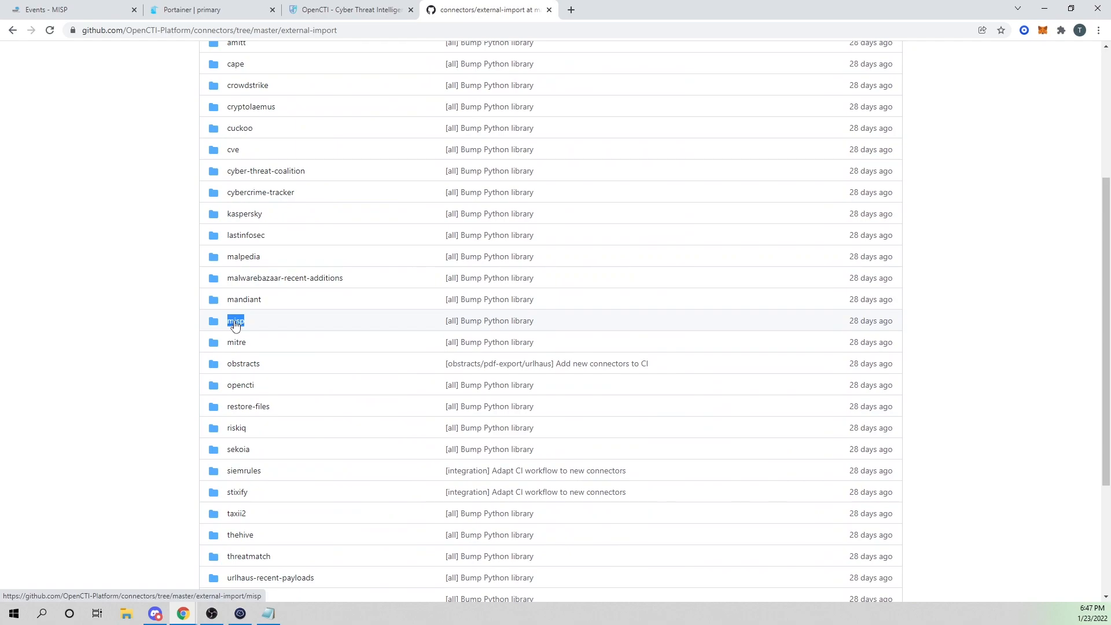
{"action": "left_click", "coordinate": [235, 320]}
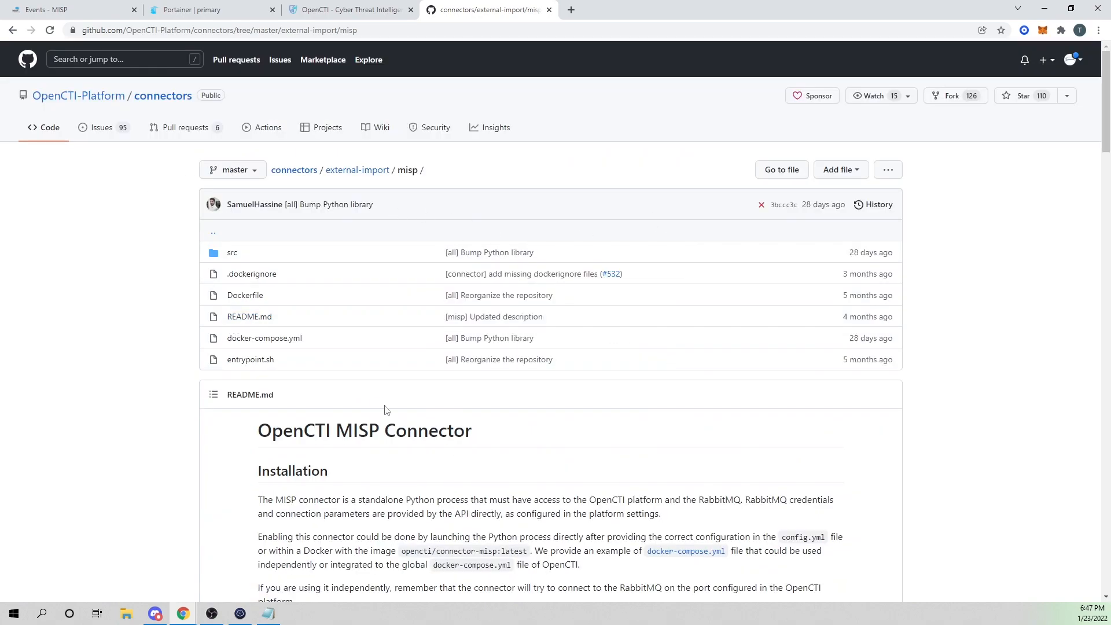
{"action": "mouse_move", "coordinate": [238, 344]}
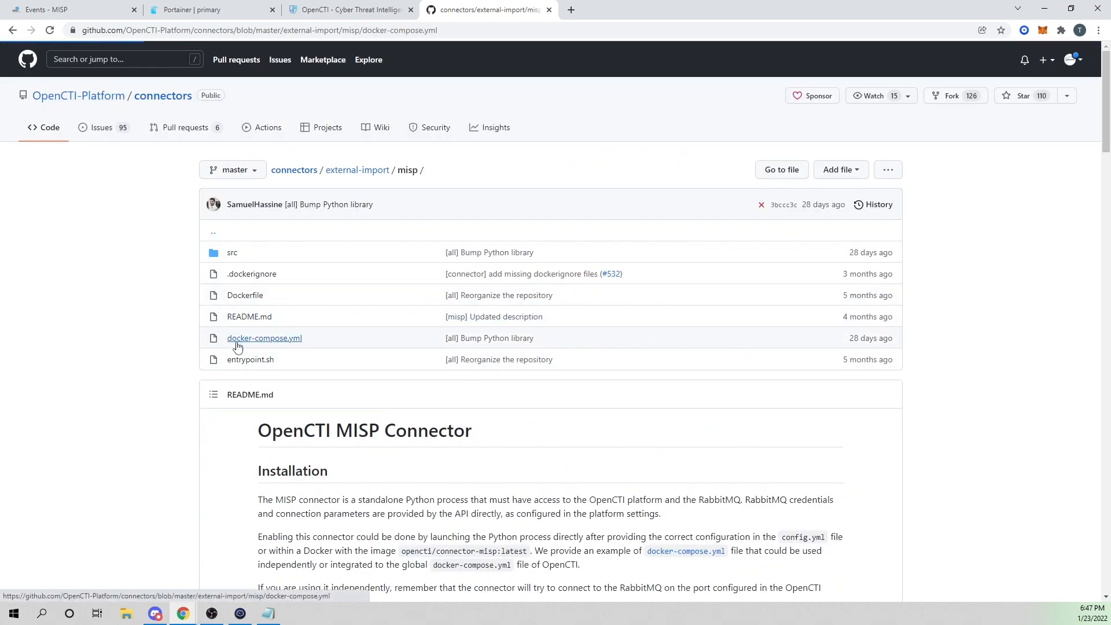
{"action": "left_click", "coordinate": [265, 338]}
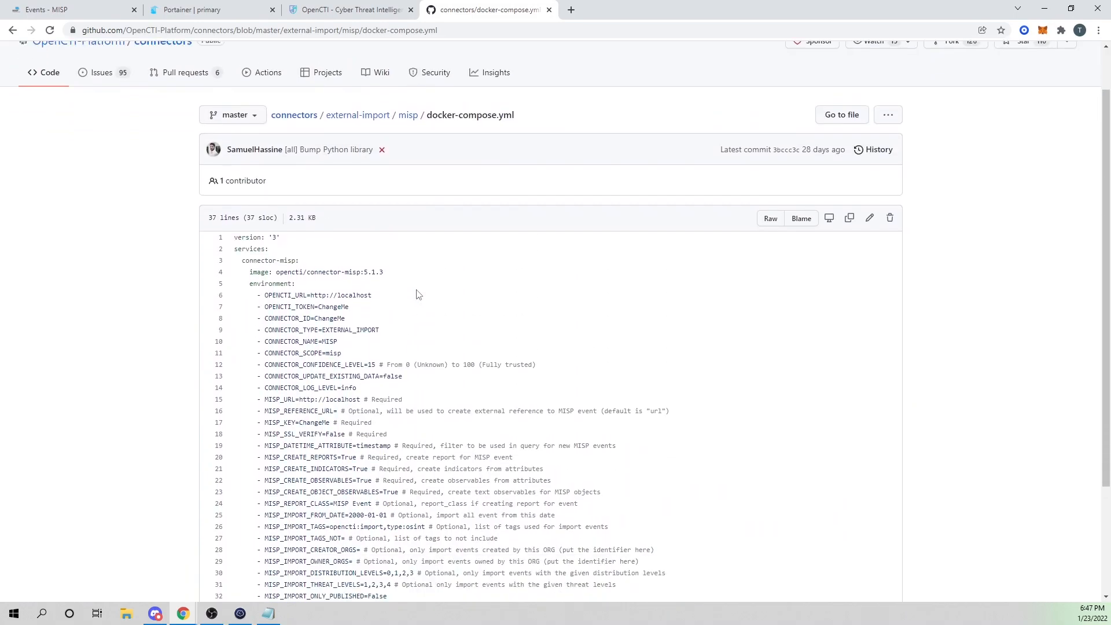
{"action": "left_click", "coordinate": [771, 217]}
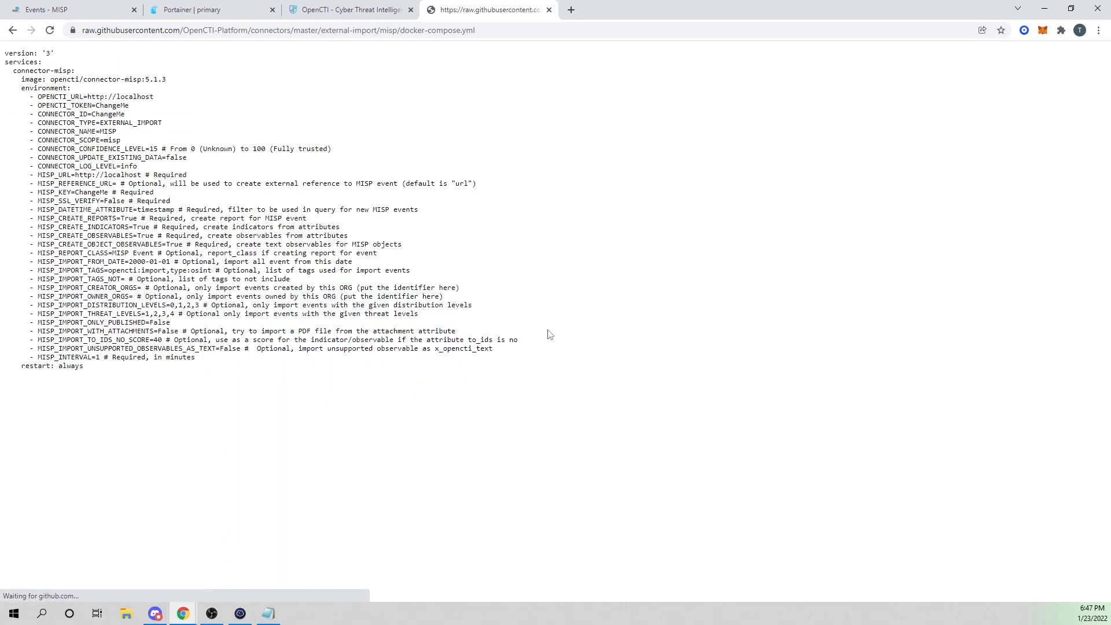
{"action": "left_click_drag", "start_coordinate": [17, 70], "coordinate": [35, 96]}
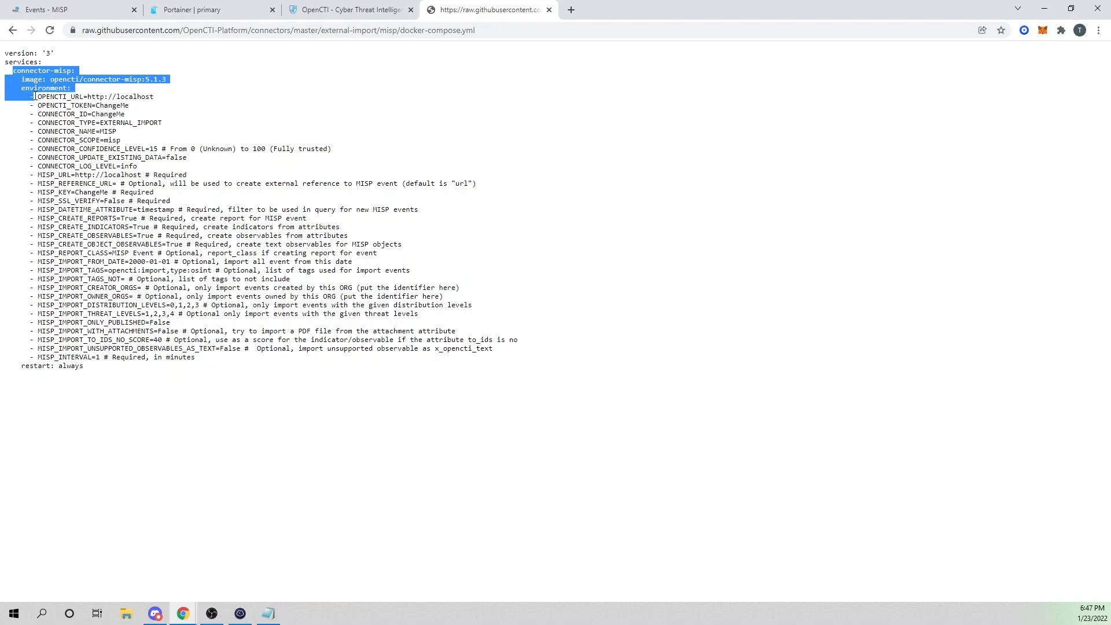
{"action": "right_click", "coordinate": [77, 335]}
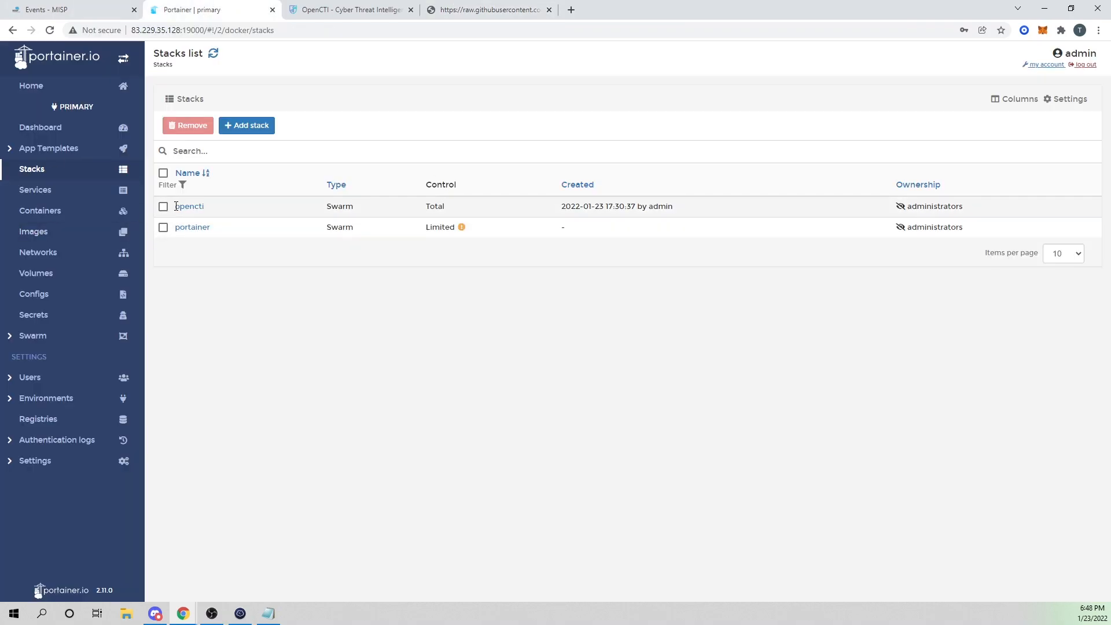
{"action": "mouse_move", "coordinate": [188, 213]}
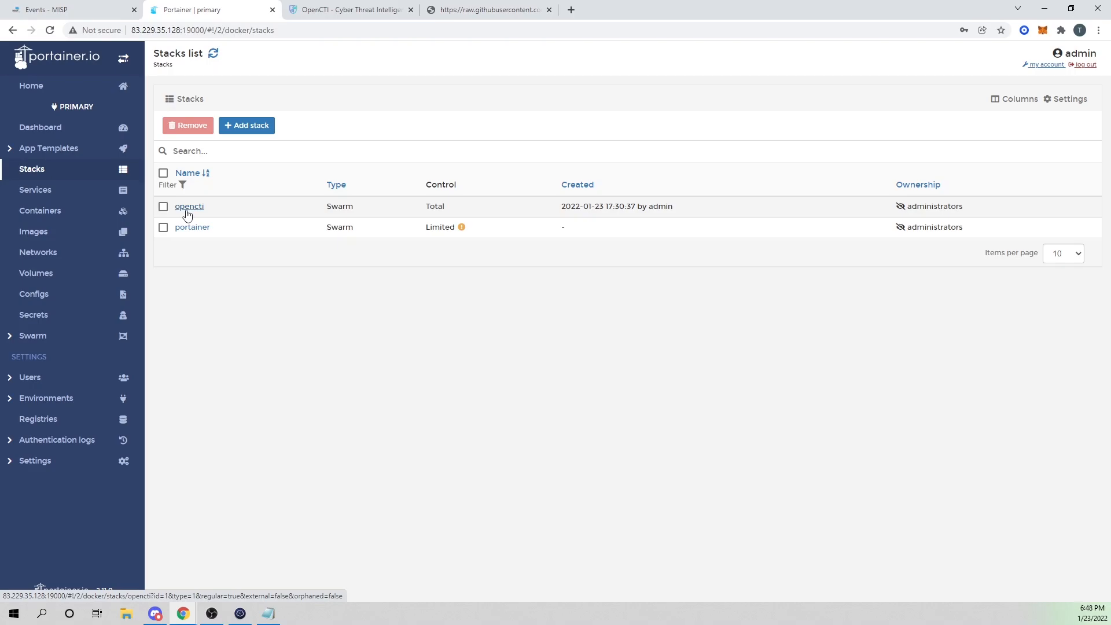
Open the opencti stack's compose definition in Portainer's editor
{"action": "left_click", "coordinate": [190, 207]}
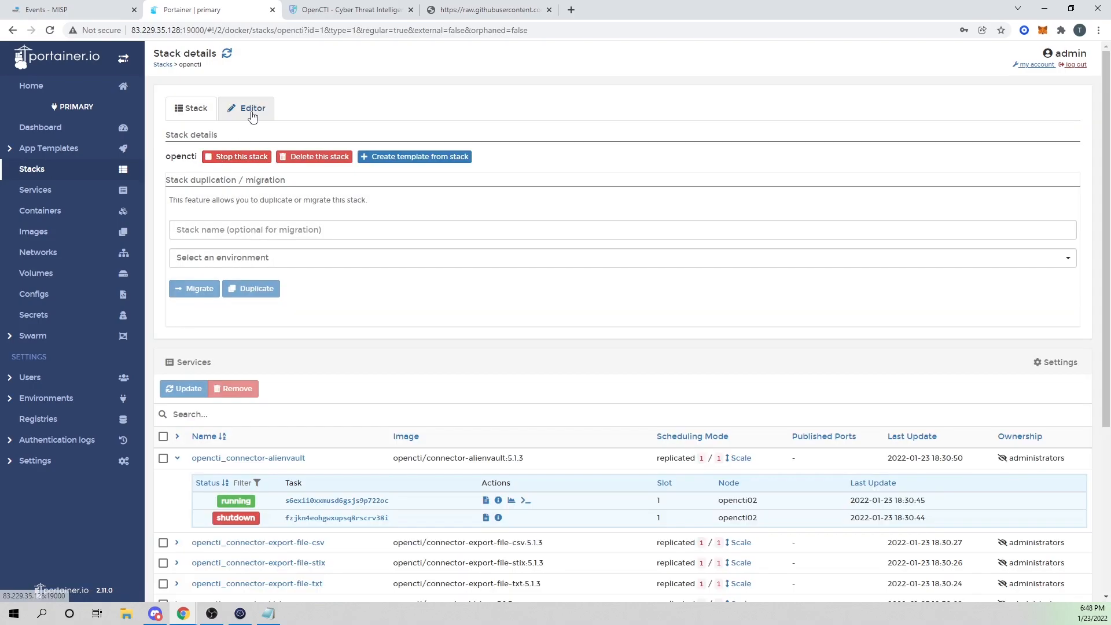
{"action": "left_click", "coordinate": [252, 109]}
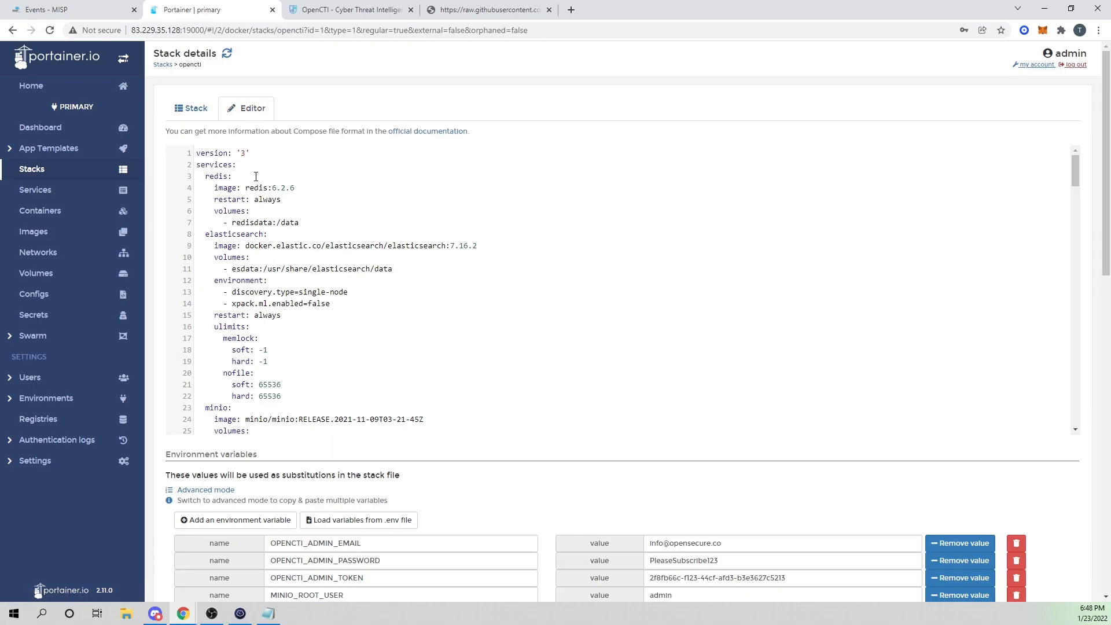
{"action": "left_click", "coordinate": [191, 108]}
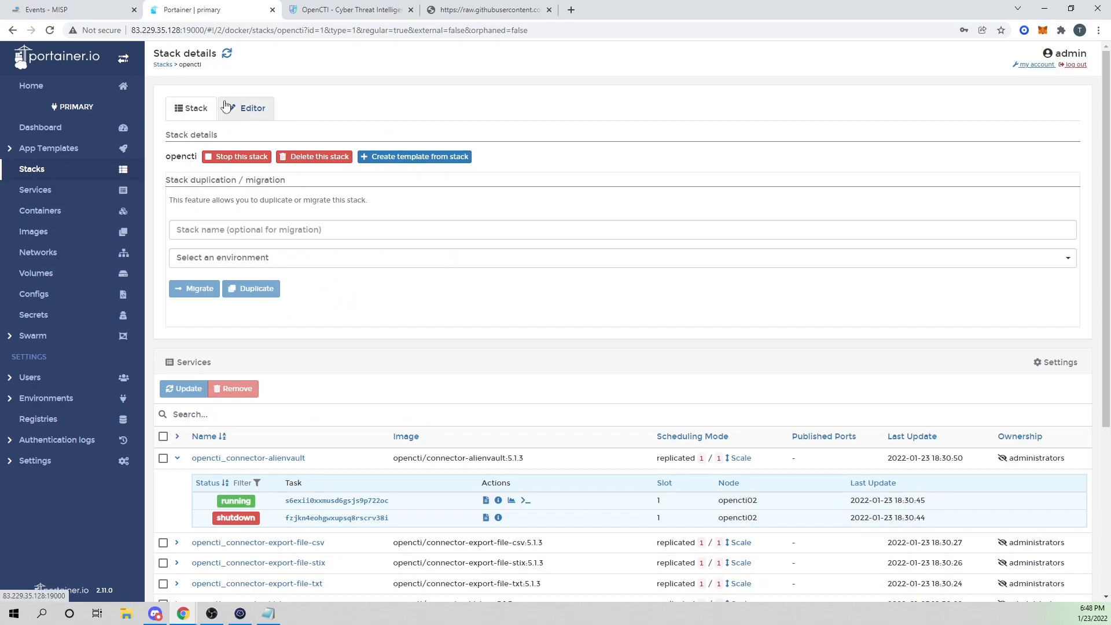
{"action": "left_click", "coordinate": [252, 109]}
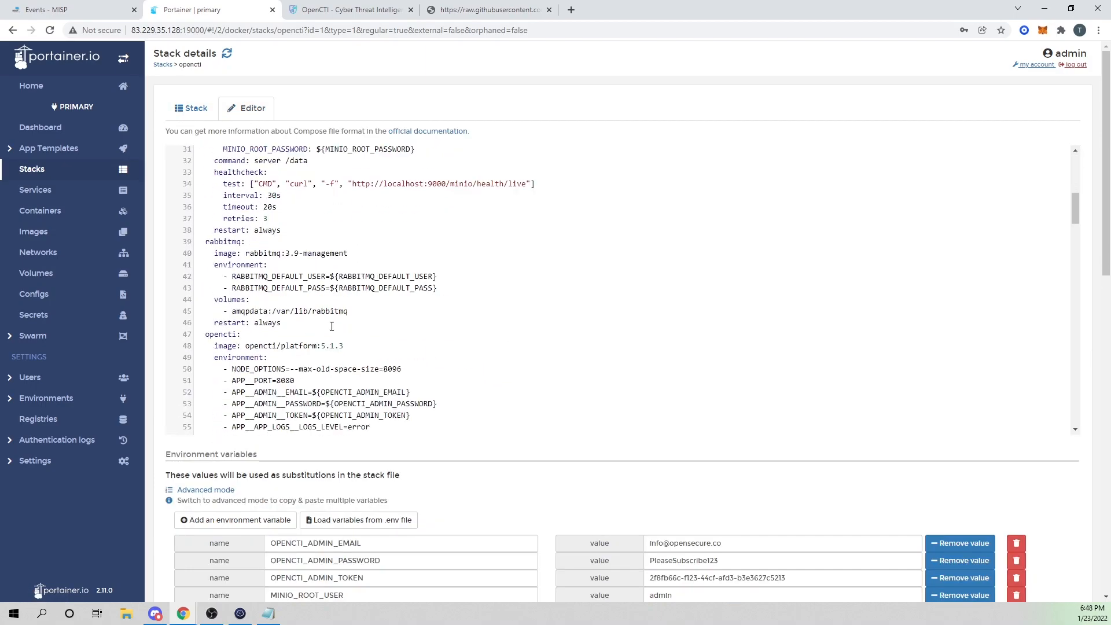
Insert the connector-misp block after connector-import-document and scroll through to check it
{"action": "scroll", "scroll_direction": "down", "scroll_amount": 3}
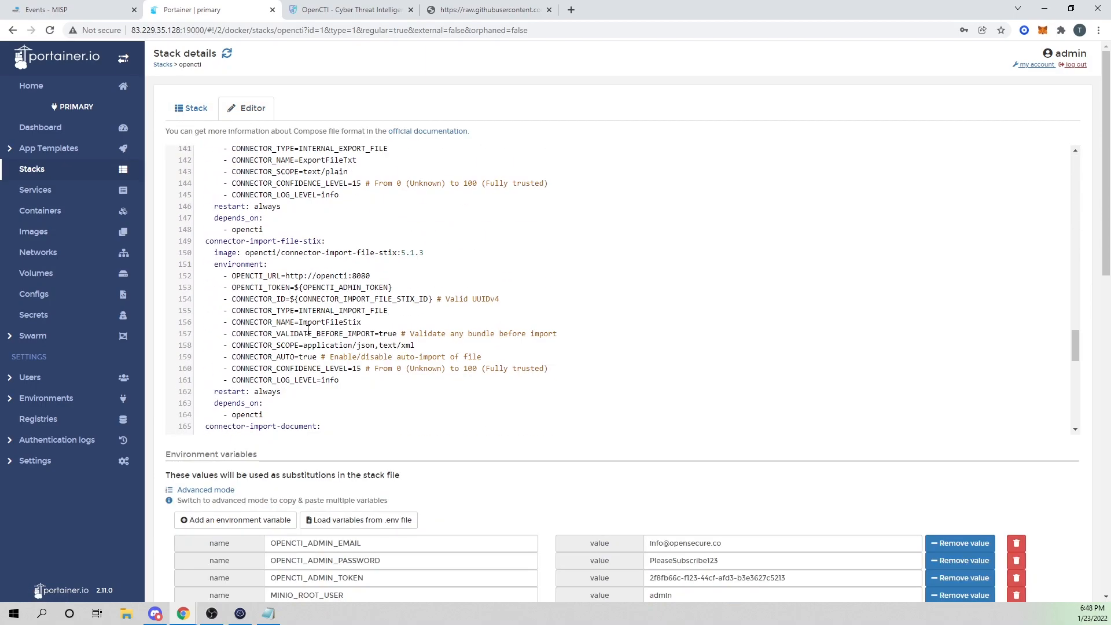
{"action": "scroll", "scroll_direction": "down", "scroll_amount": 3}
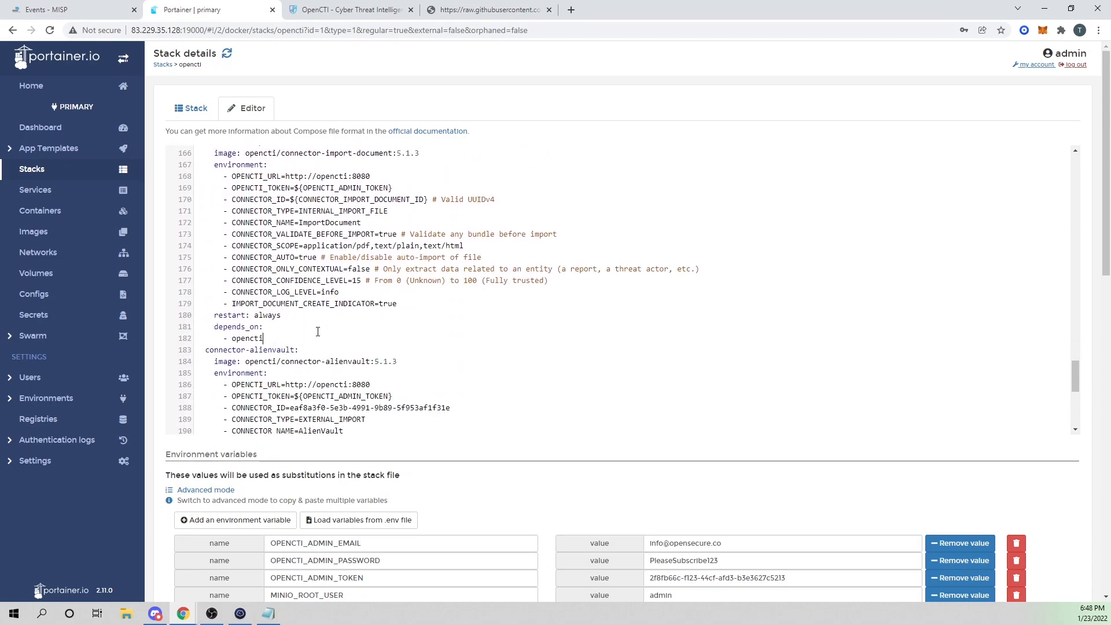
{"action": "key", "text": "Enter"}
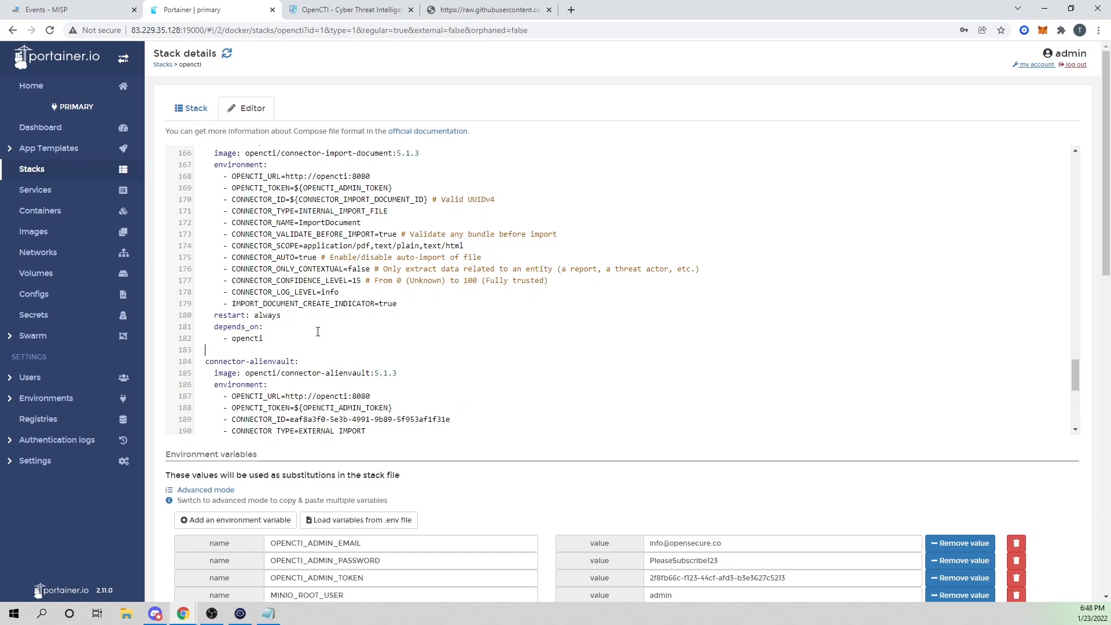
{"action": "scroll", "scroll_direction": "down", "scroll_amount": 3}
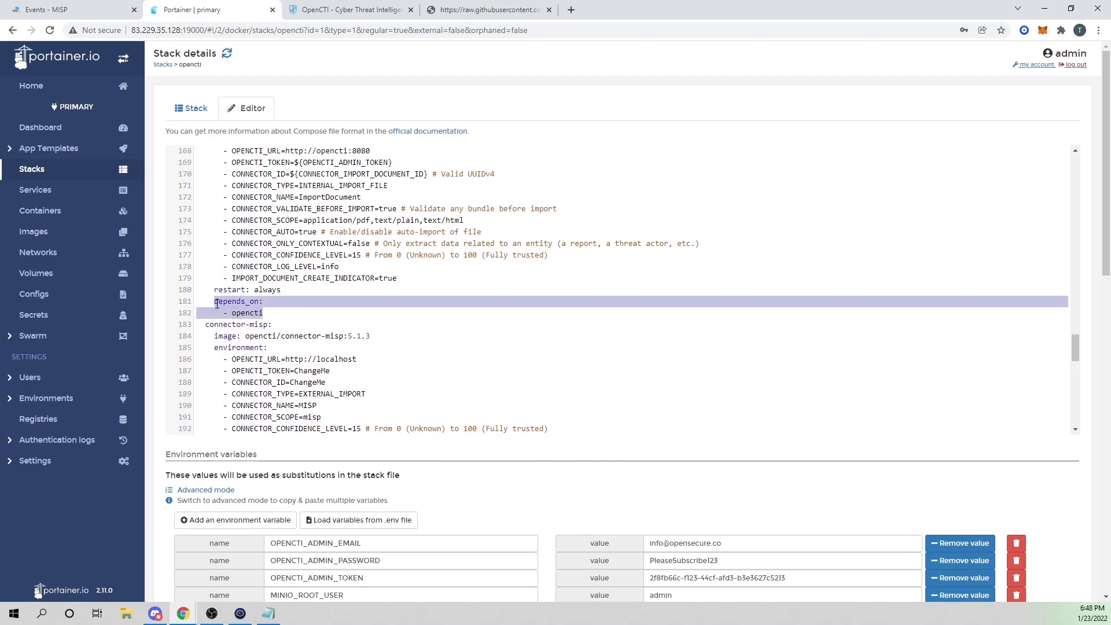
{"action": "scroll", "scroll_direction": "down", "scroll_amount": 3}
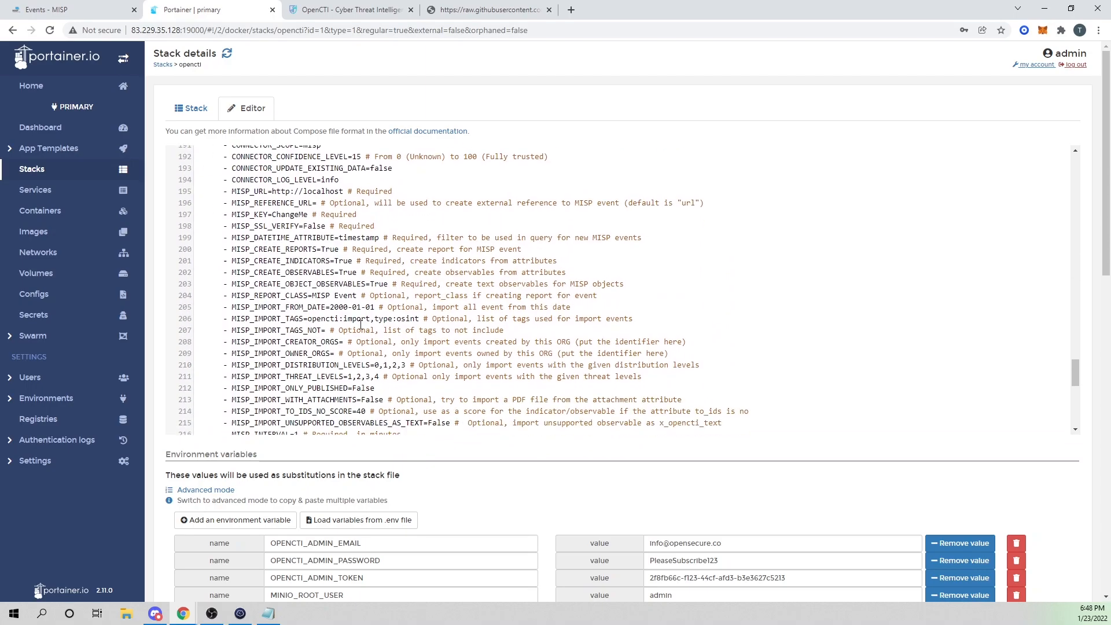
{"action": "scroll", "scroll_direction": "down", "scroll_amount": 3}
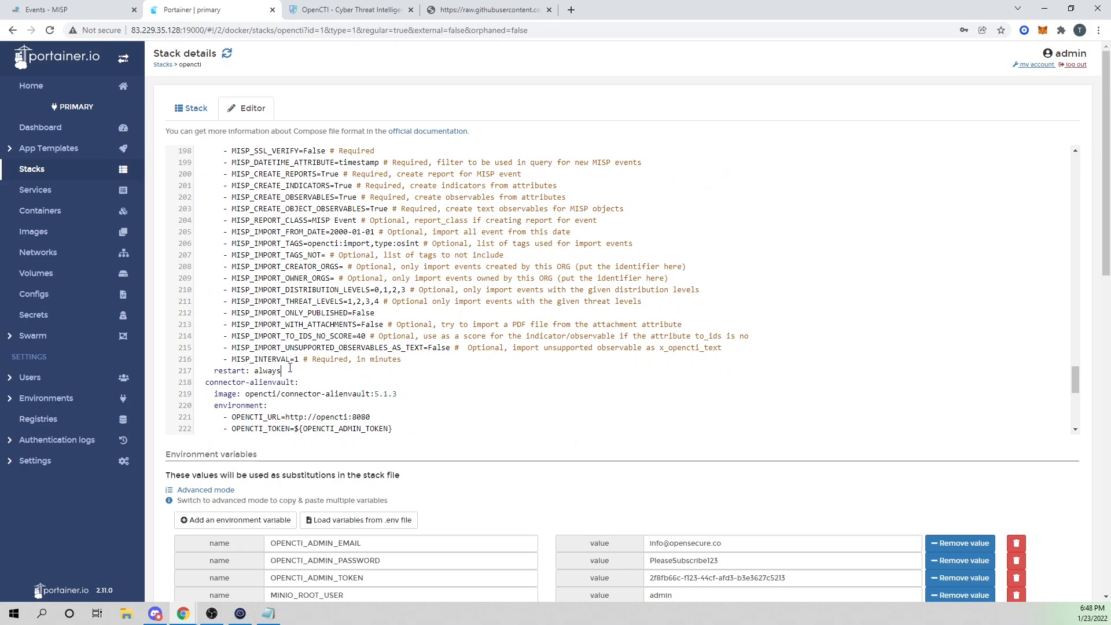
{"action": "type", "text": "depends_on:"}
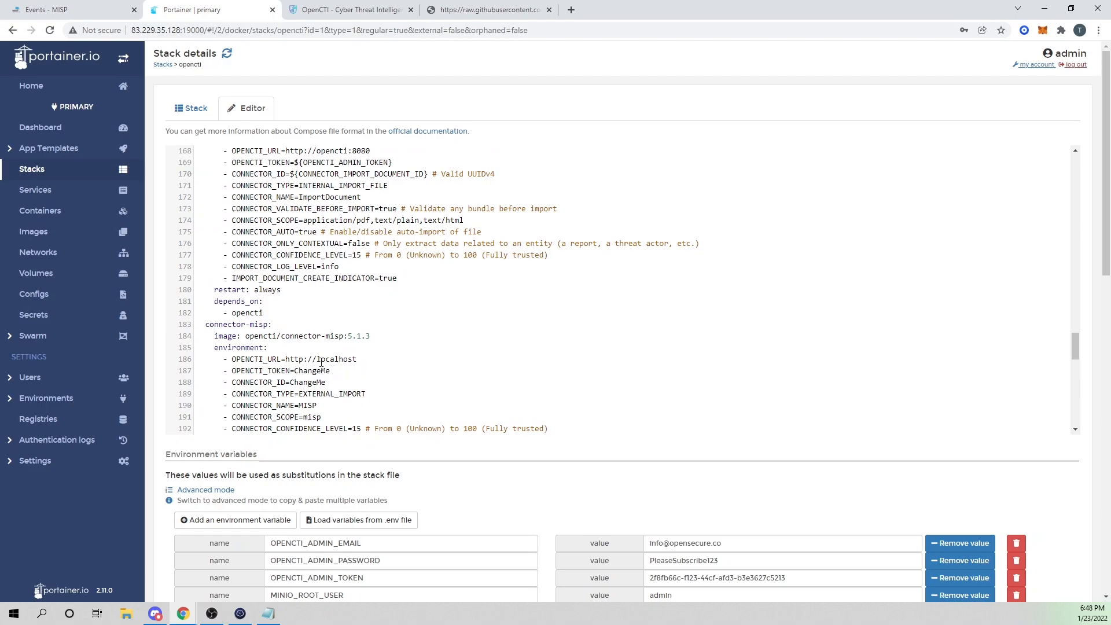
{"action": "double_click", "coordinate": [320, 360]}
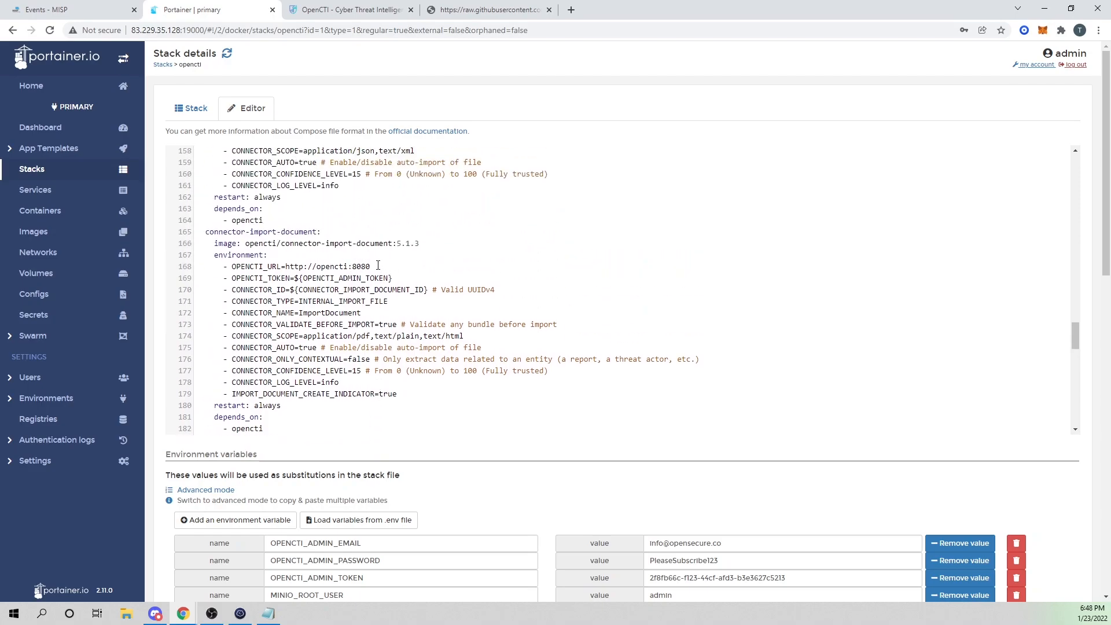
{"action": "double_click", "coordinate": [326, 266]}
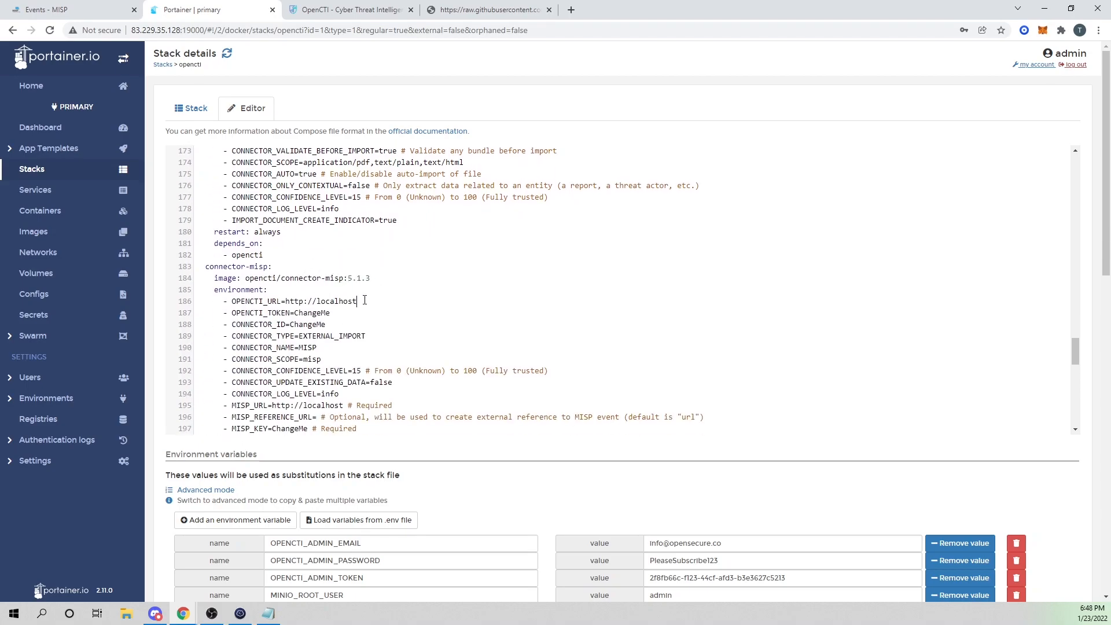
{"action": "type", "text": "opencti:8080"}
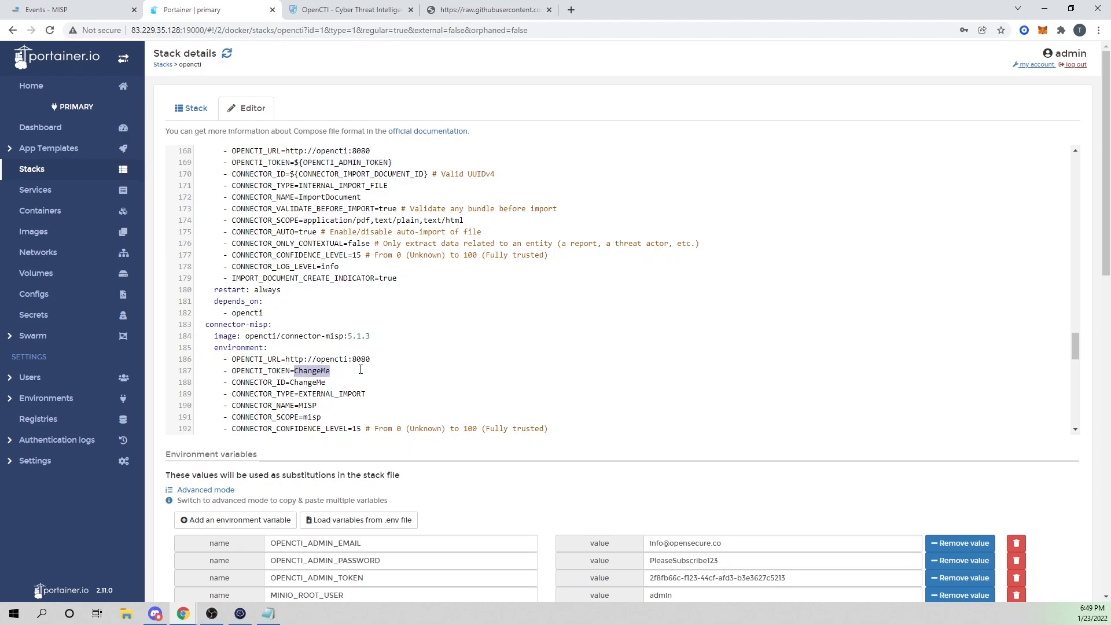
{"action": "type", "text": "${OPENCTI_ADMIN_TOKEN}"}
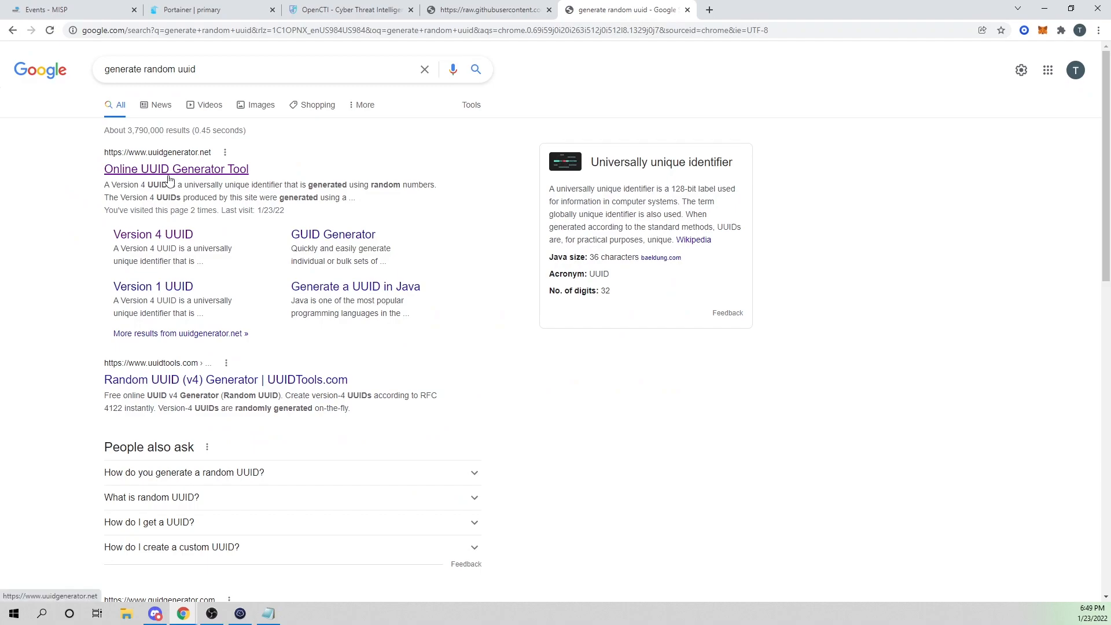
{"action": "left_click", "coordinate": [176, 169]}
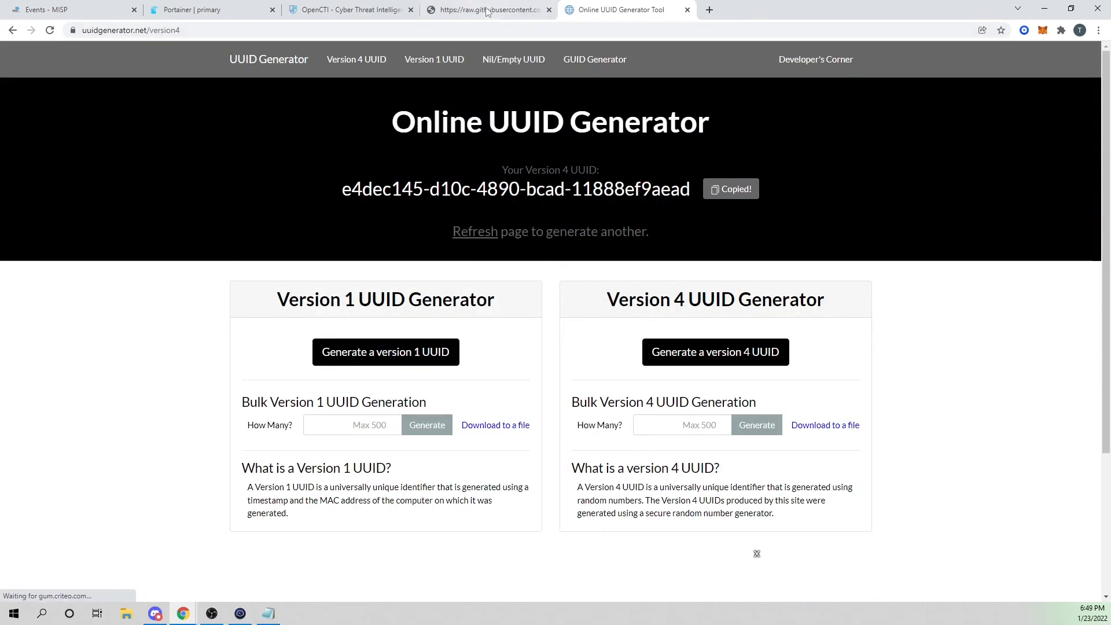
{"action": "left_click", "coordinate": [196, 9]}
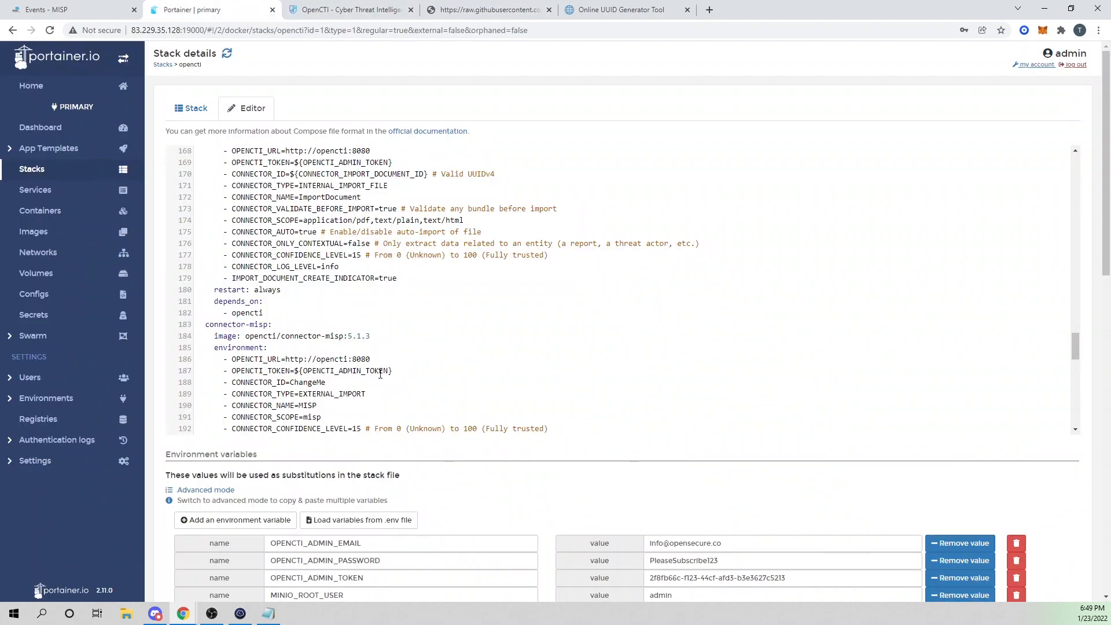
Replace the CONNECTOR_ID placeholder with e4dec145-d10c-4890-bcad-11888ef9aead
{"action": "double_click", "coordinate": [307, 382]}
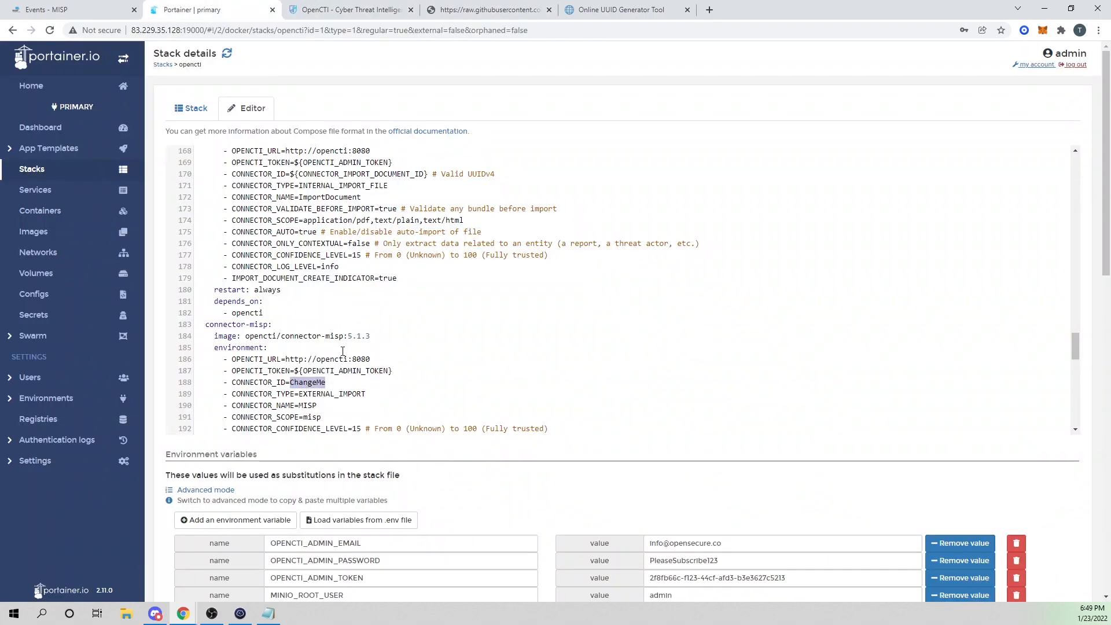
{"action": "type", "text": "e4dec145-d10c-4890-bcad-11888ef9aead"}
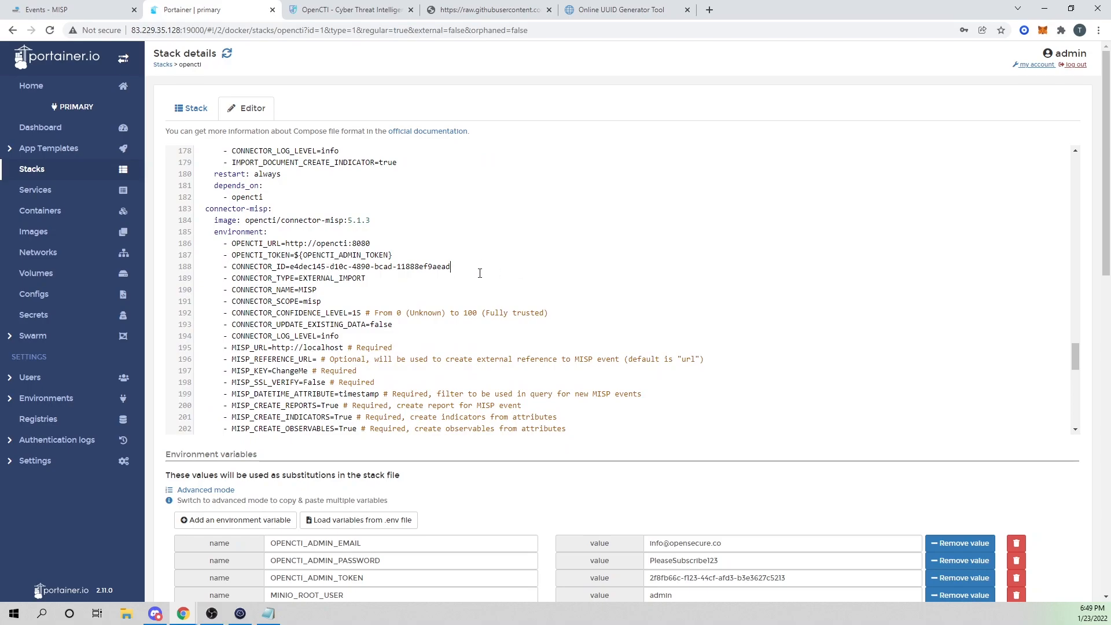
{"action": "scroll", "scroll_direction": "down", "scroll_amount": 3}
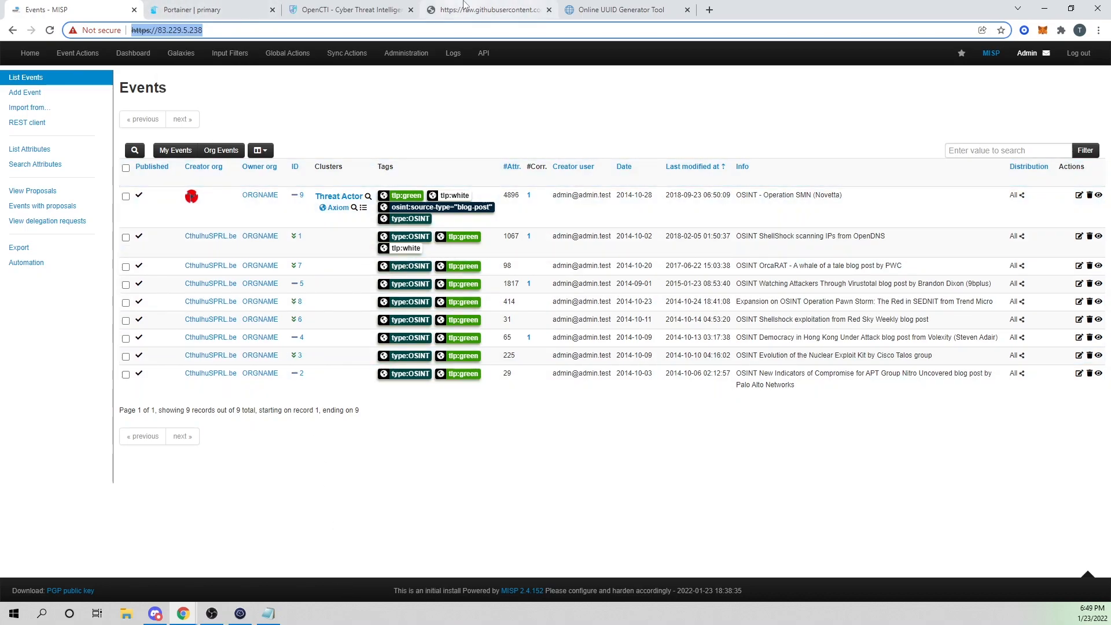
{"action": "left_click", "coordinate": [210, 9]}
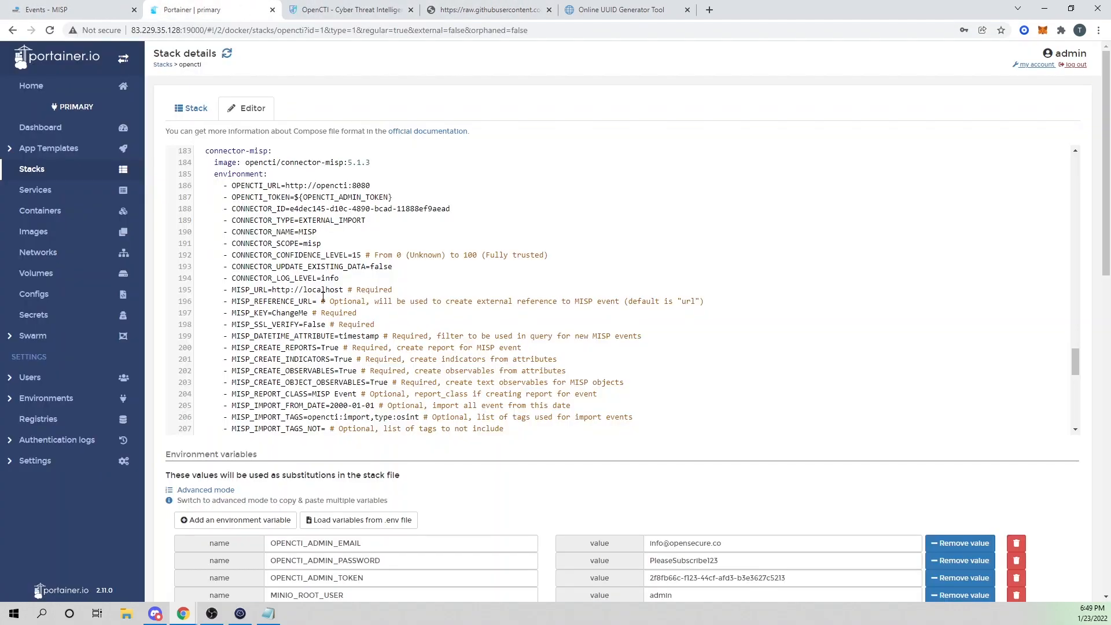
{"action": "left_click_drag", "start_coordinate": [283, 289], "coordinate": [392, 289]}
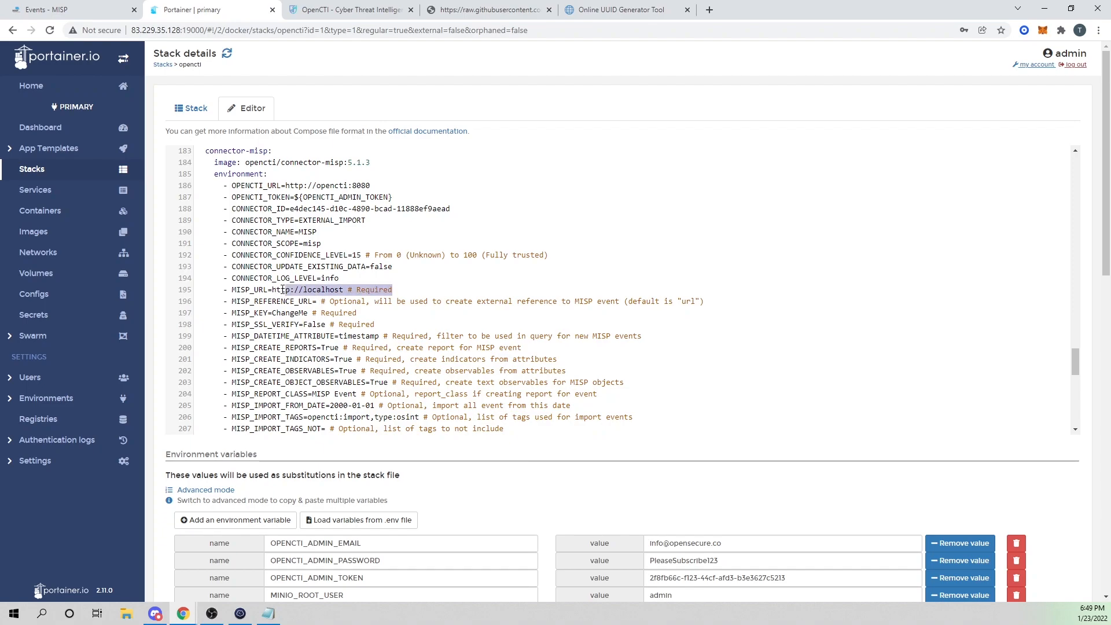
{"action": "type", "text": "https://83.229.5.238/"}
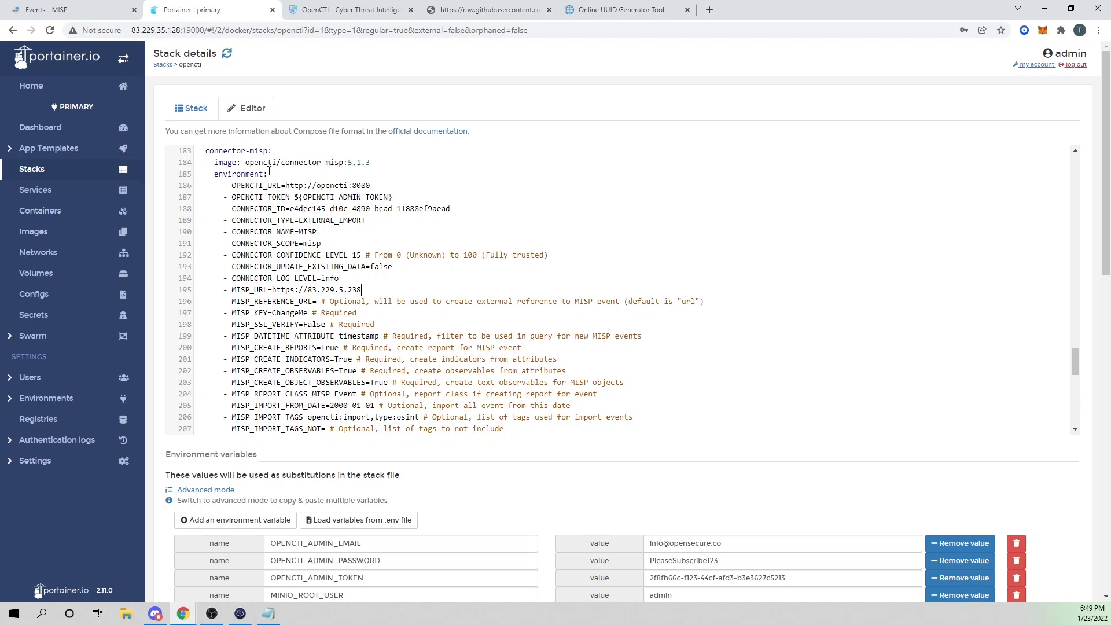
{"action": "left_click_drag", "start_coordinate": [430, 301], "coordinate": [698, 301]}
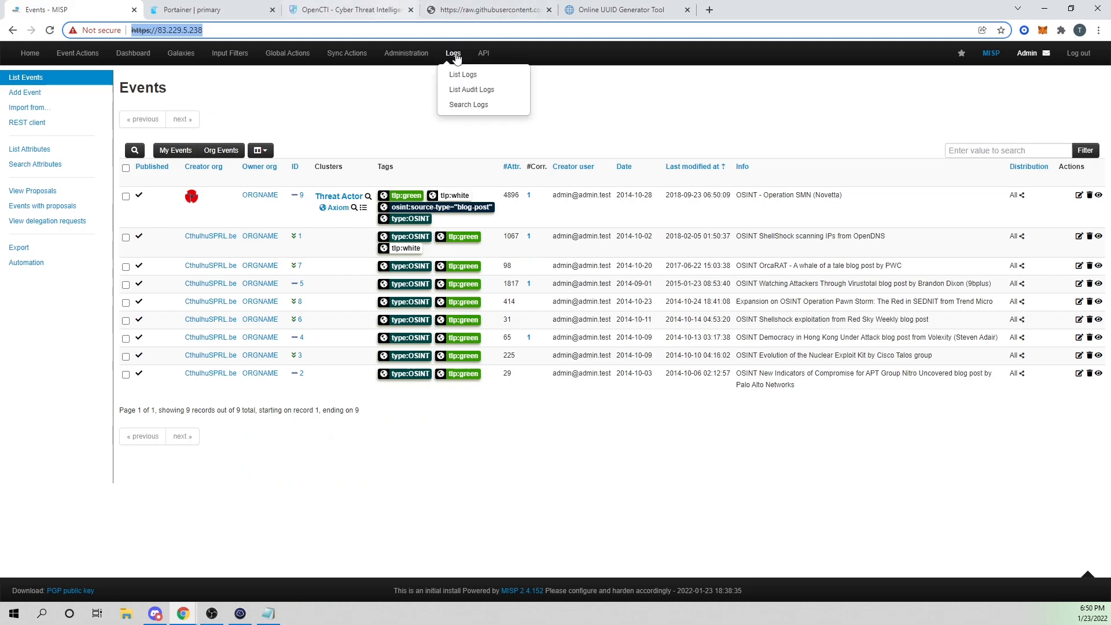
Add a MISP auth key for admin allowed from 0.0.0.0/0 and submit it
{"action": "left_click", "coordinate": [407, 53]}
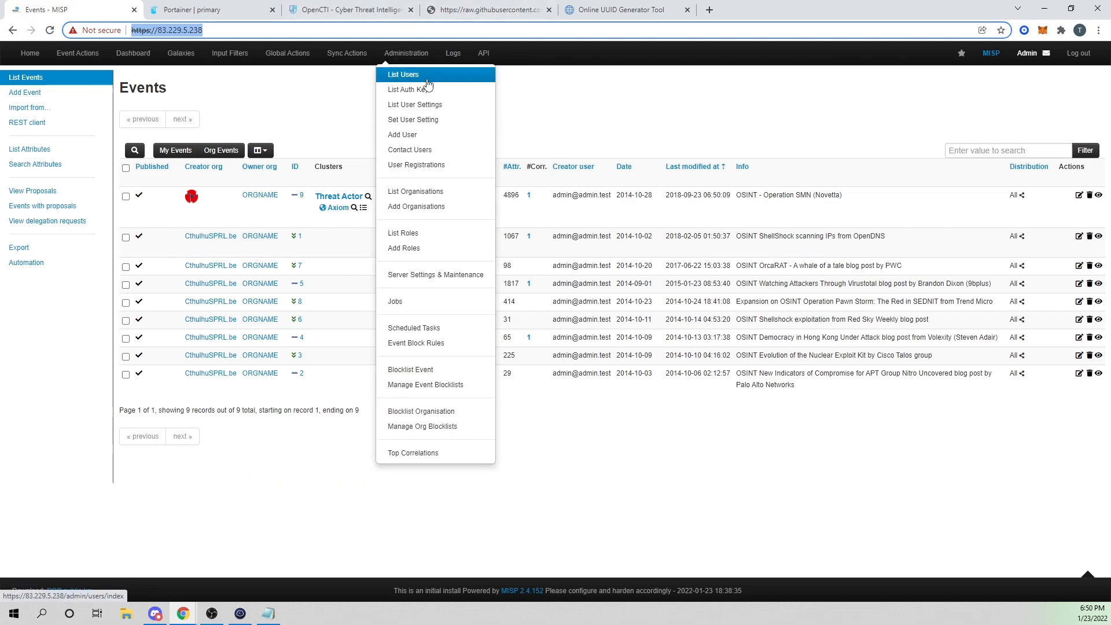
{"action": "left_click", "coordinate": [403, 74]}
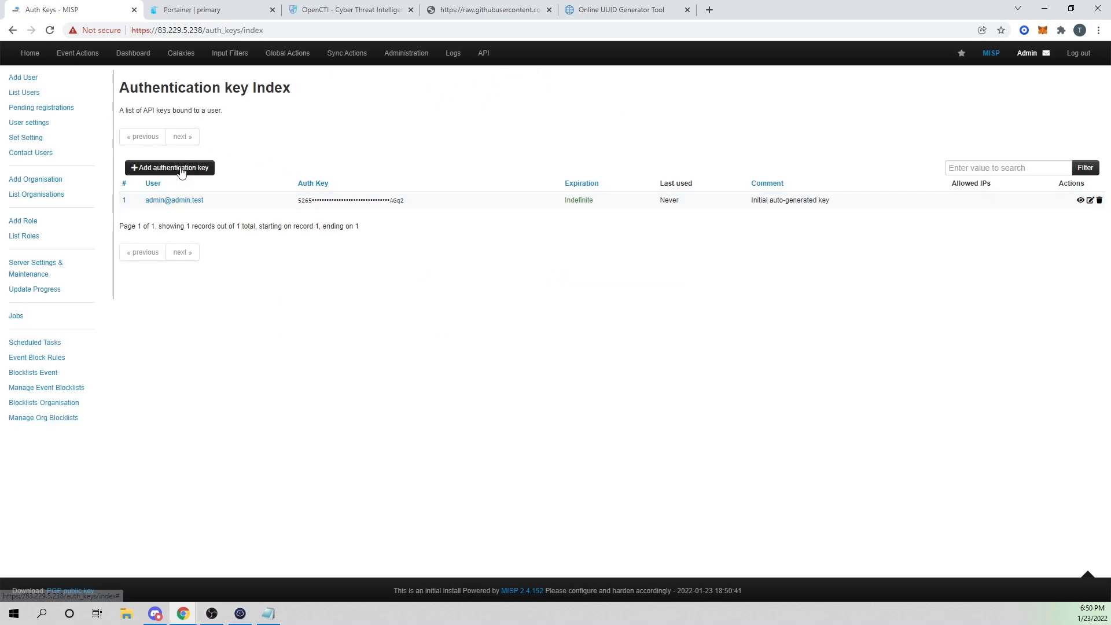
{"action": "left_click", "coordinate": [406, 52]}
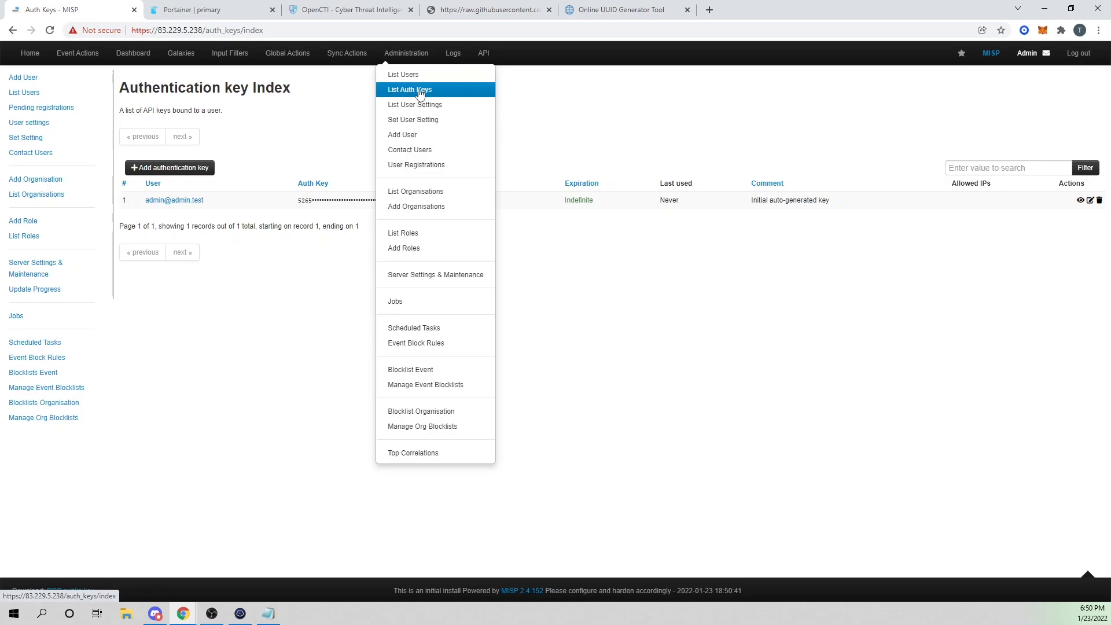
{"action": "left_click", "coordinate": [169, 167]}
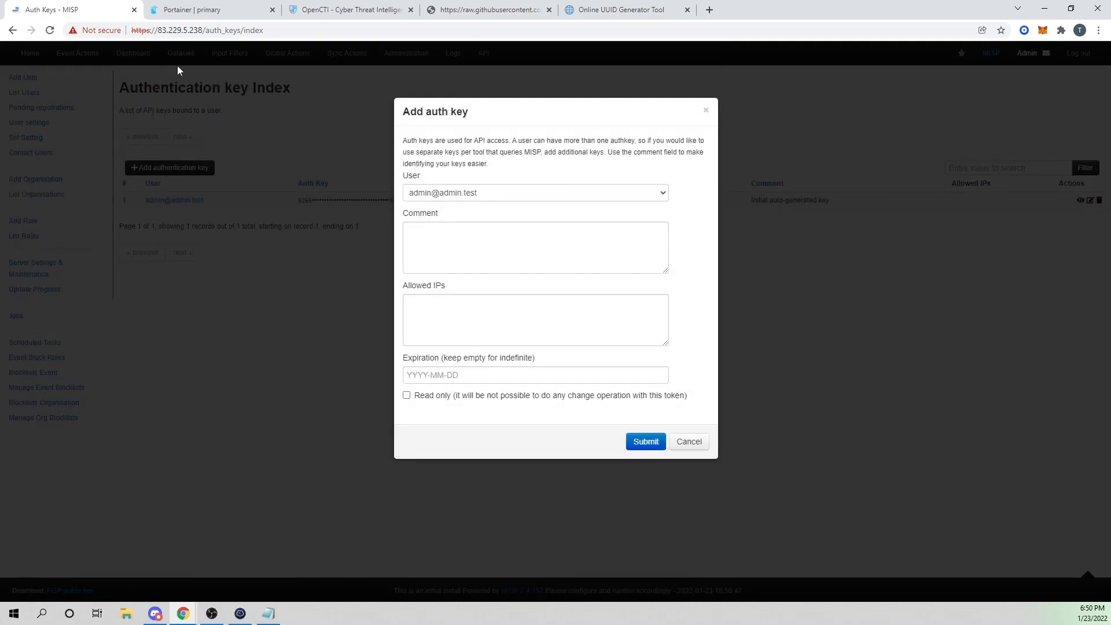
{"action": "left_click", "coordinate": [535, 320]}
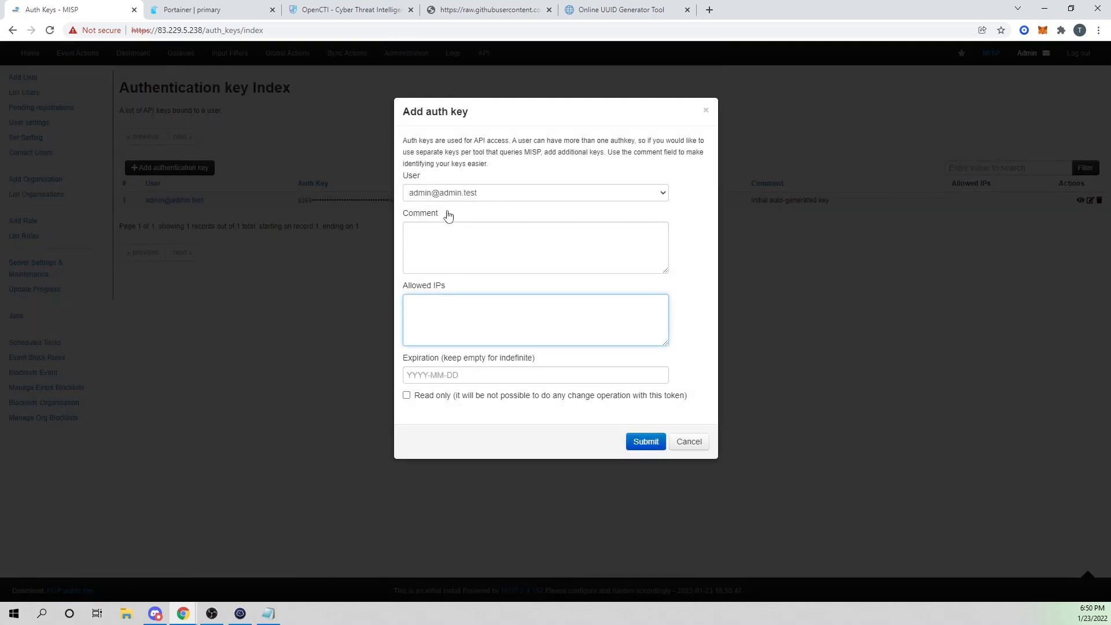
{"action": "type", "text": "0.0.0.0/0"}
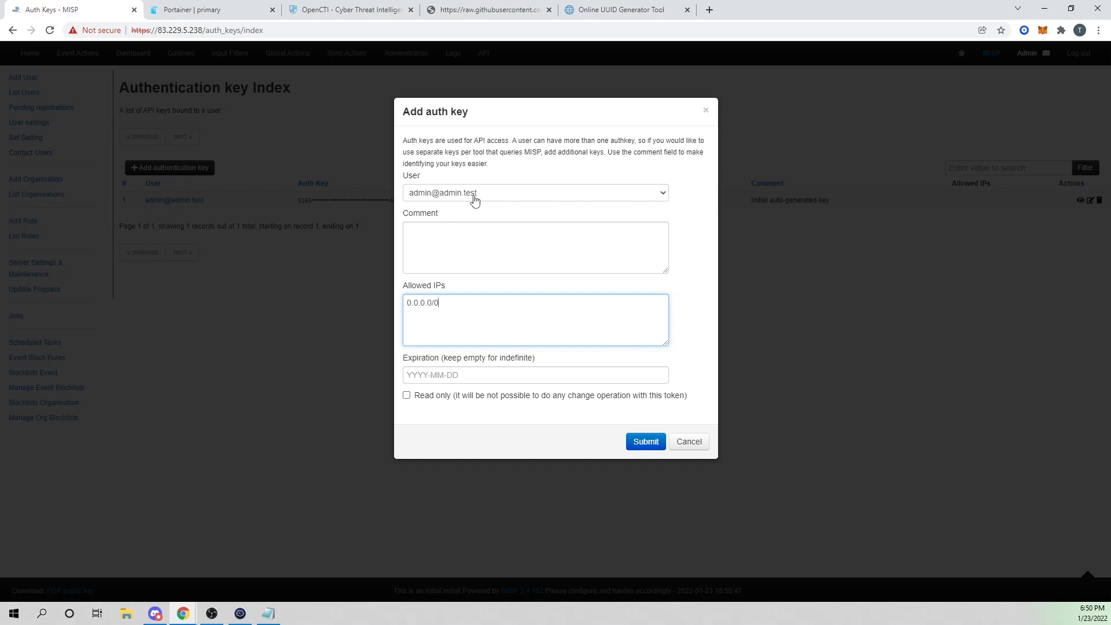
{"action": "mouse_move", "coordinate": [372, 197]}
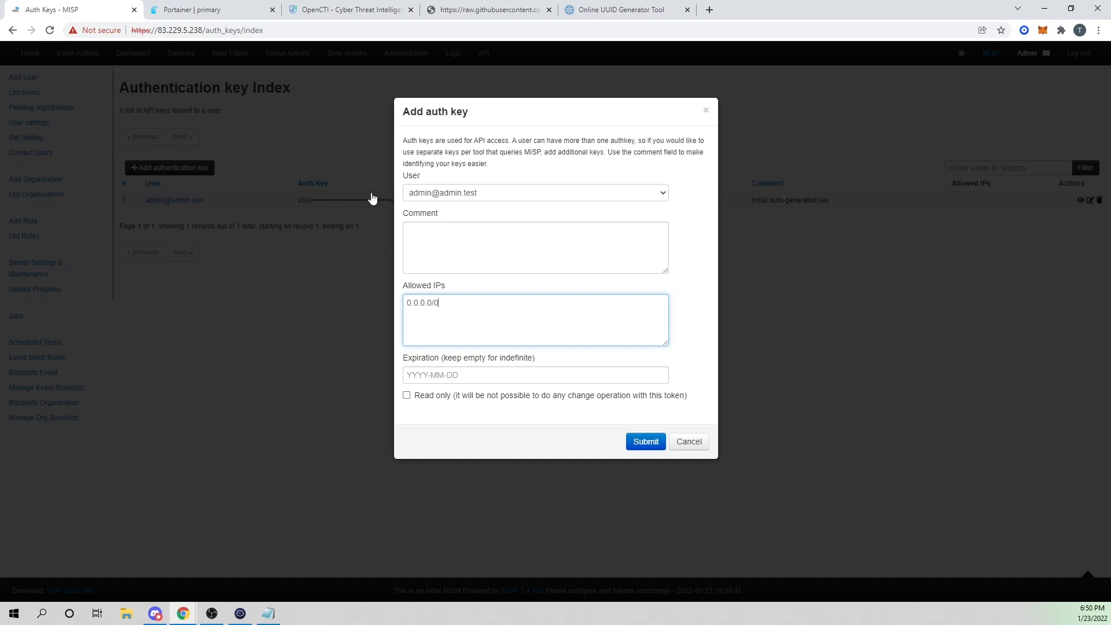
{"action": "mouse_move", "coordinate": [422, 222]}
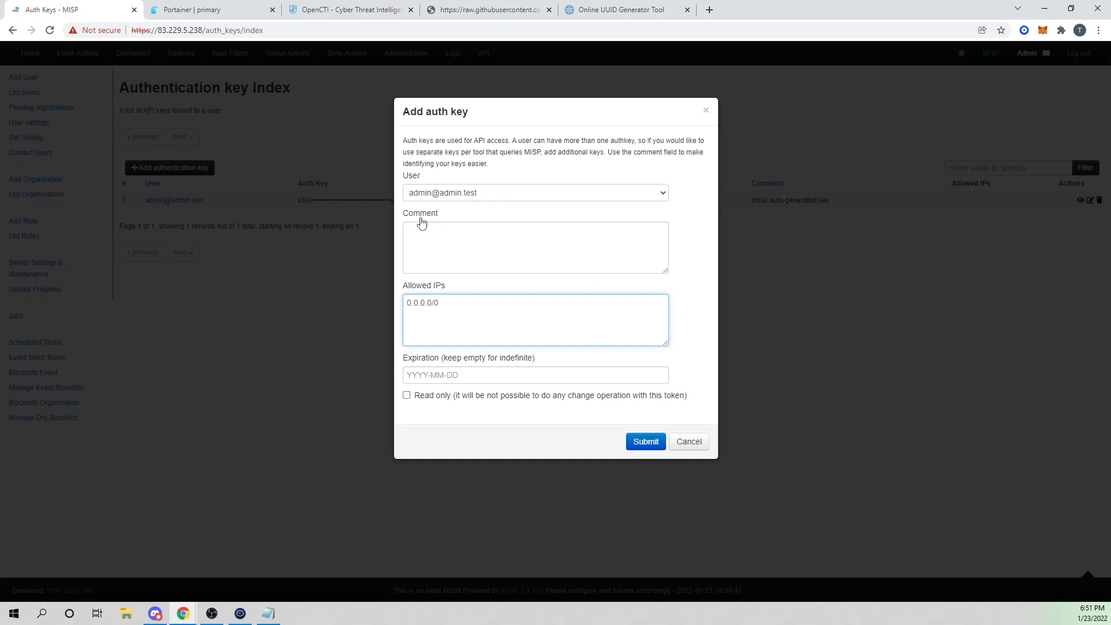
{"action": "mouse_move", "coordinate": [415, 223]}
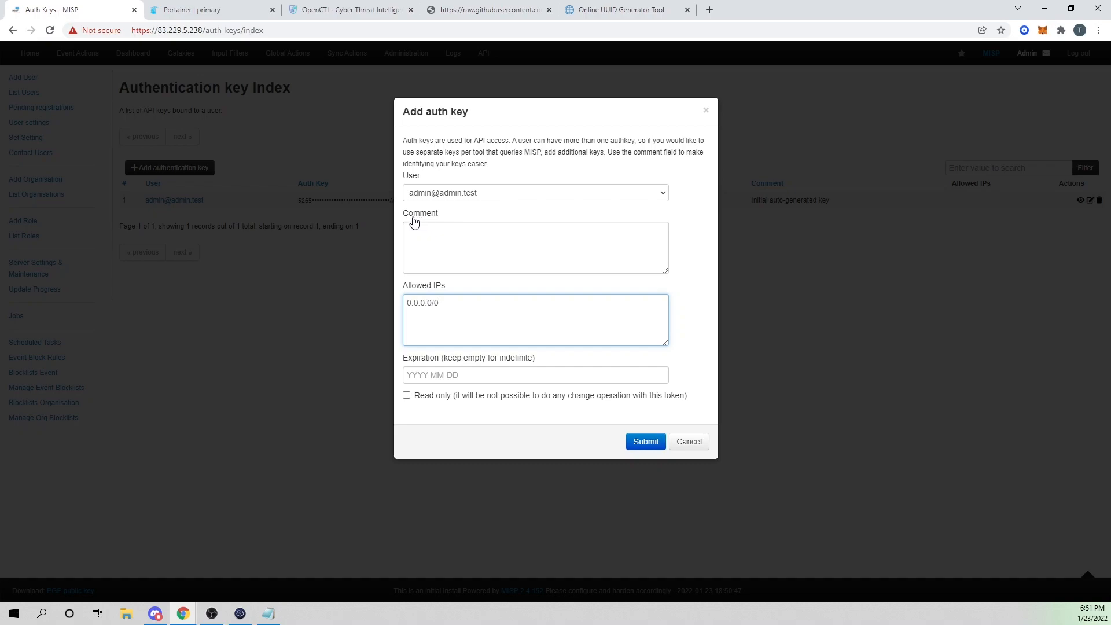
{"action": "mouse_move", "coordinate": [492, 207]}
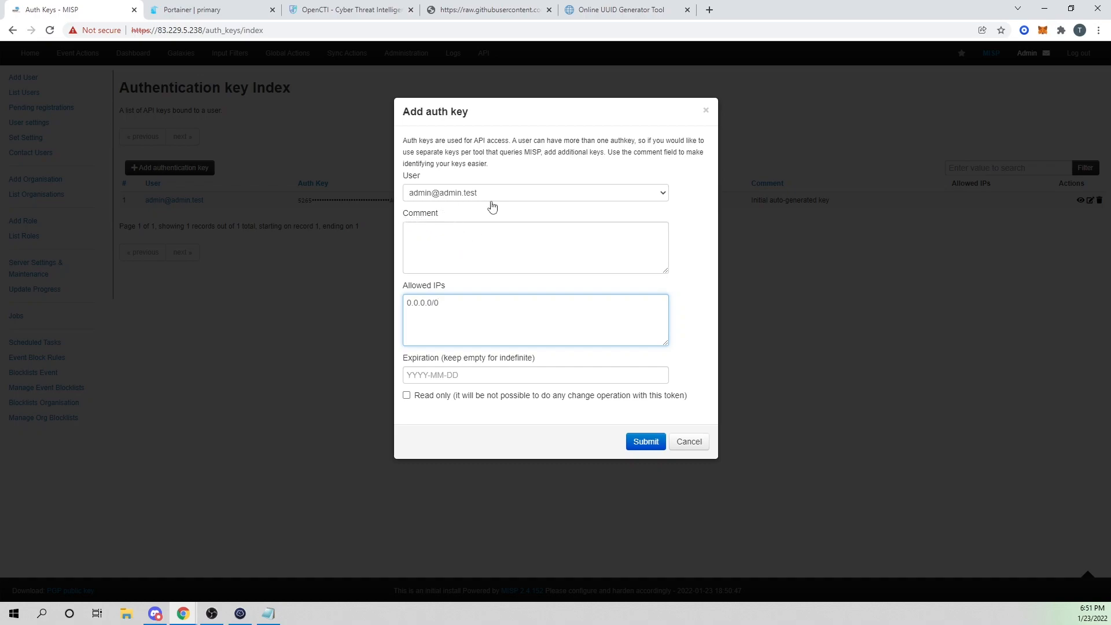
{"action": "mouse_move", "coordinate": [448, 210]}
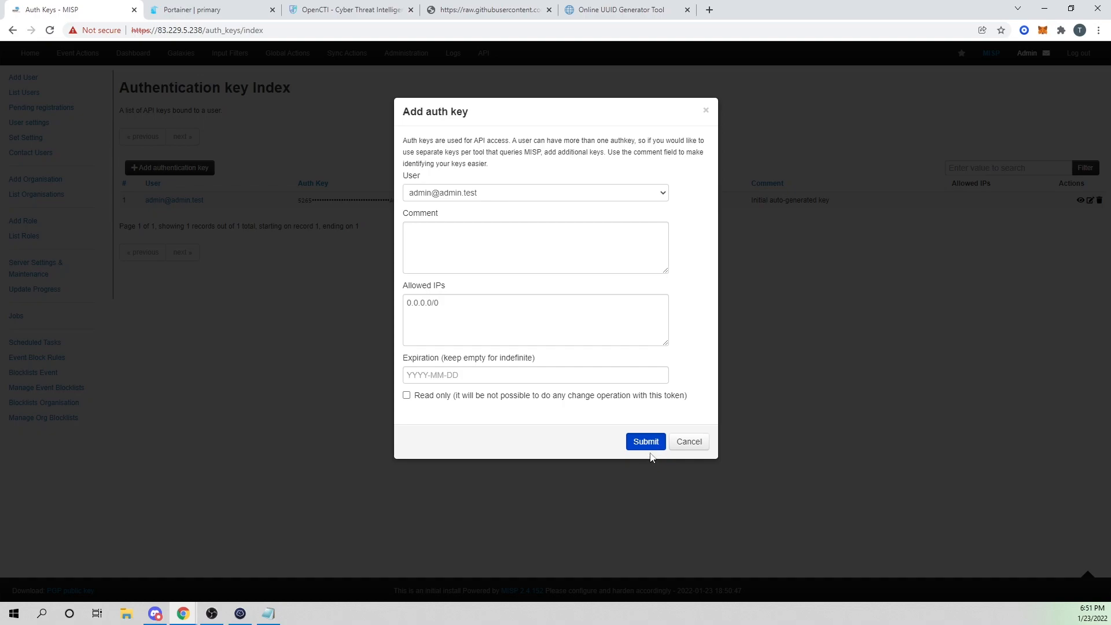
{"action": "left_click", "coordinate": [645, 442]}
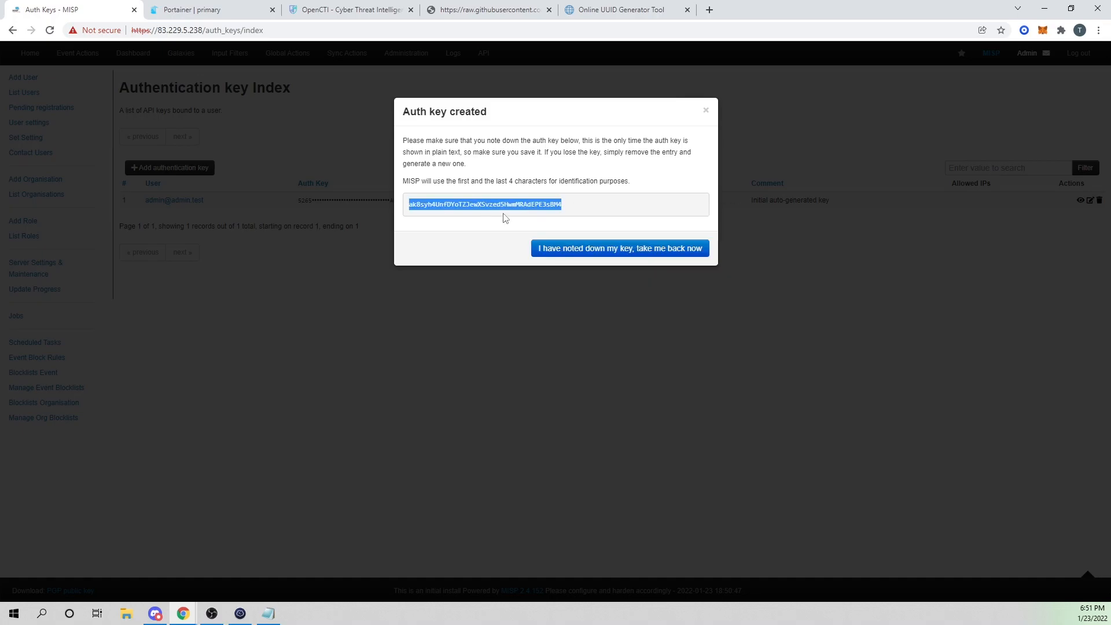
{"action": "left_click", "coordinate": [210, 10]}
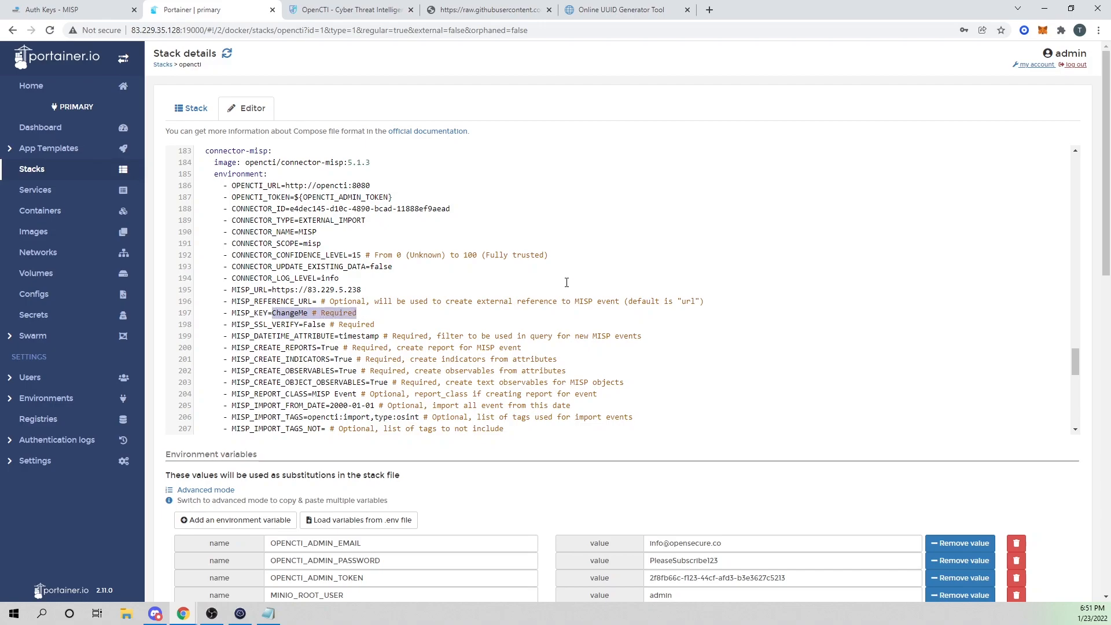
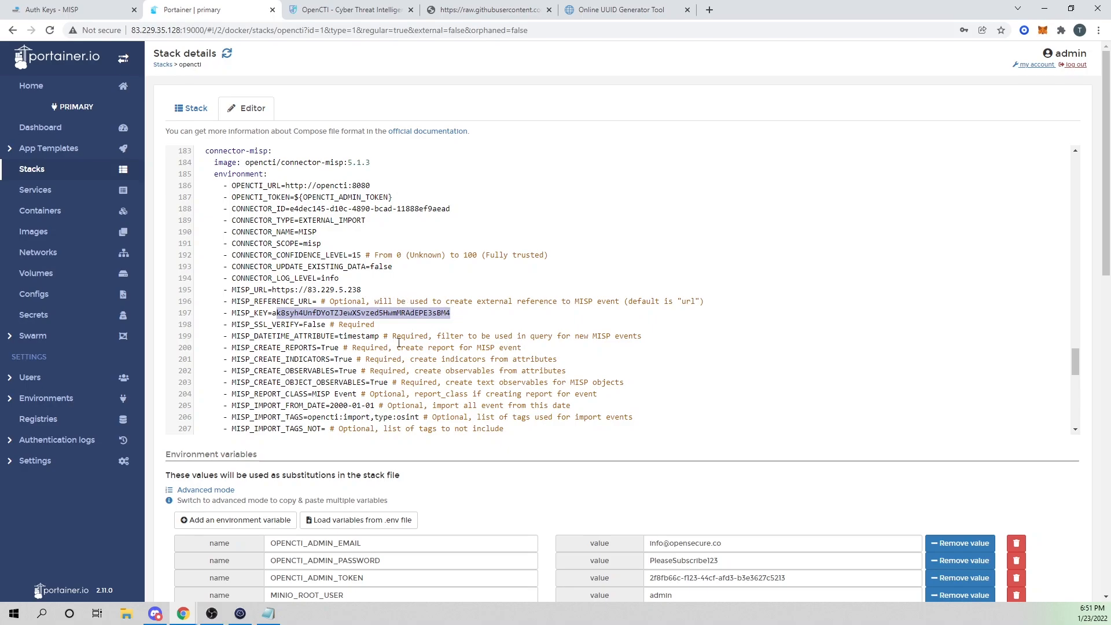
{"action": "scroll", "scroll_direction": "down", "scroll_amount": 3}
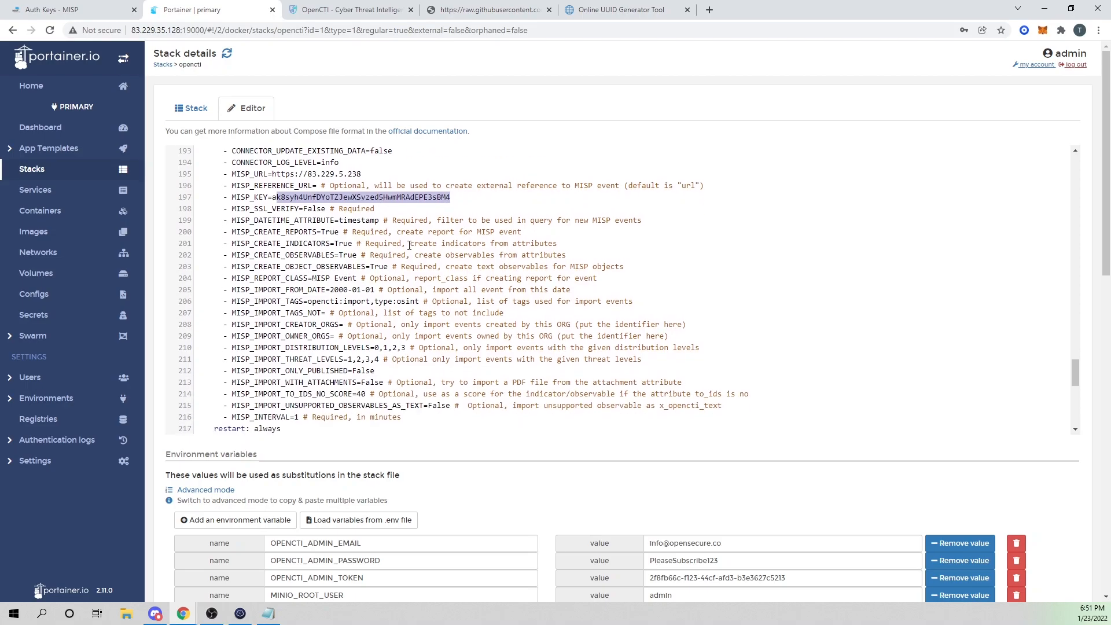
{"action": "mouse_move", "coordinate": [376, 336]}
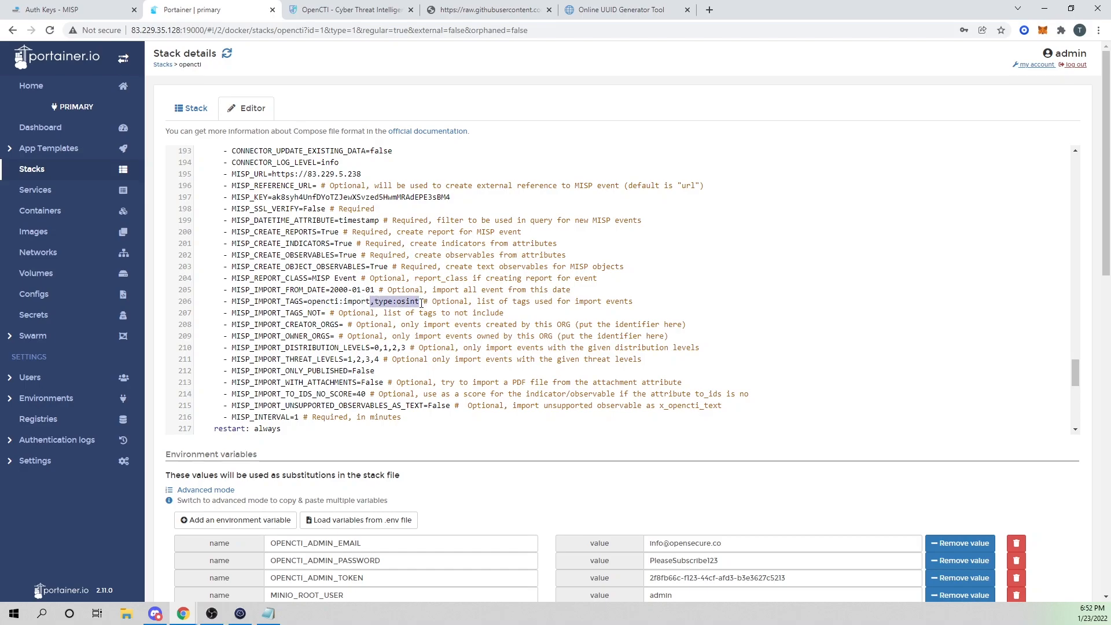
{"action": "left_click", "coordinate": [75, 10]}
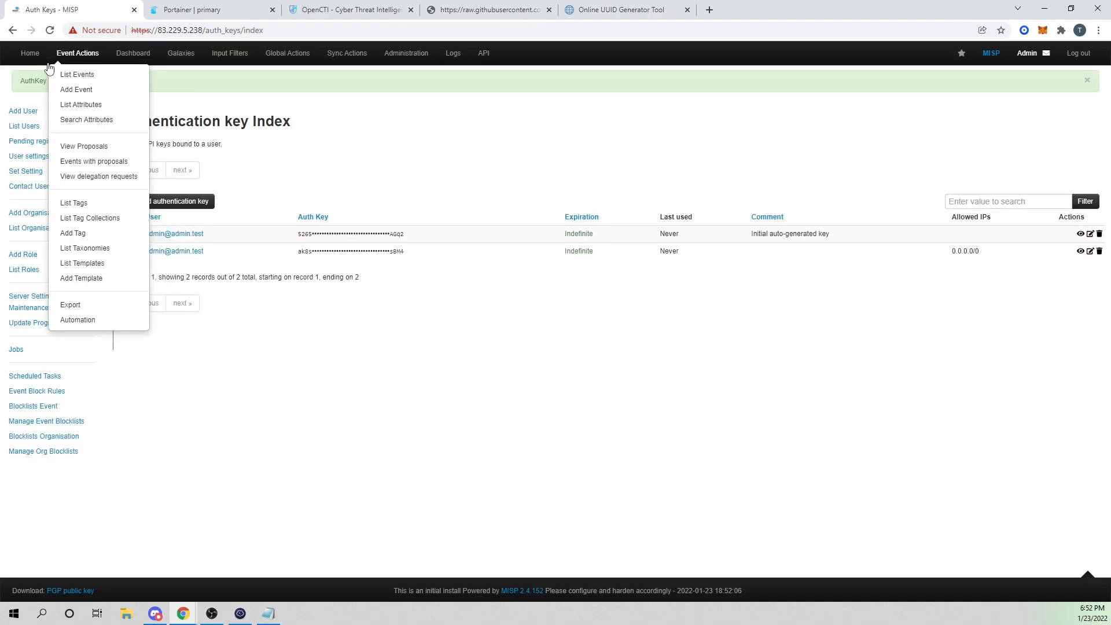
Filter MISP's events list by tlp:green, then return to the opencti stack configuration
{"action": "left_click", "coordinate": [77, 74]}
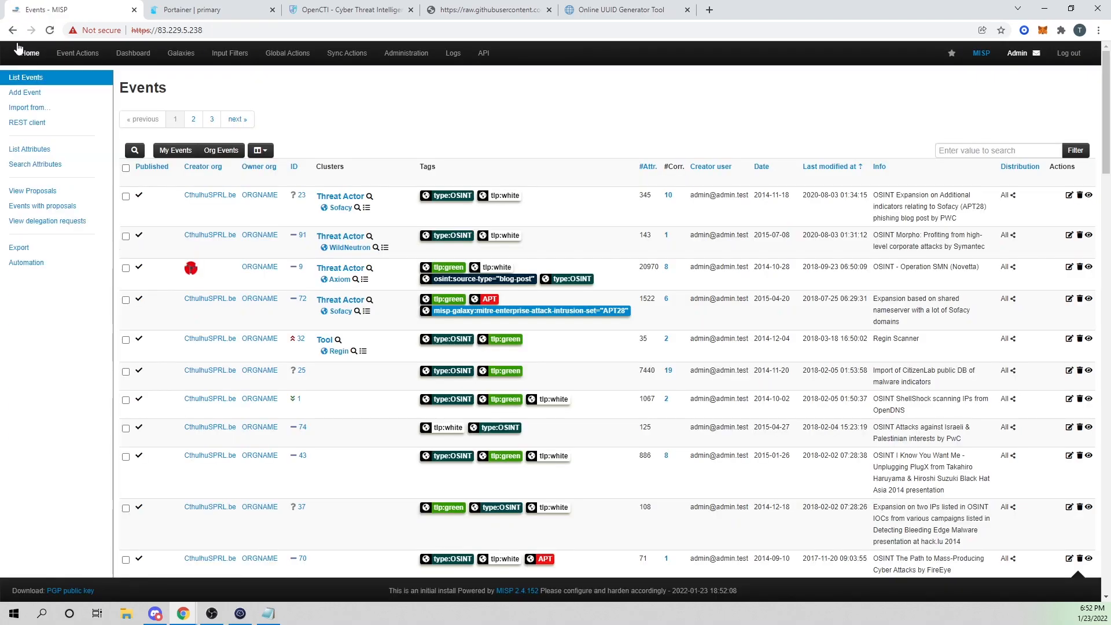
{"action": "mouse_move", "coordinate": [470, 242]}
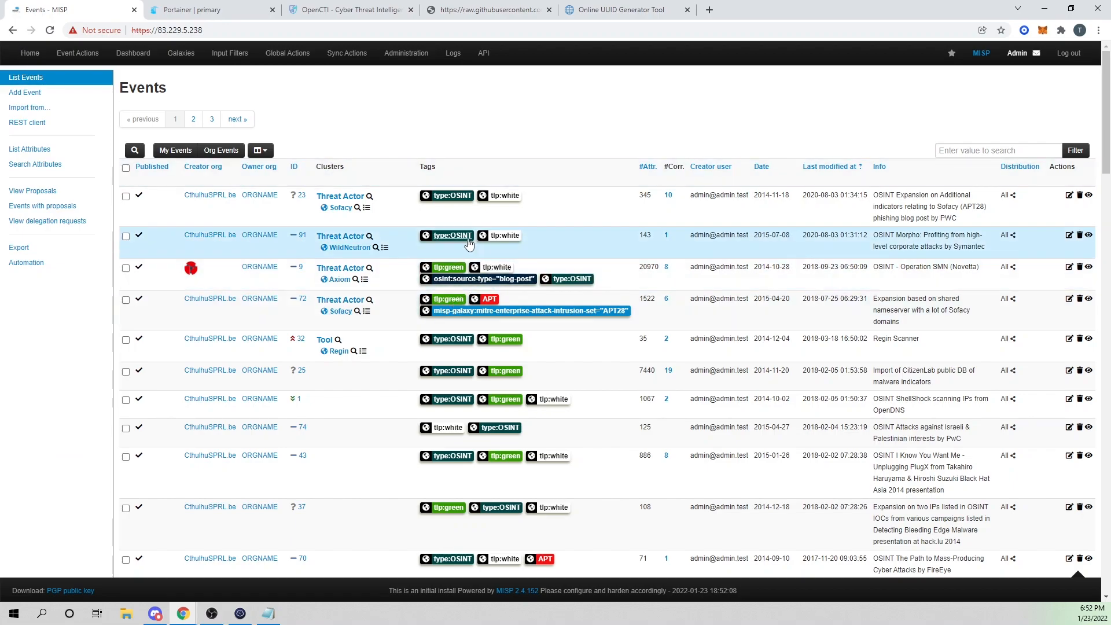
{"action": "mouse_move", "coordinate": [490, 263]}
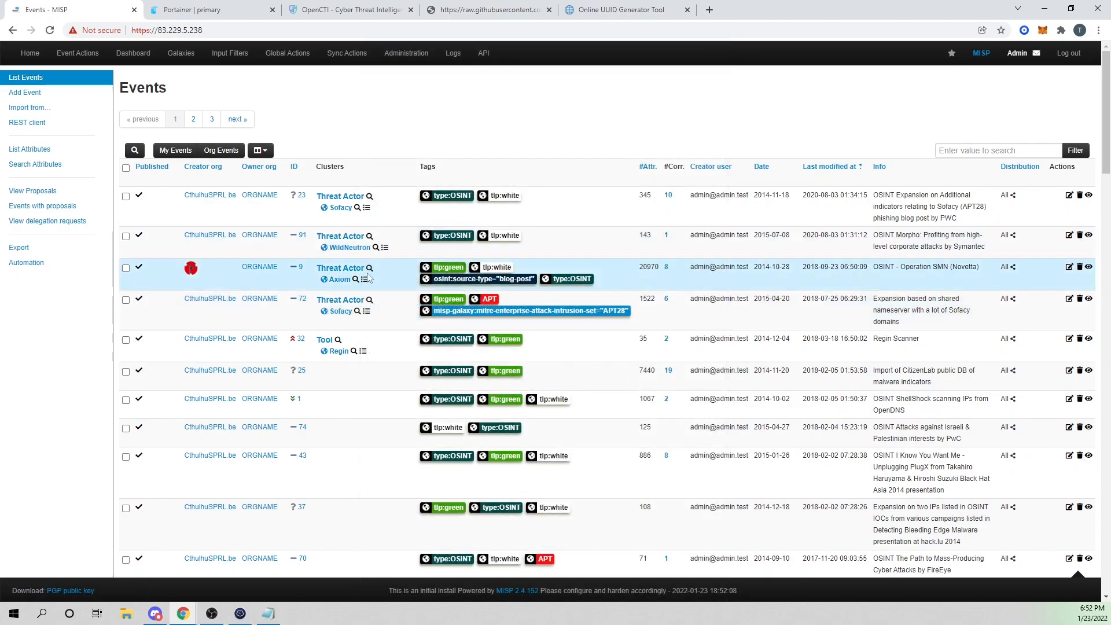
{"action": "mouse_move", "coordinate": [414, 295]}
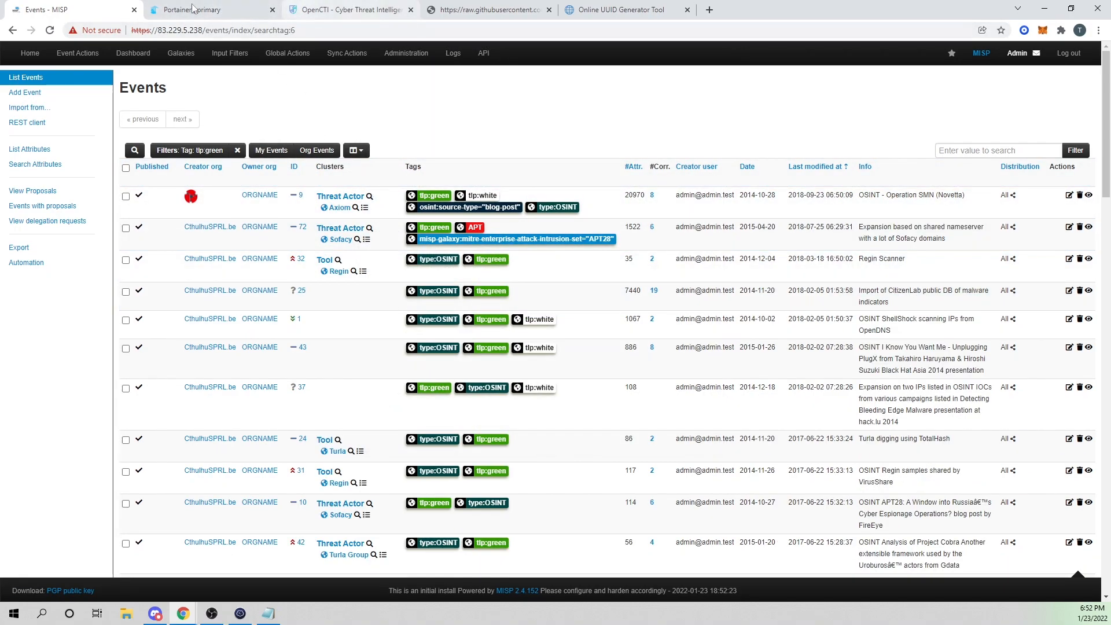
{"action": "left_click", "coordinate": [196, 10]}
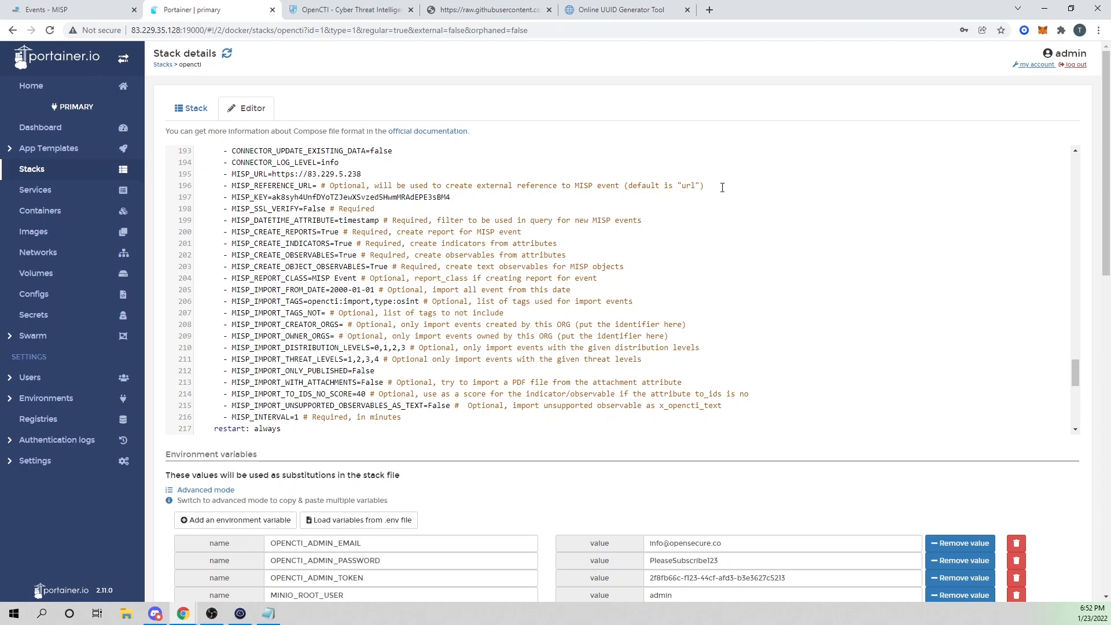
{"action": "type", "text": ",t"}
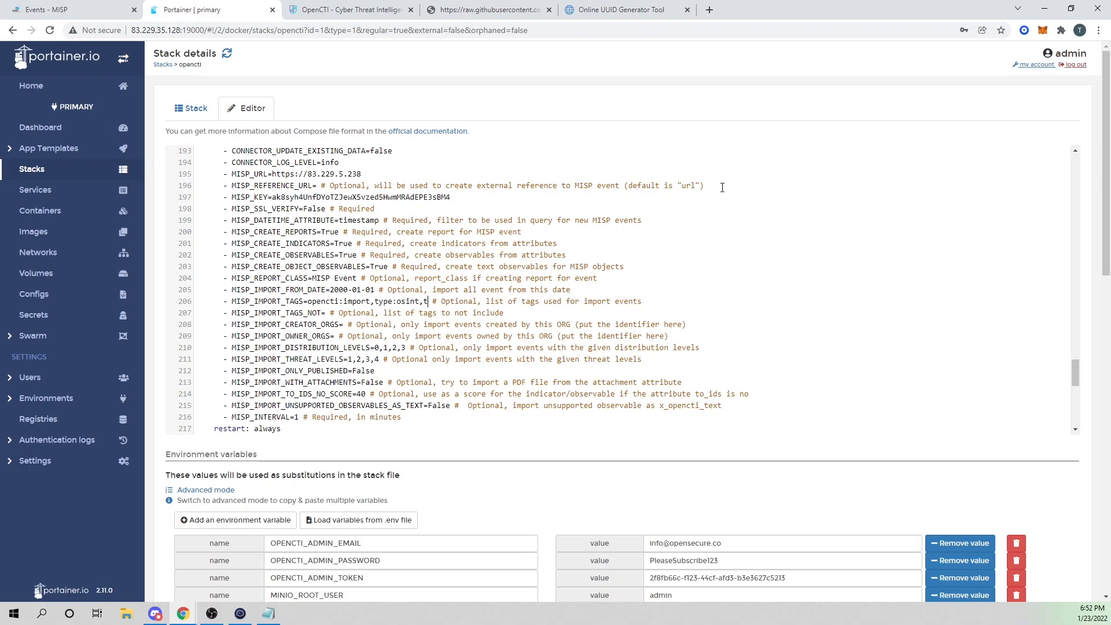
{"action": "type", "text": ",tlp:green"}
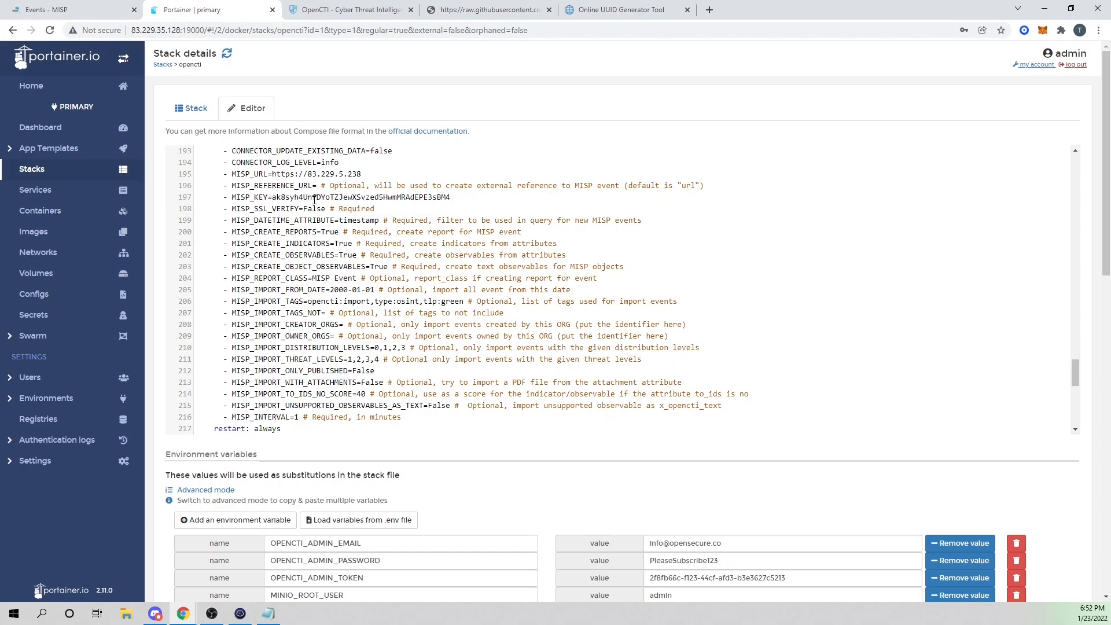
{"action": "mouse_move", "coordinate": [425, 313]}
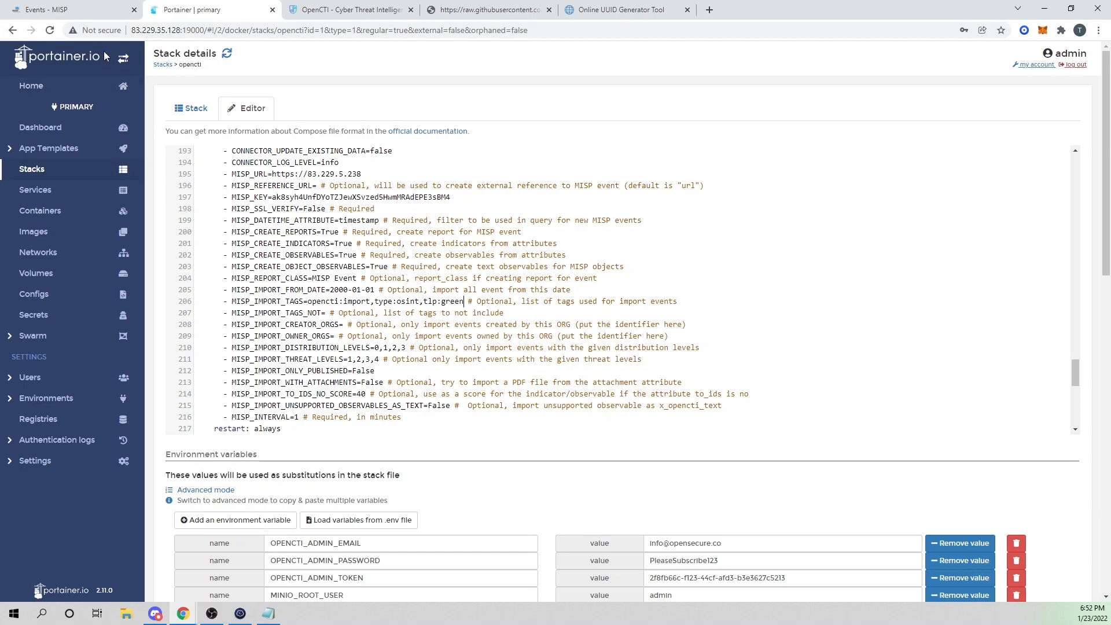
{"action": "left_click", "coordinate": [63, 10]}
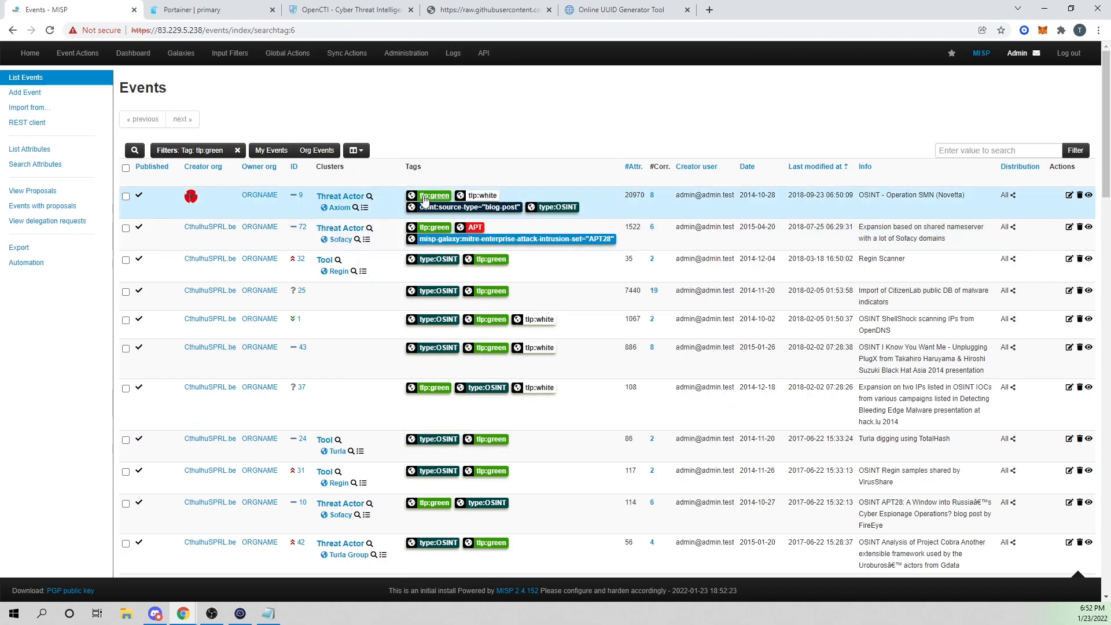
{"action": "mouse_move", "coordinate": [435, 195]}
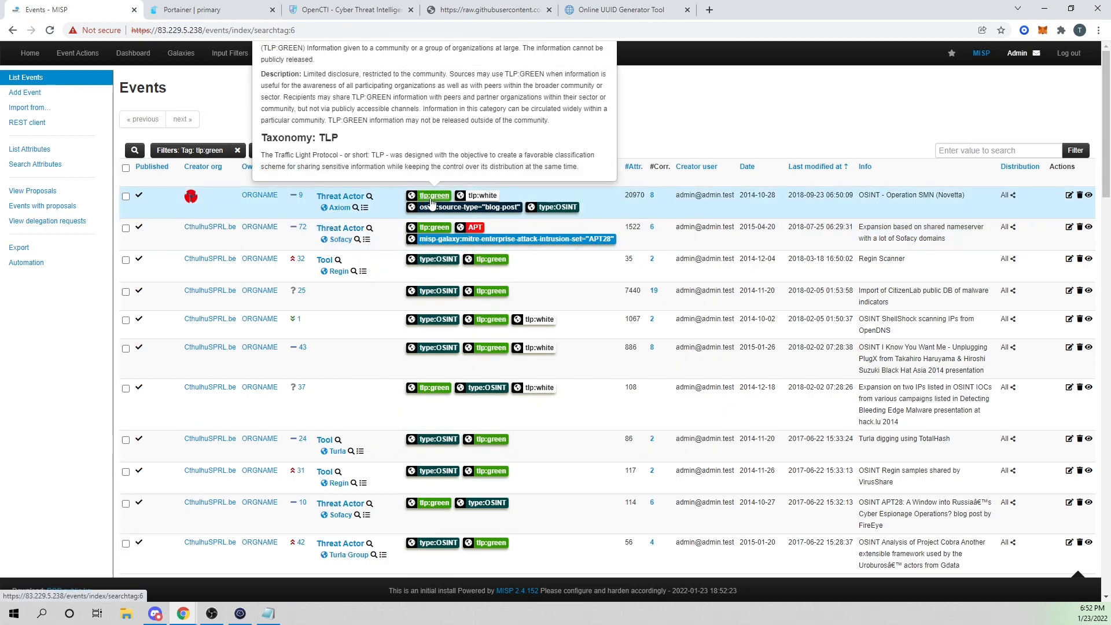
{"action": "mouse_move", "coordinate": [170, 229]}
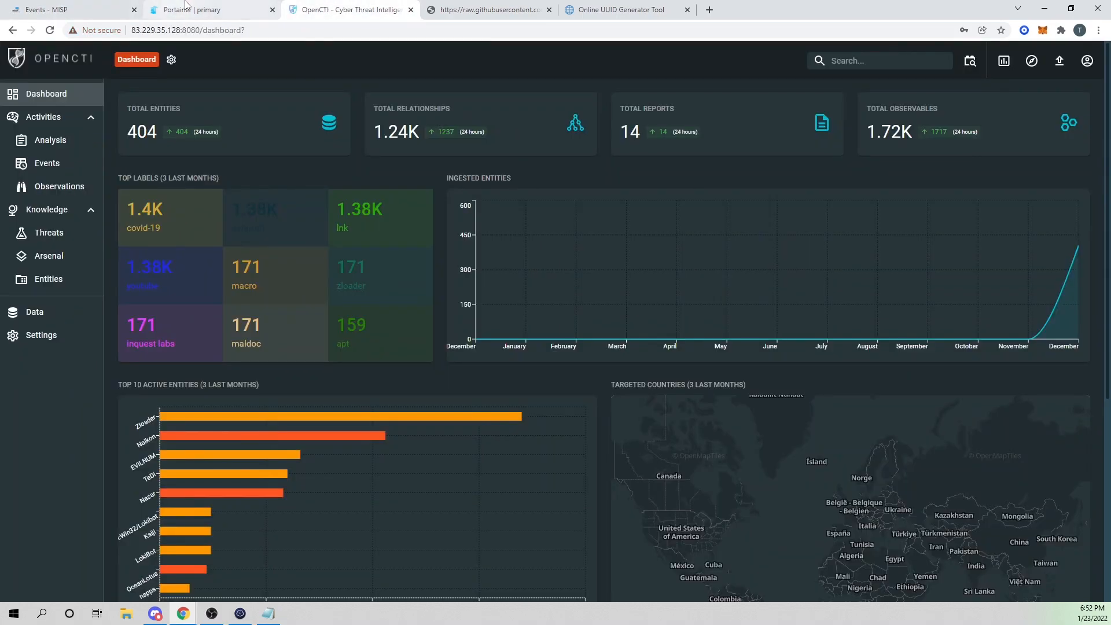
{"action": "left_click", "coordinate": [197, 9]}
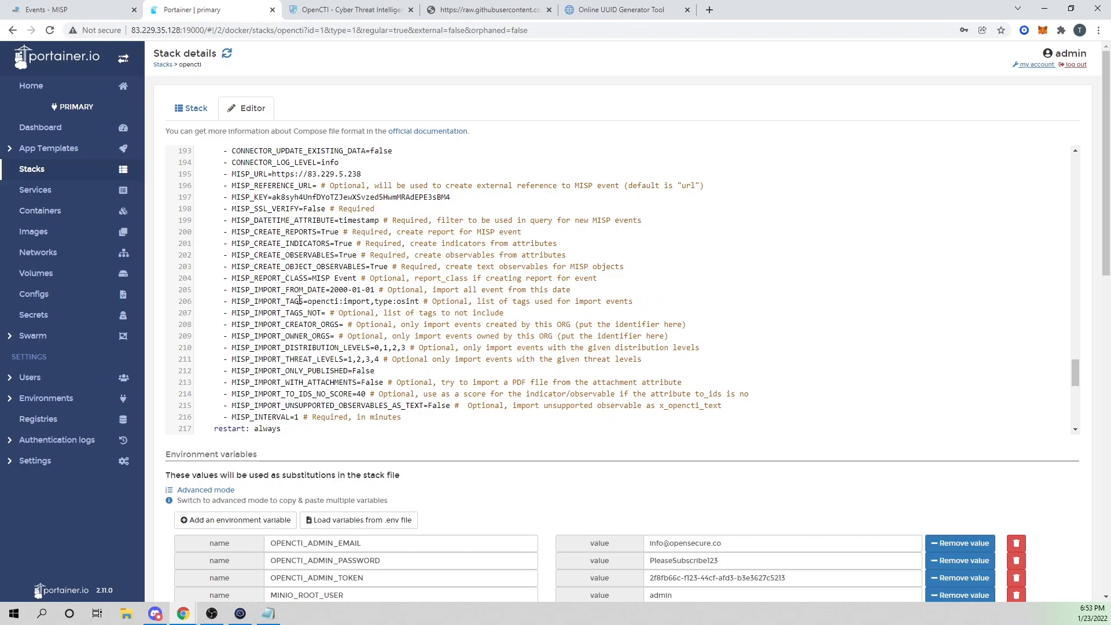
Start a new MISP tag named opencti:import
{"action": "left_click", "coordinate": [61, 12]}
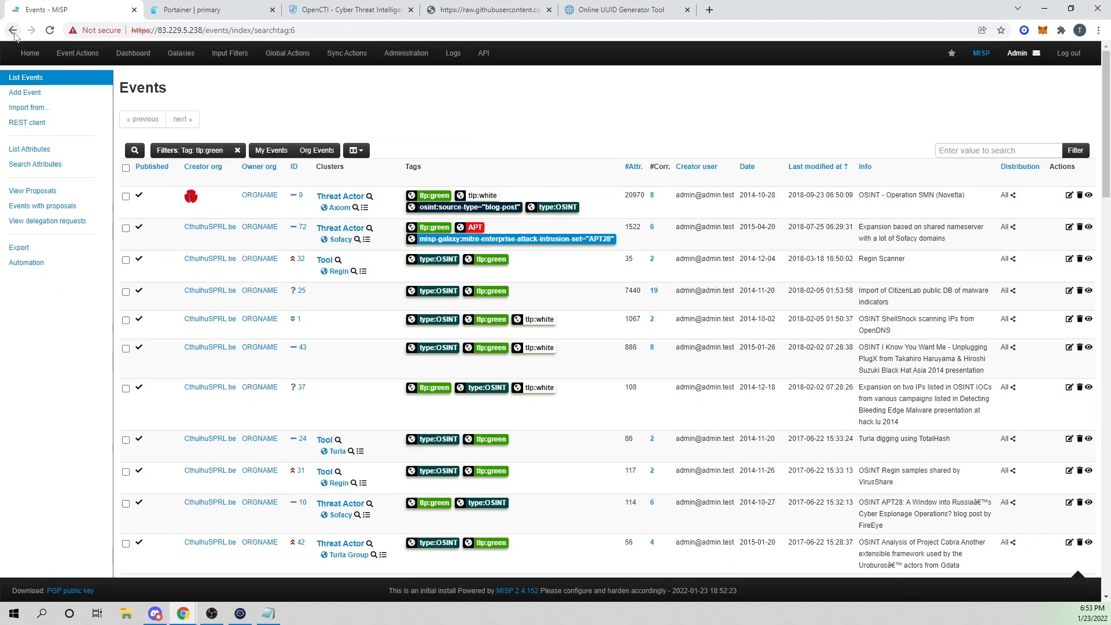
{"action": "left_click", "coordinate": [78, 53]}
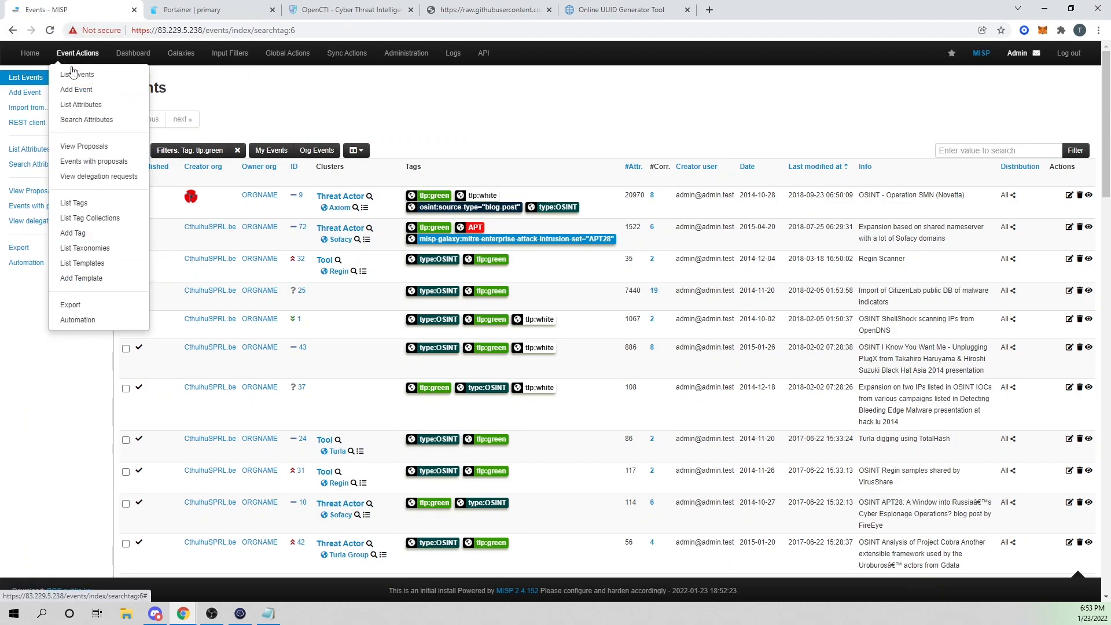
{"action": "left_click", "coordinate": [73, 233]}
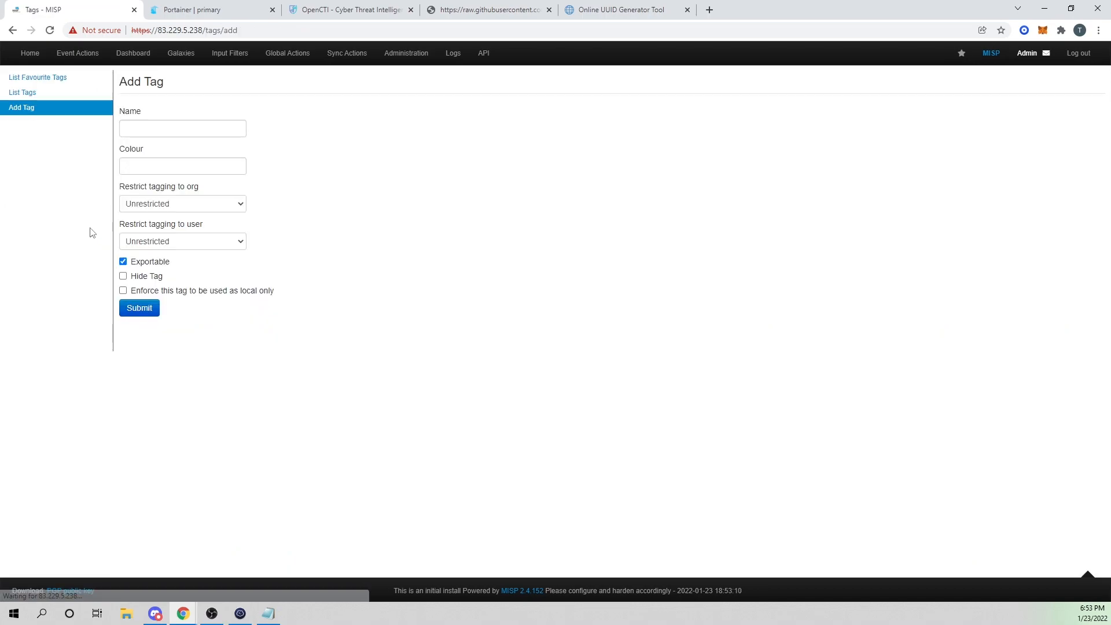
{"action": "left_click", "coordinate": [182, 128]}
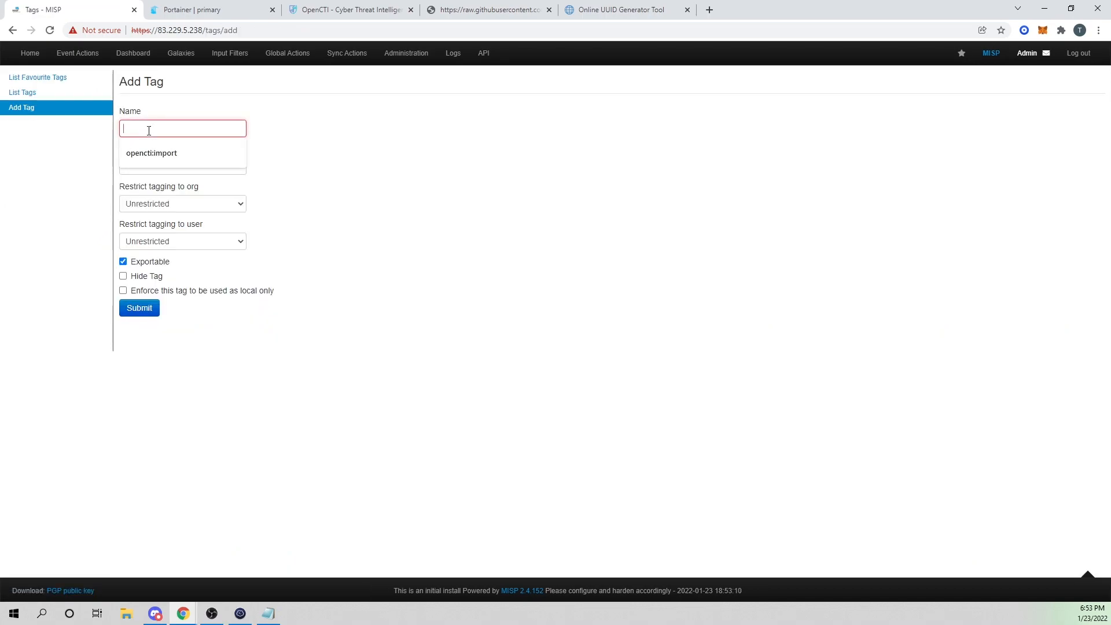
{"action": "type", "text": "opencti"}
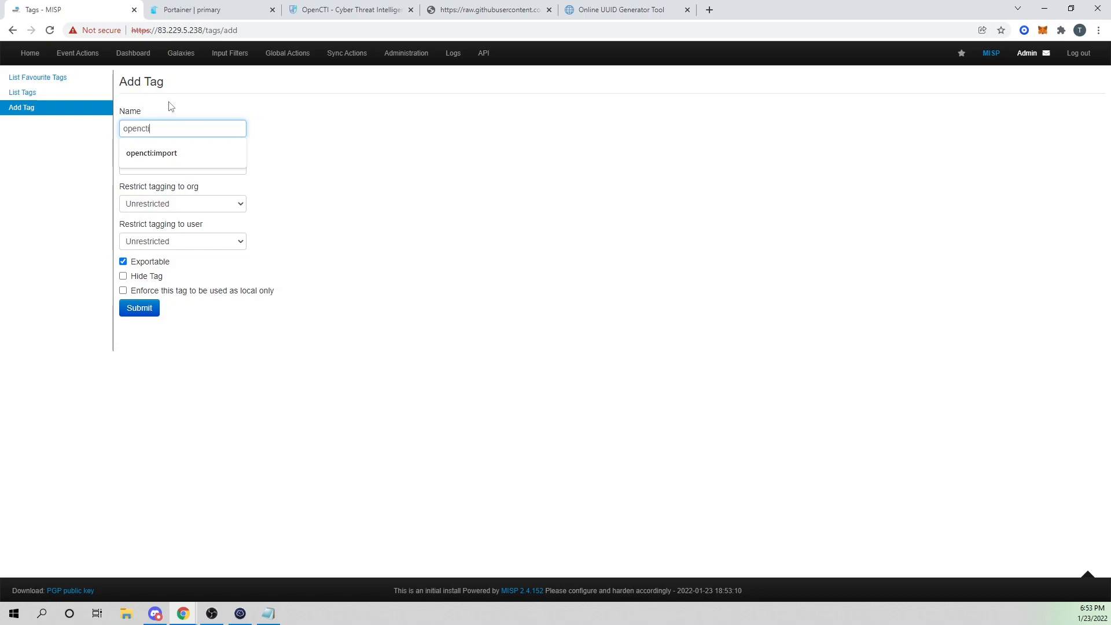
{"action": "left_click", "coordinate": [151, 153]}
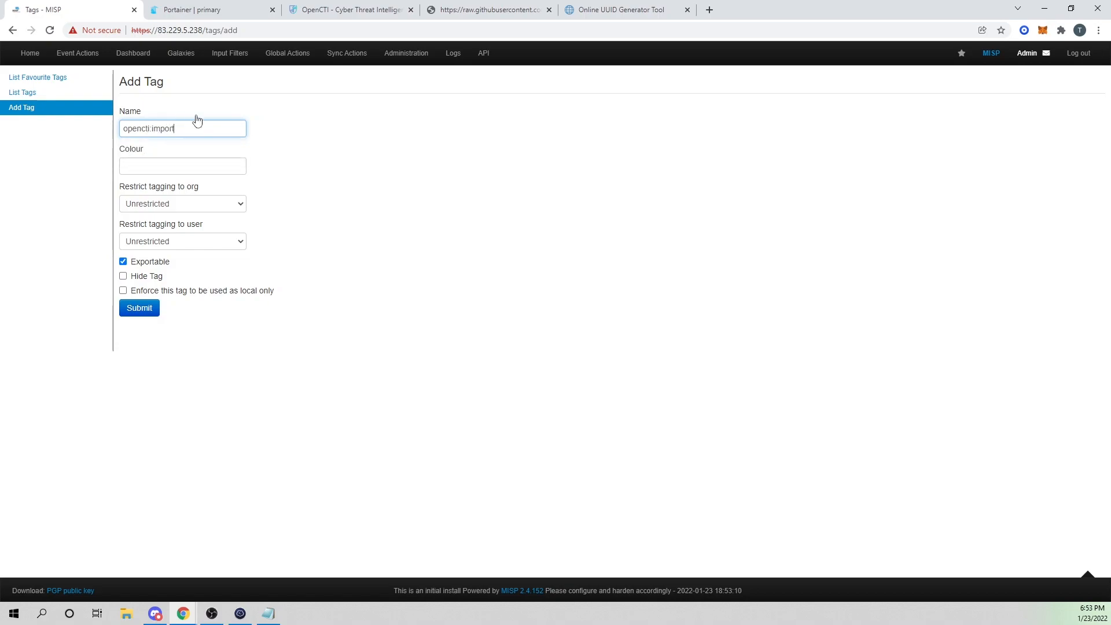
Give the tag a dark blue colour (#0d09d6) and submit it
{"action": "left_click", "coordinate": [182, 167]}
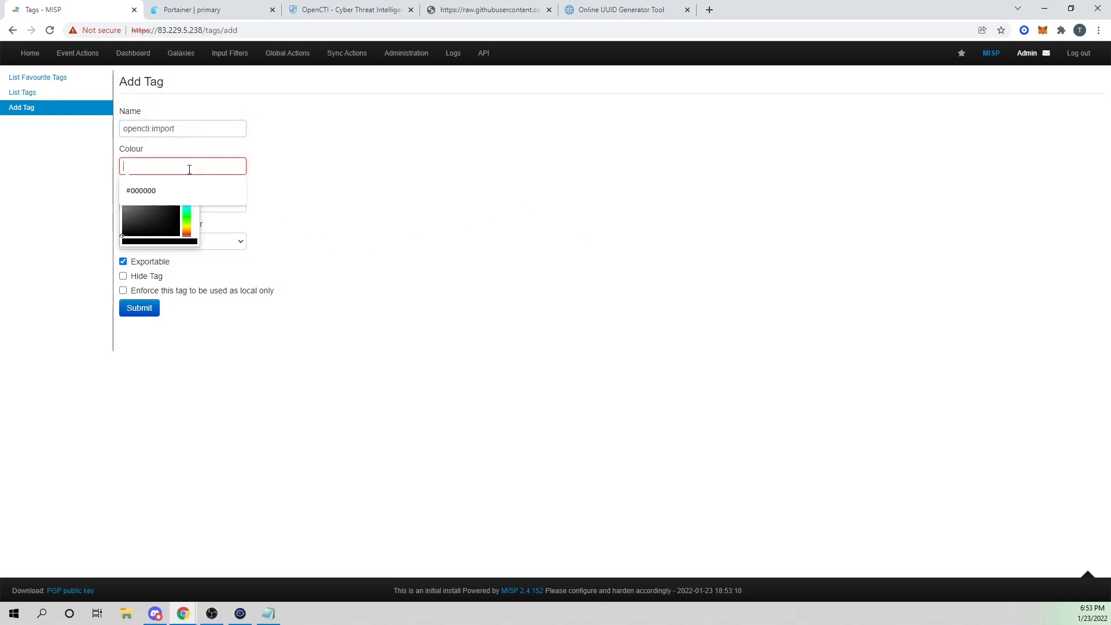
{"action": "left_click", "coordinate": [141, 190]}
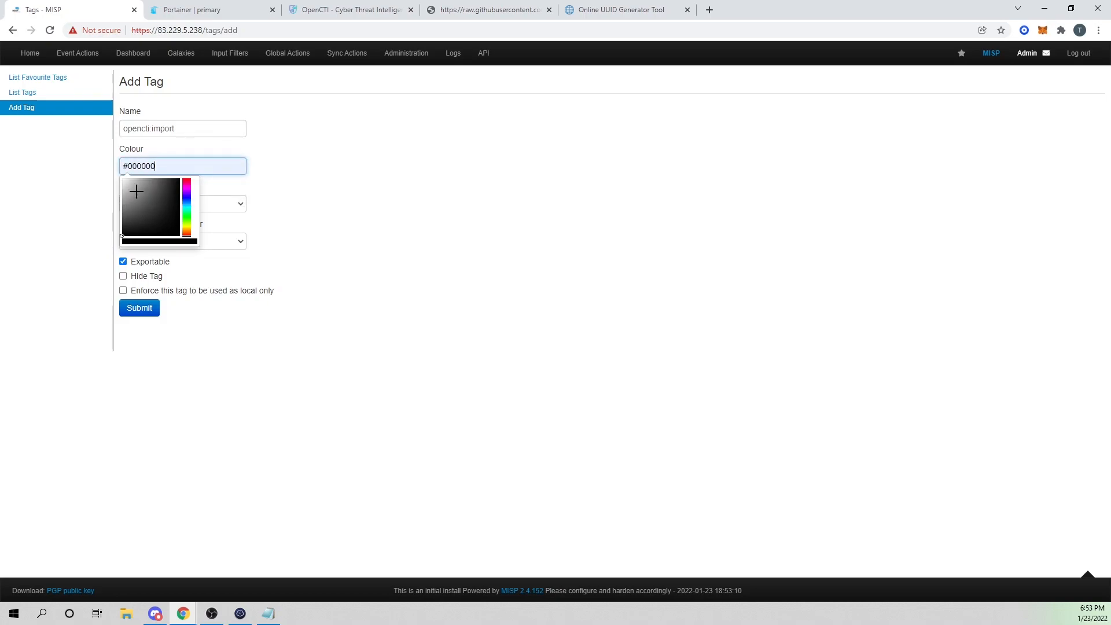
{"action": "left_click", "coordinate": [172, 199]}
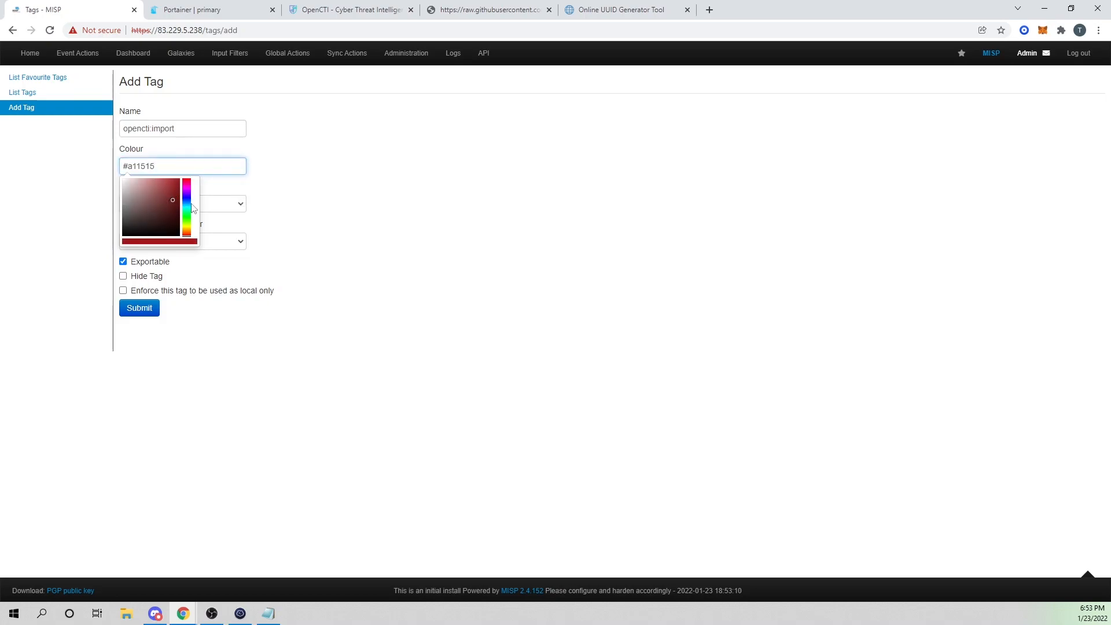
{"action": "left_click", "coordinate": [187, 215]}
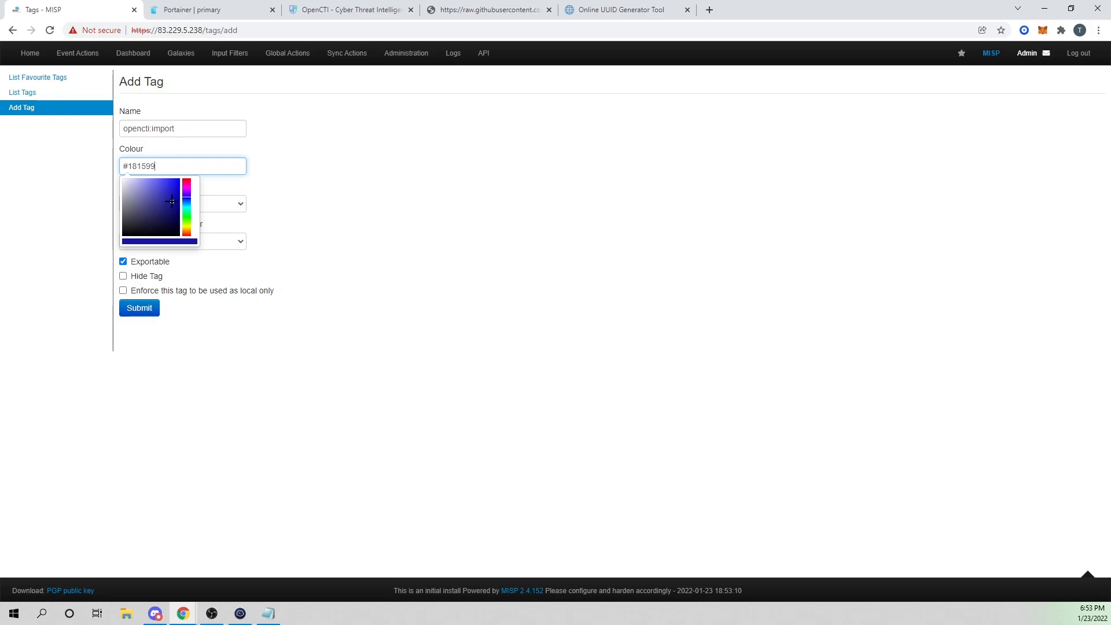
{"action": "left_click", "coordinate": [537, 206]}
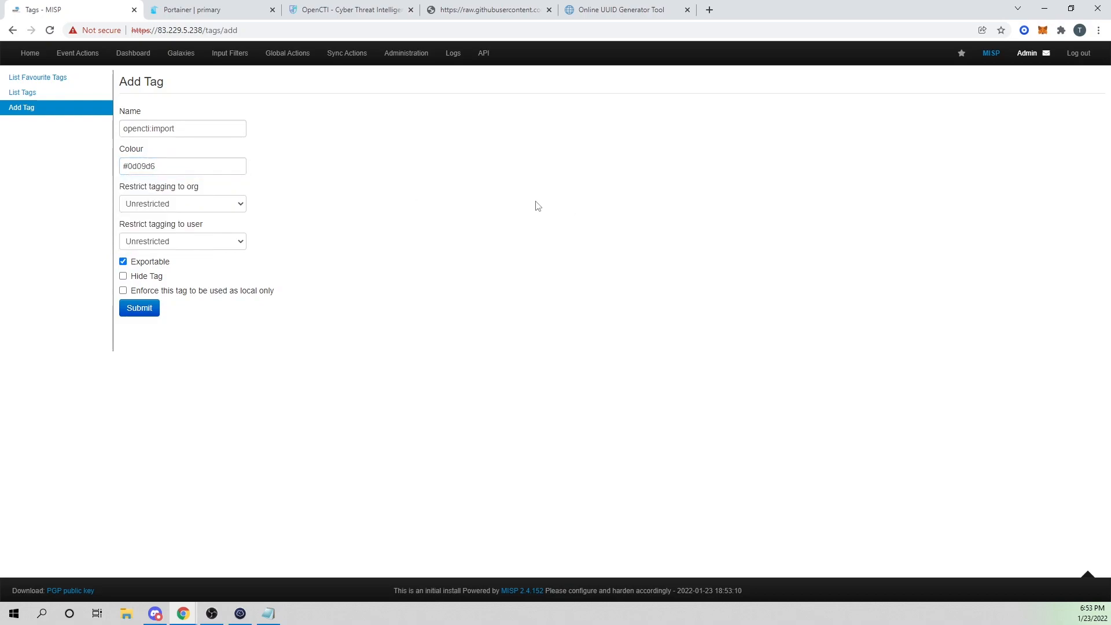
{"action": "left_click", "coordinate": [139, 308]}
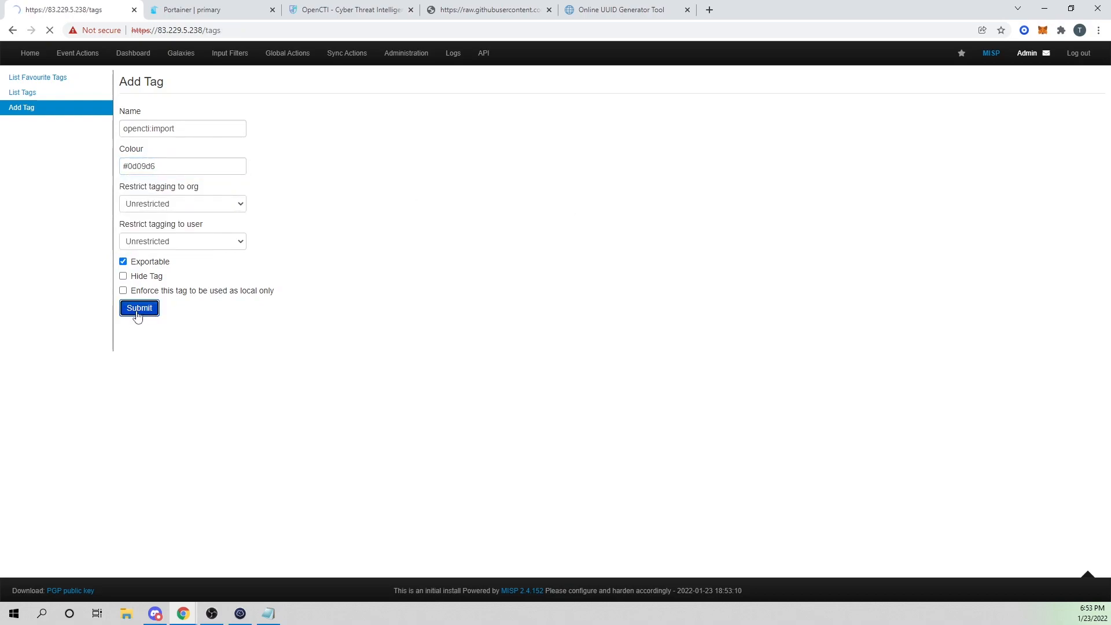
Filter the MISP tag list by 'openc' to confirm opencti:import appears alone
{"action": "left_click", "coordinate": [139, 308]}
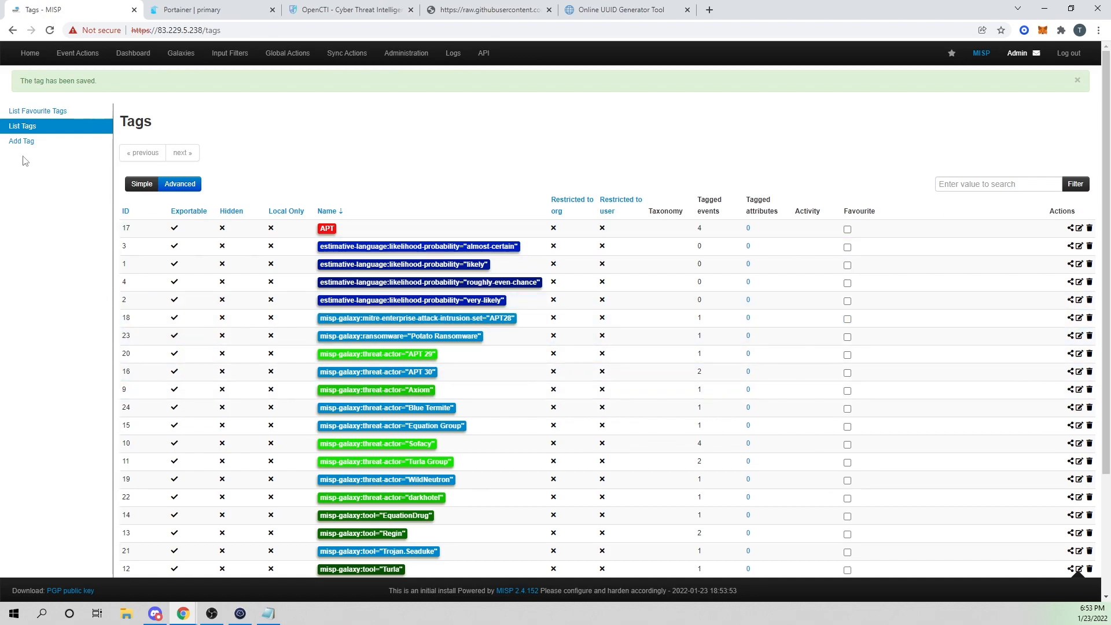
{"action": "mouse_move", "coordinate": [36, 147]}
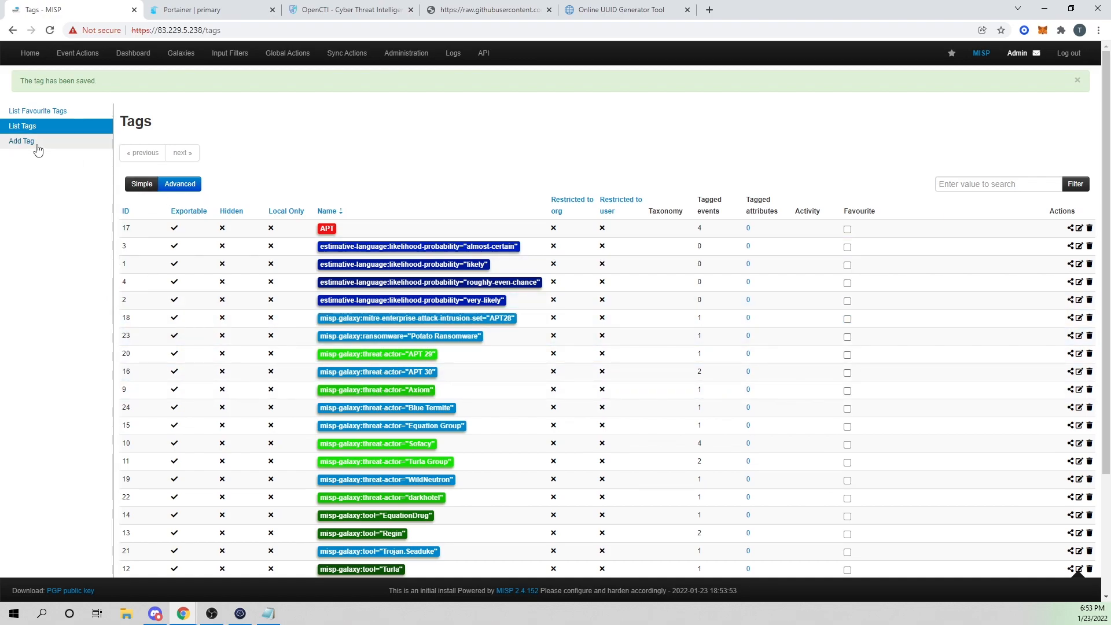
{"action": "left_click", "coordinate": [999, 184]}
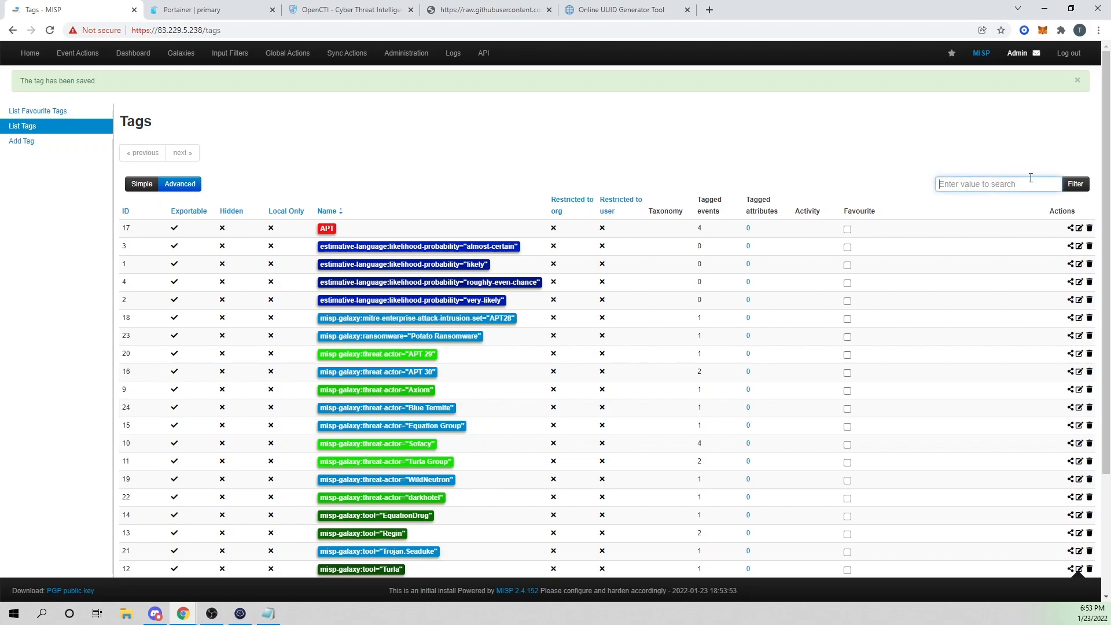
{"action": "type", "text": "opencti:impor"}
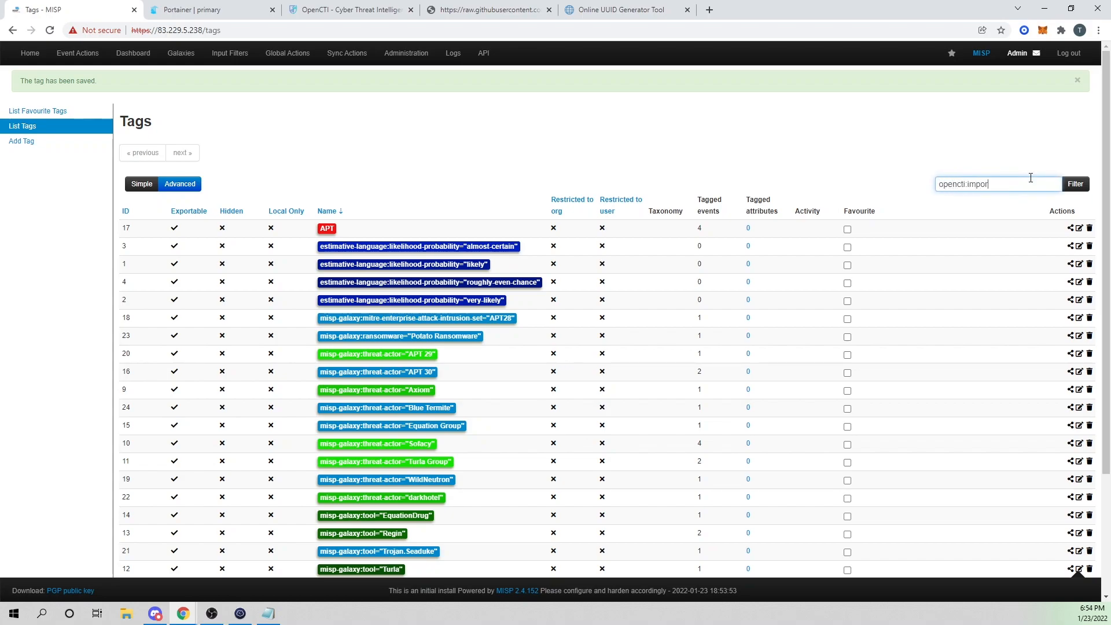
{"action": "left_click", "coordinate": [1075, 183]}
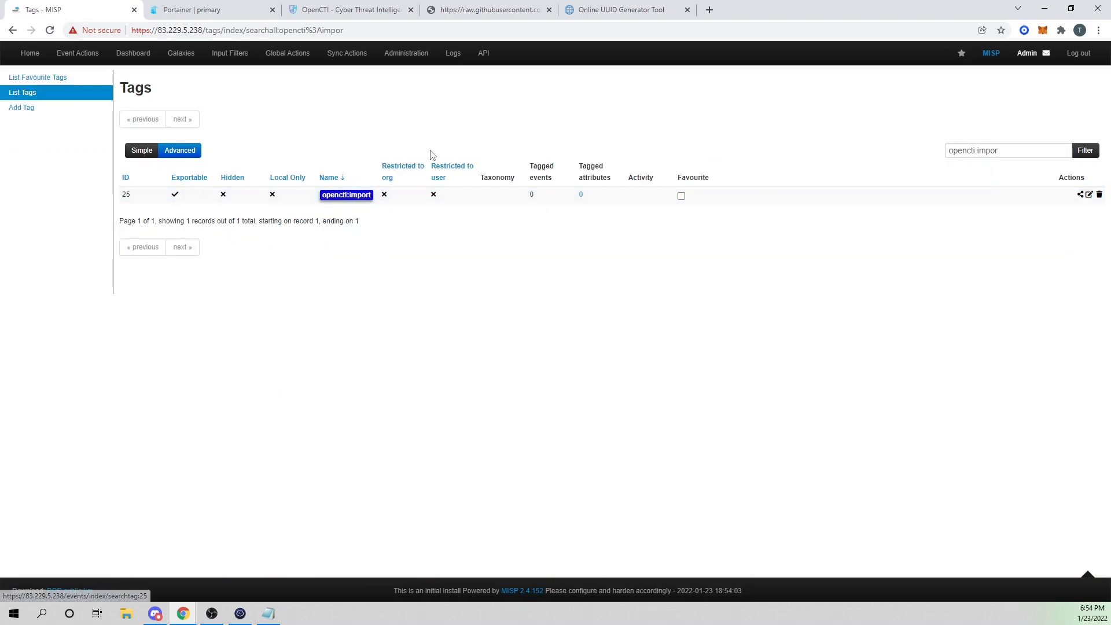
{"action": "left_click", "coordinate": [191, 10]}
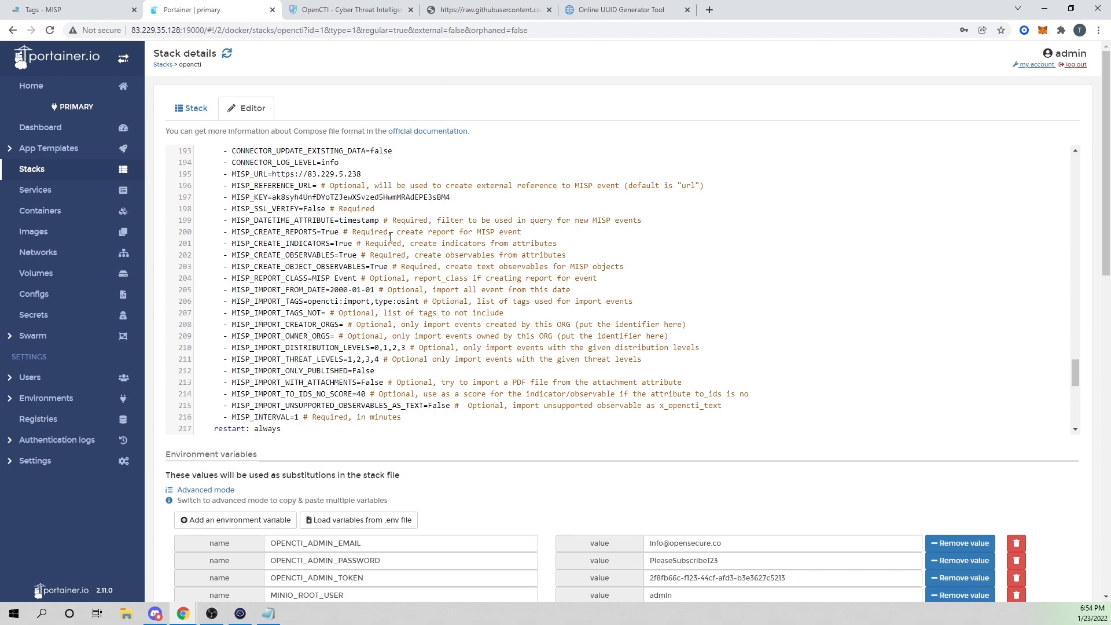
{"action": "left_click", "coordinate": [64, 11]}
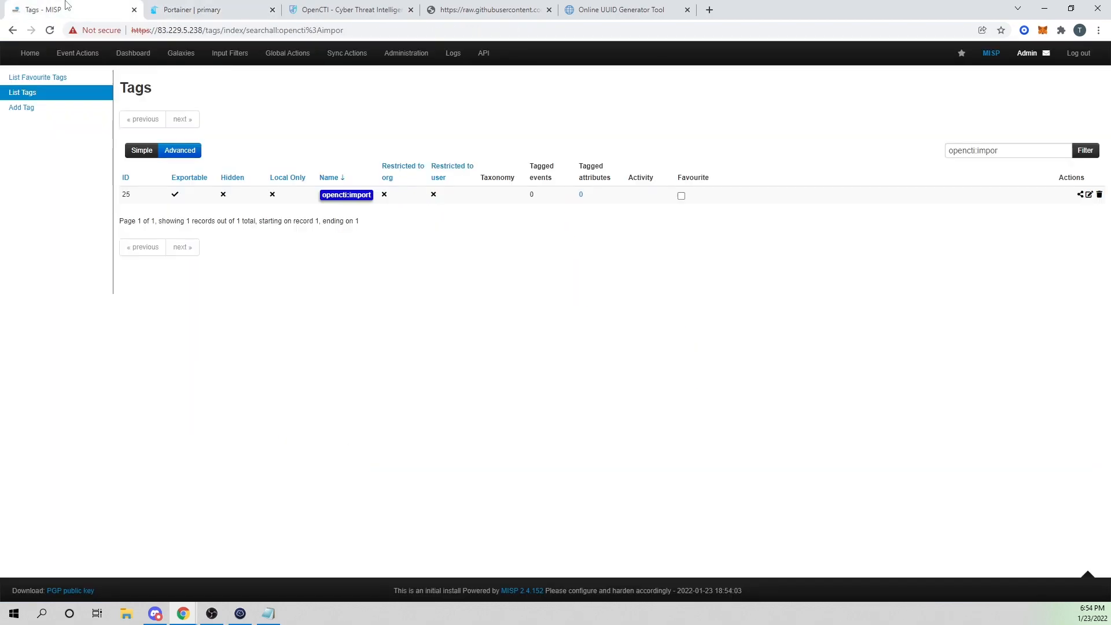
{"action": "mouse_move", "coordinate": [31, 55]}
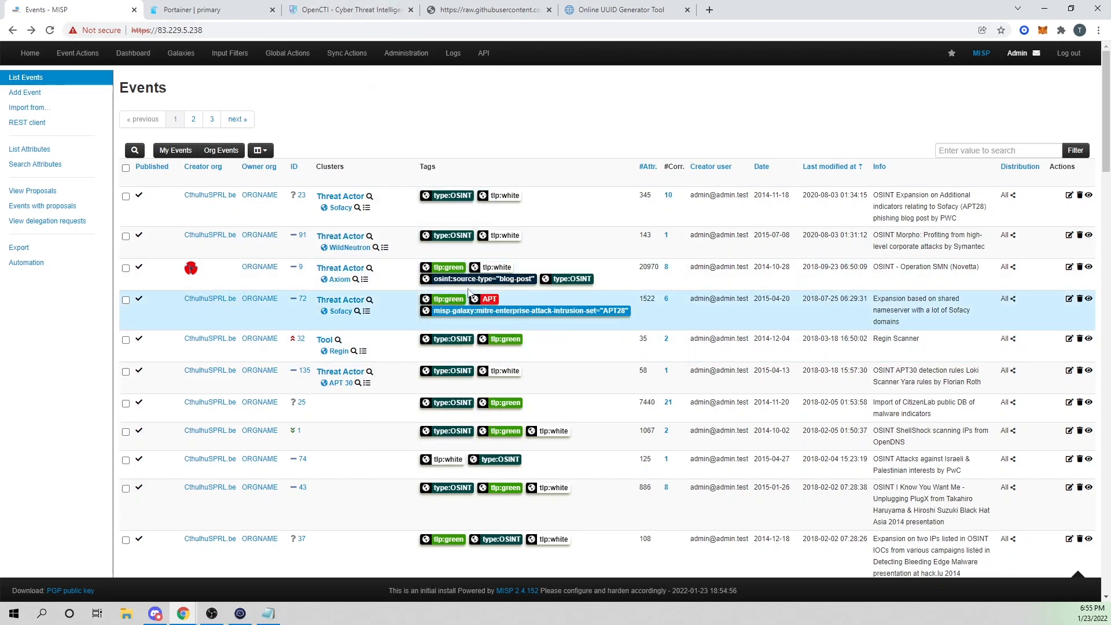
{"action": "mouse_move", "coordinate": [303, 305]}
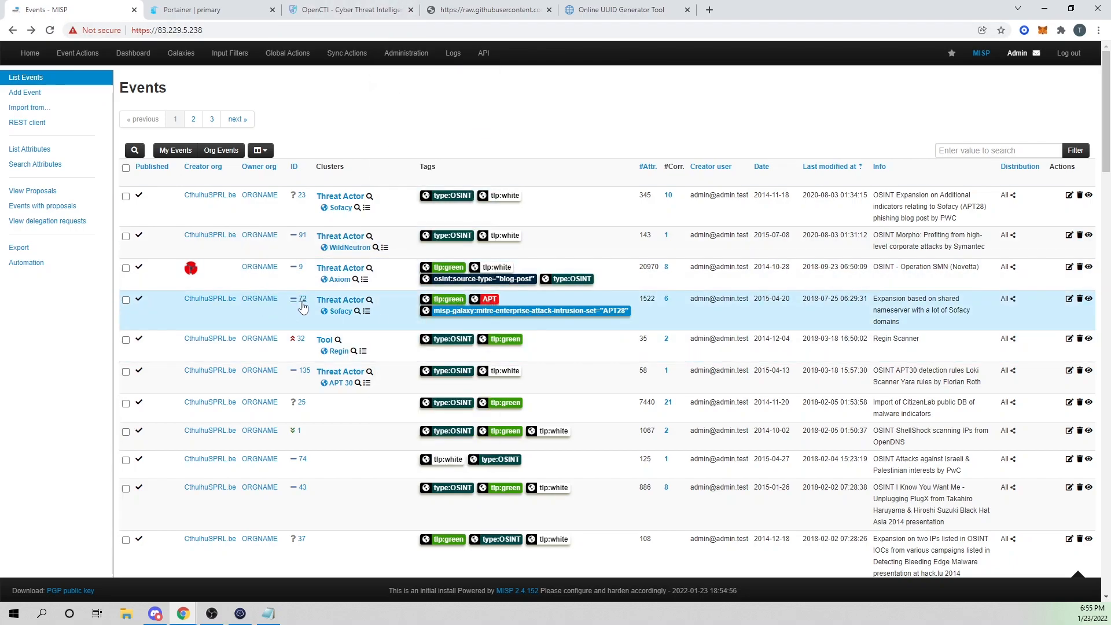
Attach the custom opencti:import tag to event 72, the Sofacy nameserver expansion
{"action": "left_click", "coordinate": [303, 299]}
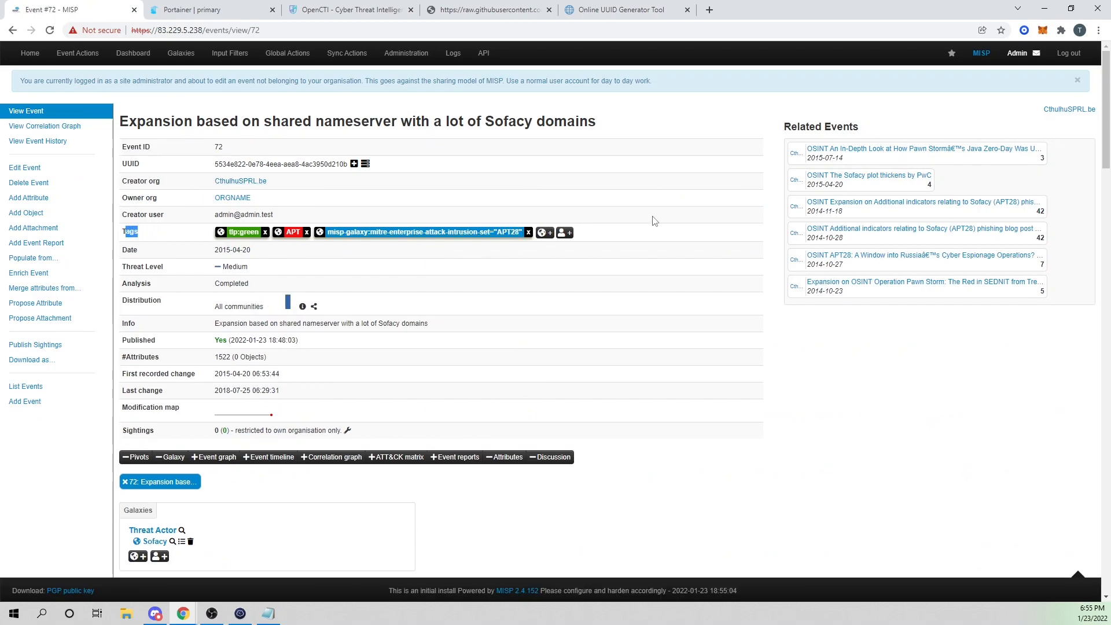
{"action": "left_click", "coordinate": [545, 233]}
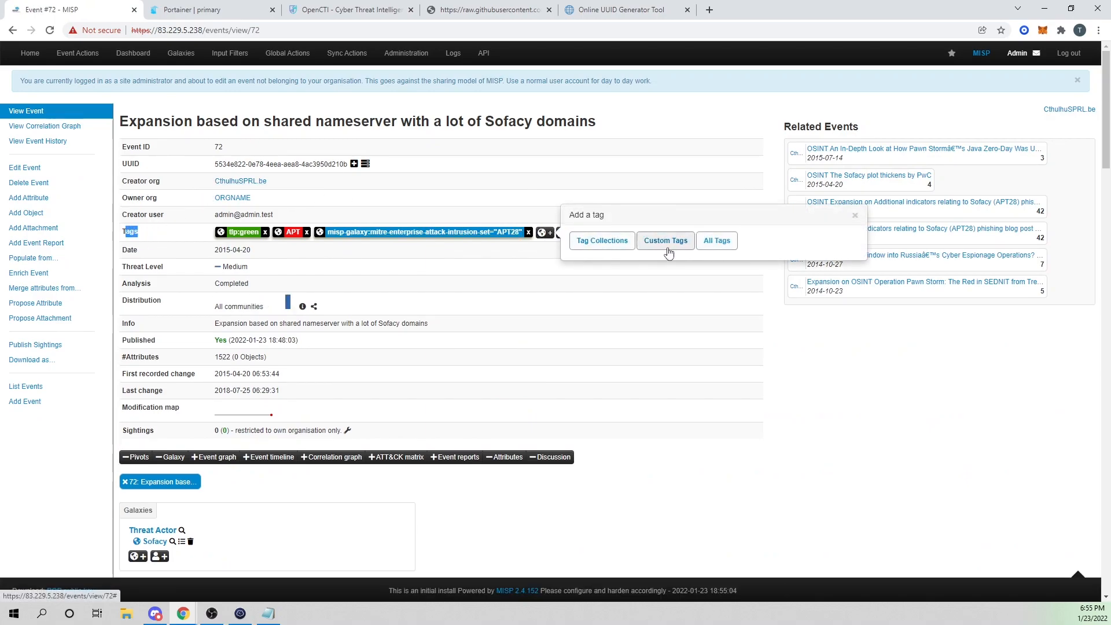
{"action": "left_click", "coordinate": [666, 240]}
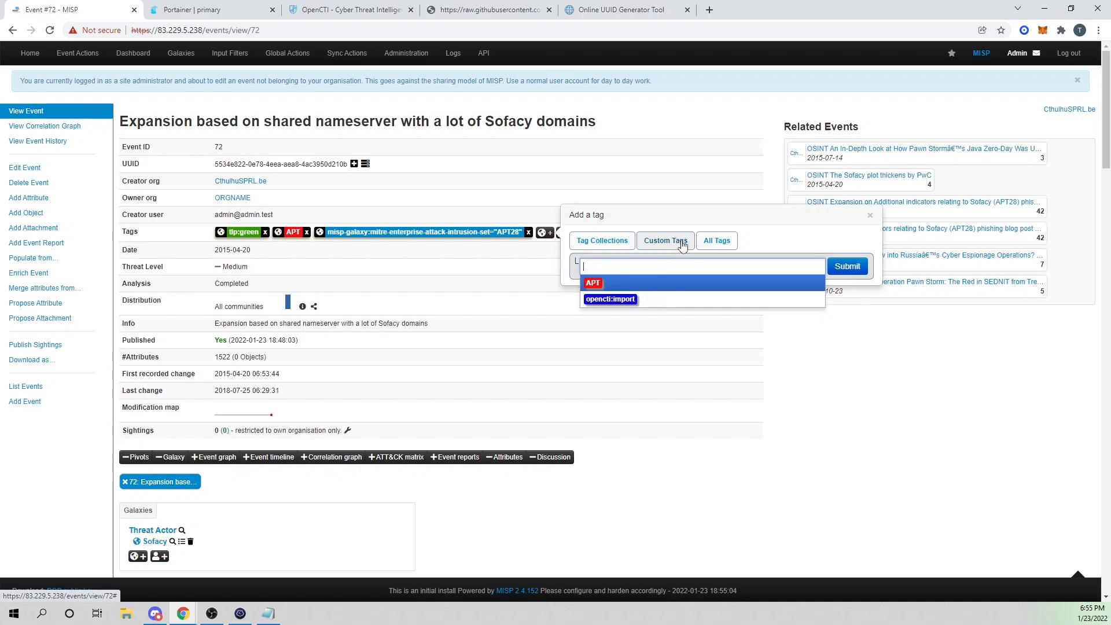
{"action": "mouse_move", "coordinate": [619, 303]}
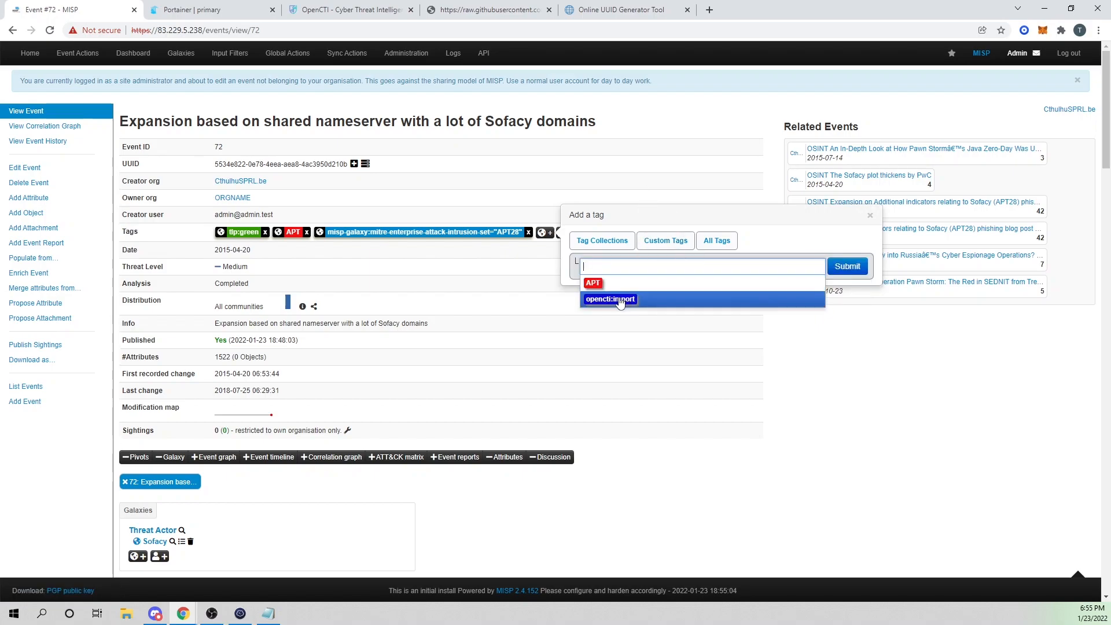
{"action": "left_click", "coordinate": [610, 298]}
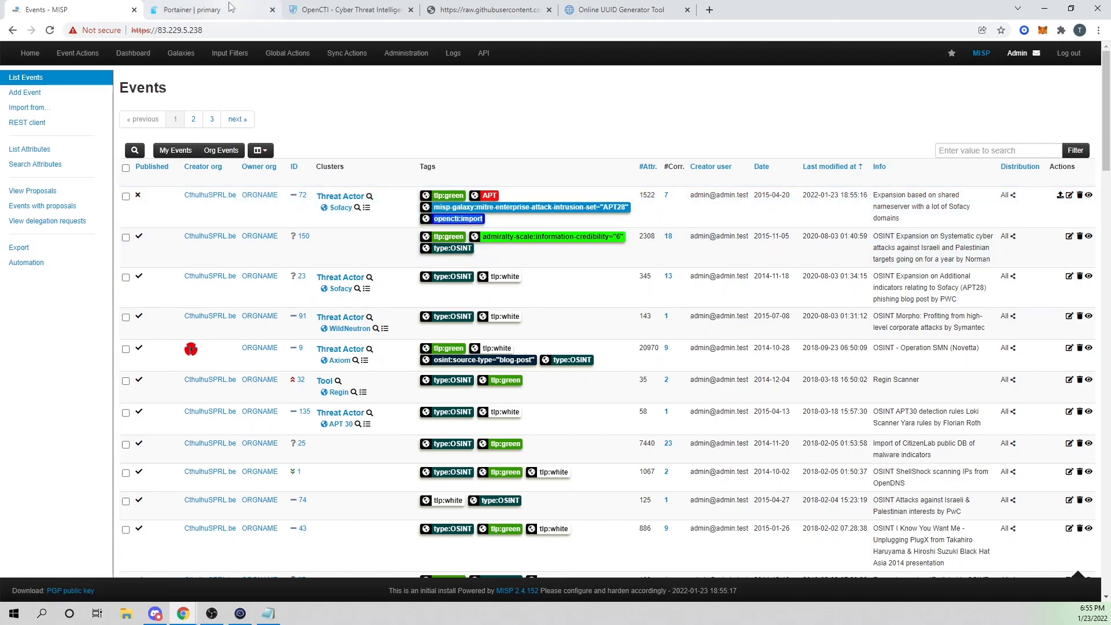
Review the opencti stack compose file: connector-misp MISP_IMPORT_TAGS reads opencti:import,type:osint
{"action": "left_click", "coordinate": [186, 9]}
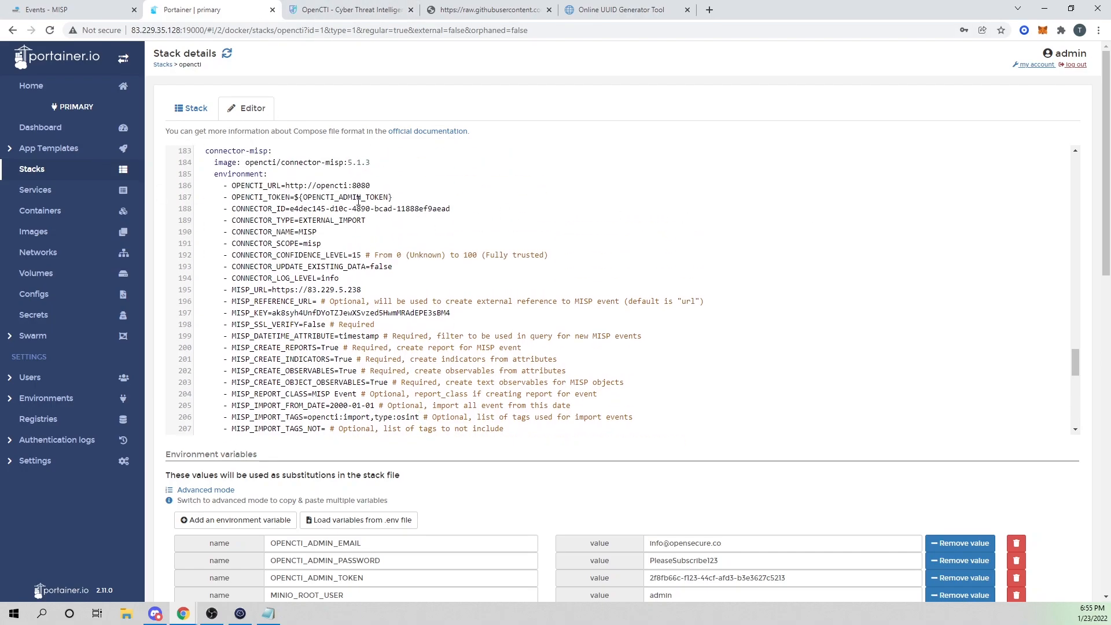
{"action": "scroll", "scroll_direction": "down", "scroll_amount": 3}
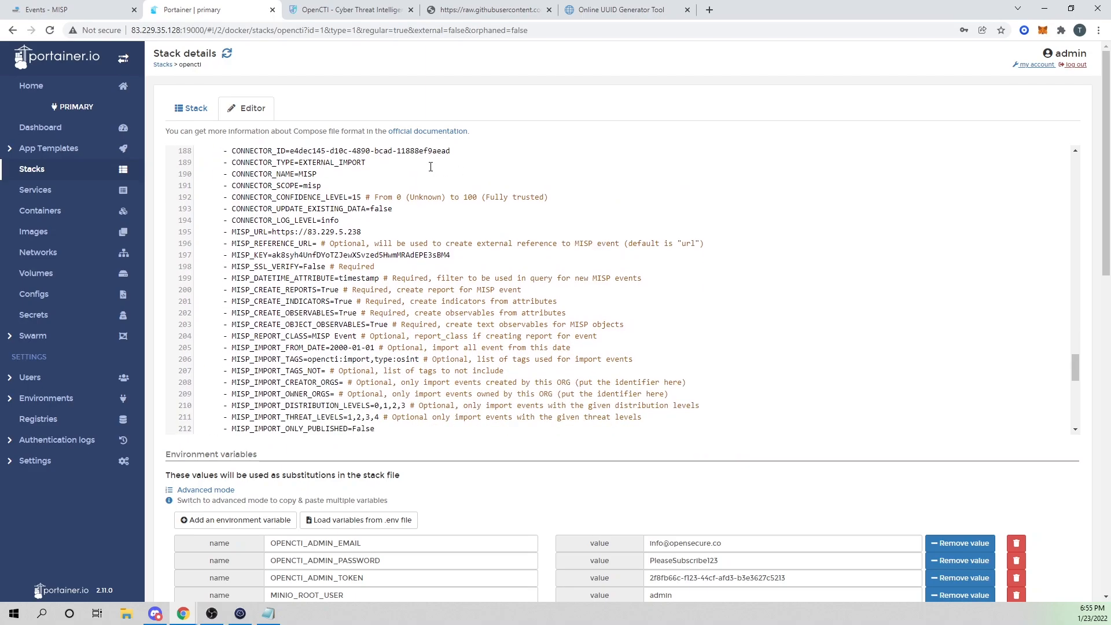
{"action": "scroll", "scroll_direction": "down", "scroll_amount": 3}
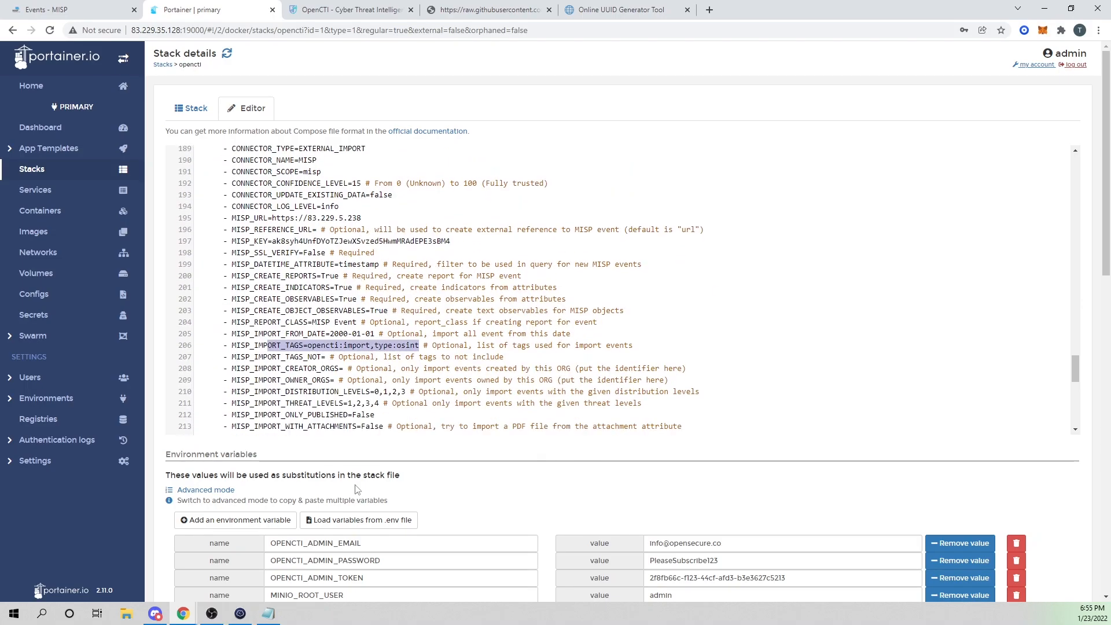
{"action": "scroll", "scroll_direction": "down", "scroll_amount": 3}
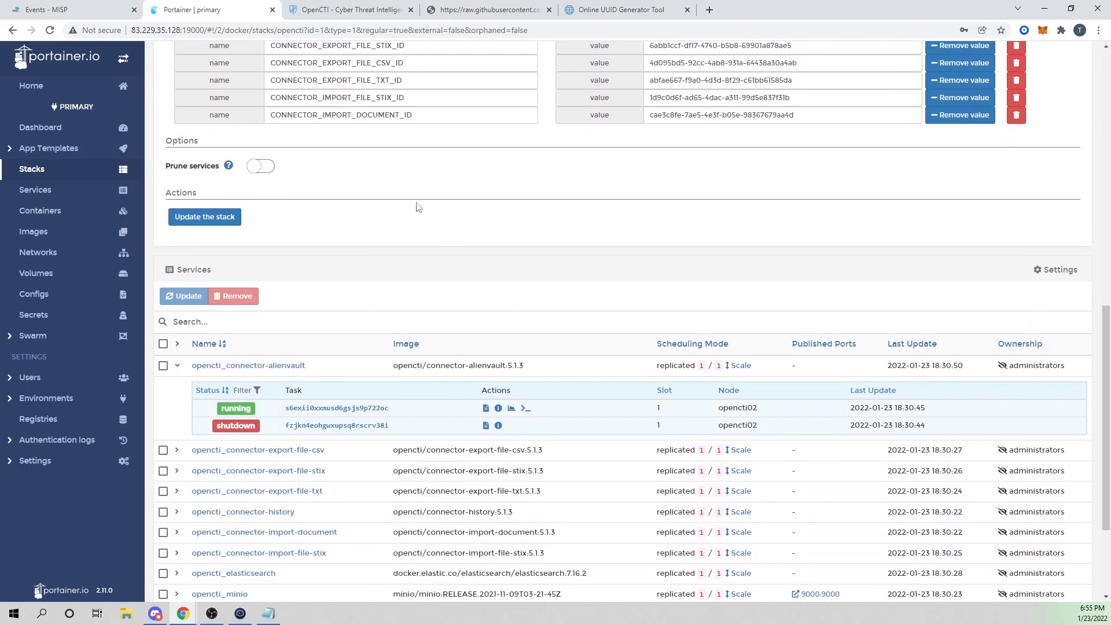
Update the opencti stack and confirm opencti_connector-misp is listed at 0/1 replicas
{"action": "left_click", "coordinate": [204, 216]}
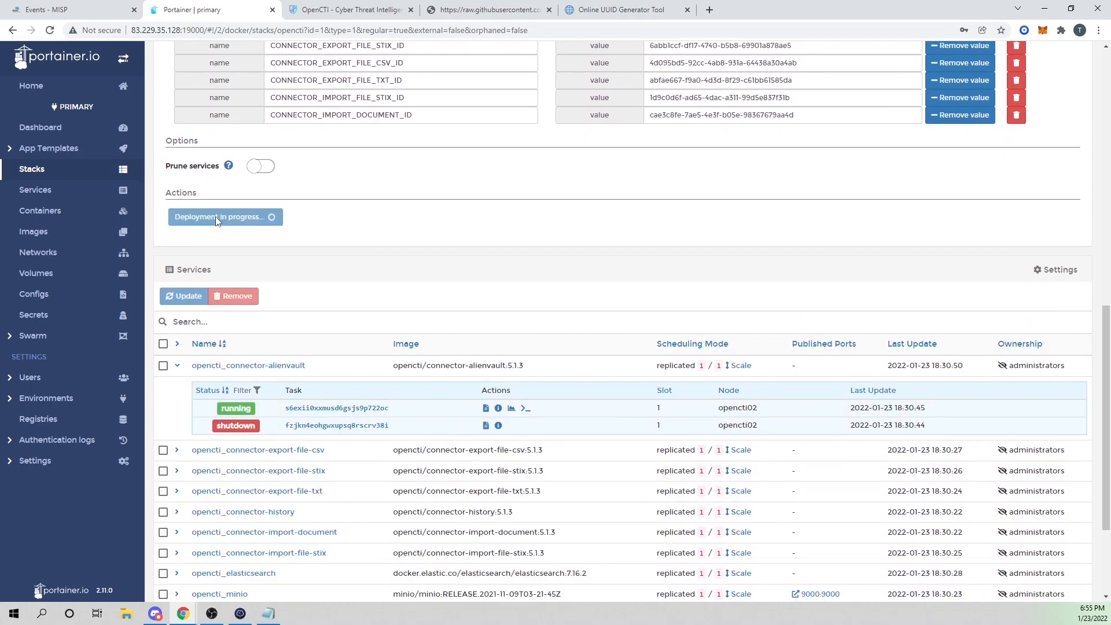
{"action": "mouse_move", "coordinate": [223, 255]}
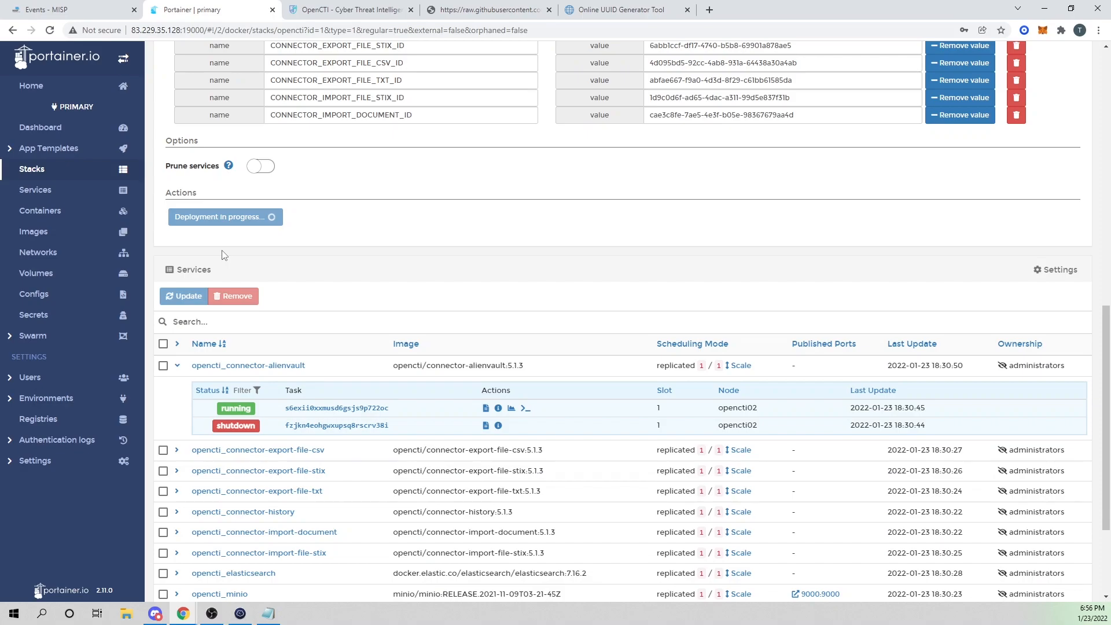
{"action": "mouse_move", "coordinate": [236, 207]}
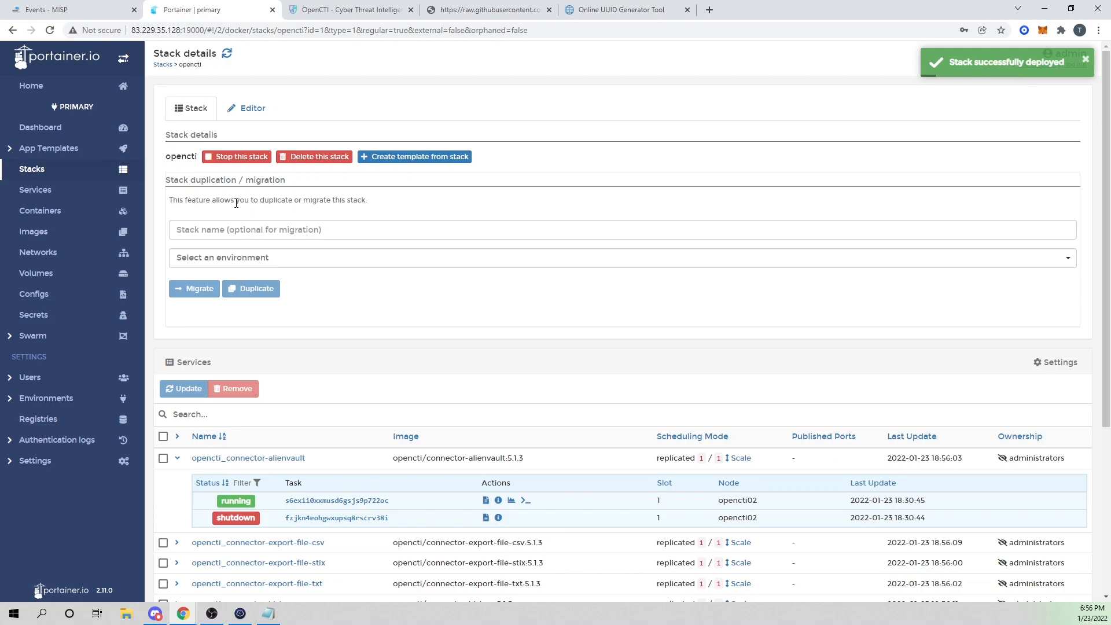
{"action": "scroll", "scroll_direction": "down", "scroll_amount": 3}
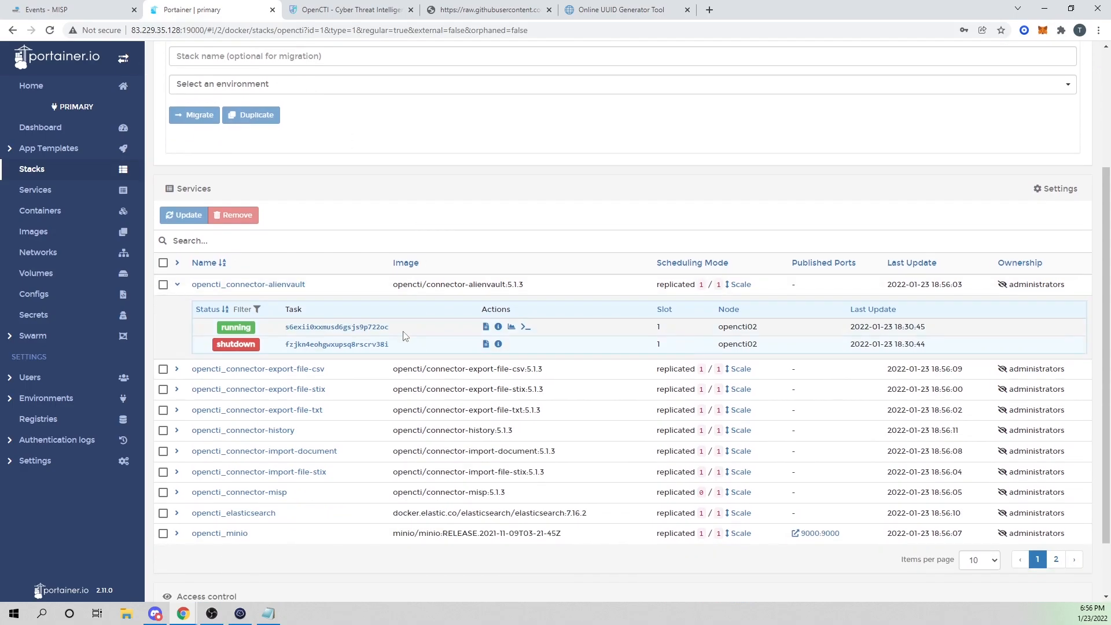
Filter containers by 'misp' and view opencti_connector-misp logs reporting 0 events
{"action": "left_click", "coordinate": [39, 211]}
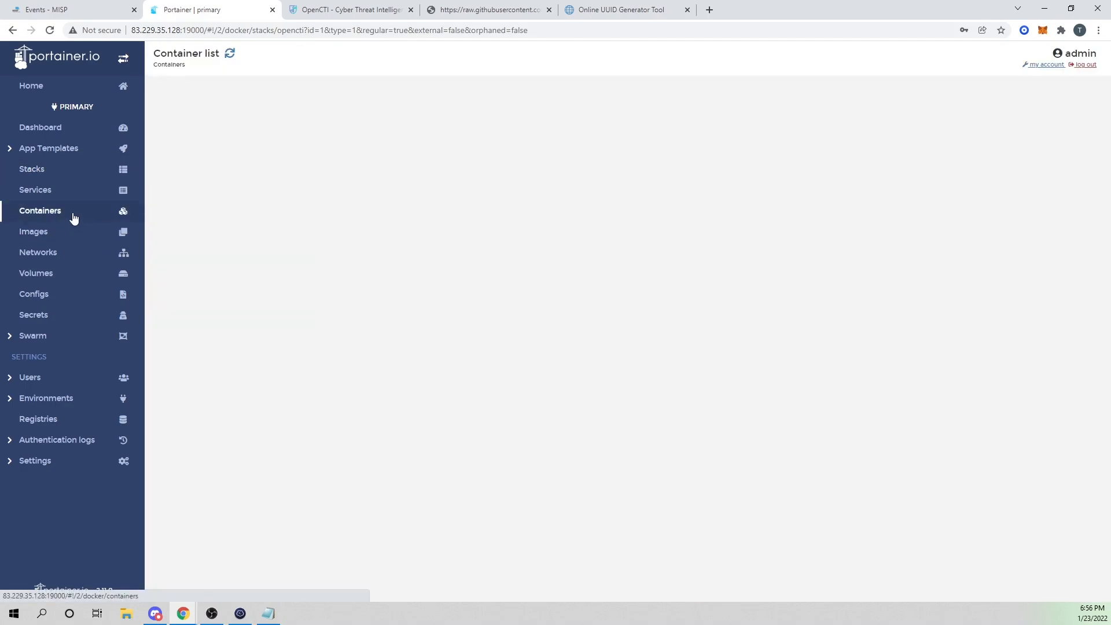
{"action": "left_click", "coordinate": [40, 211]}
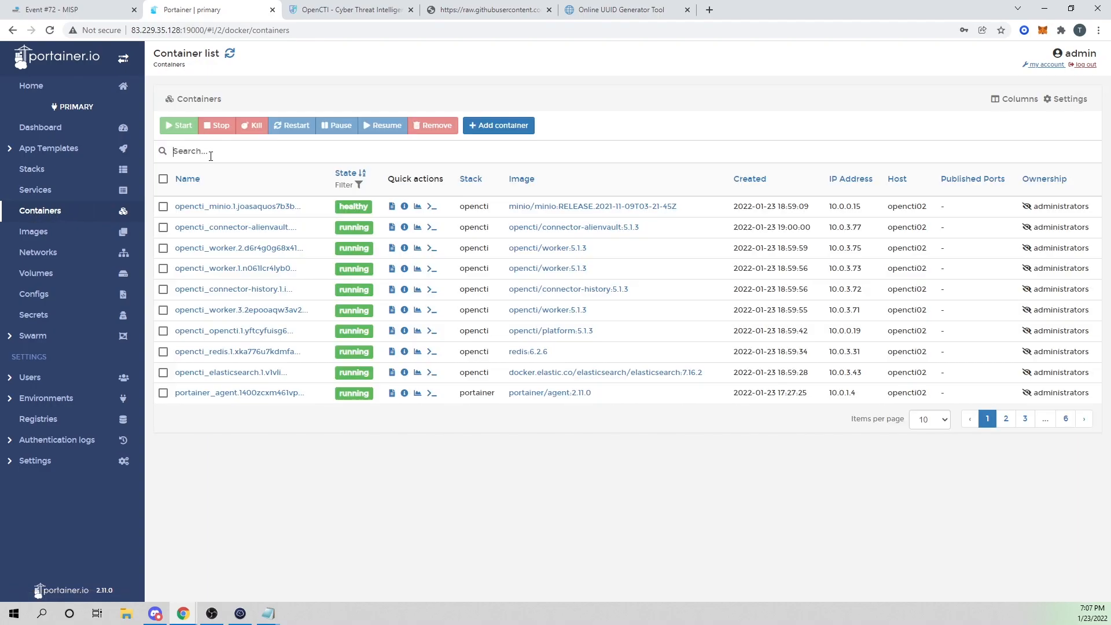
{"action": "type", "text": "misp"}
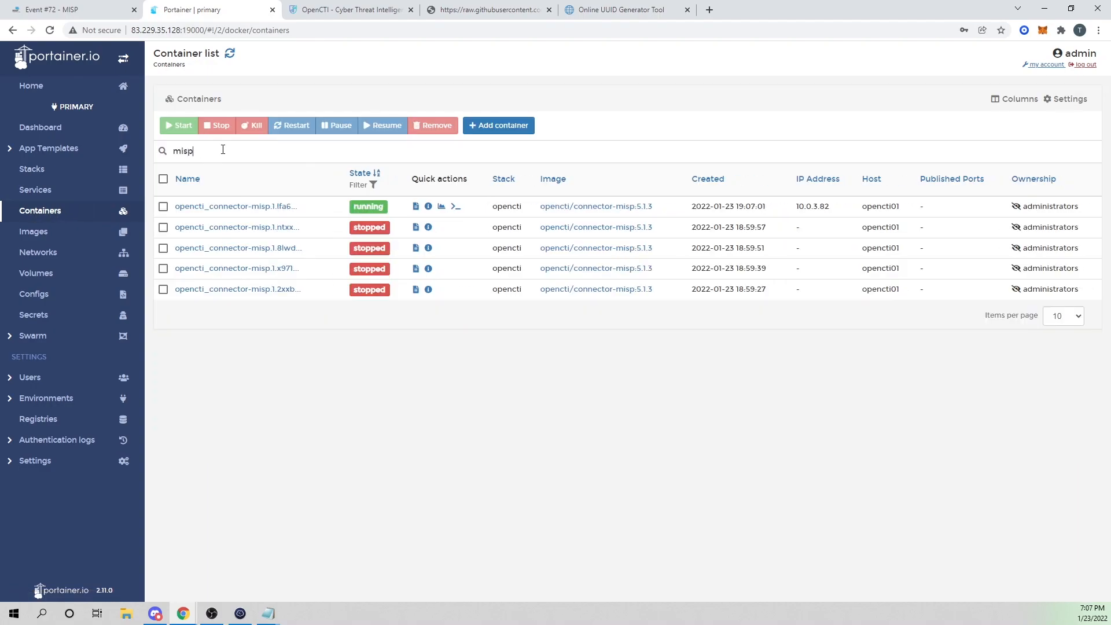
{"action": "left_click", "coordinate": [441, 207]}
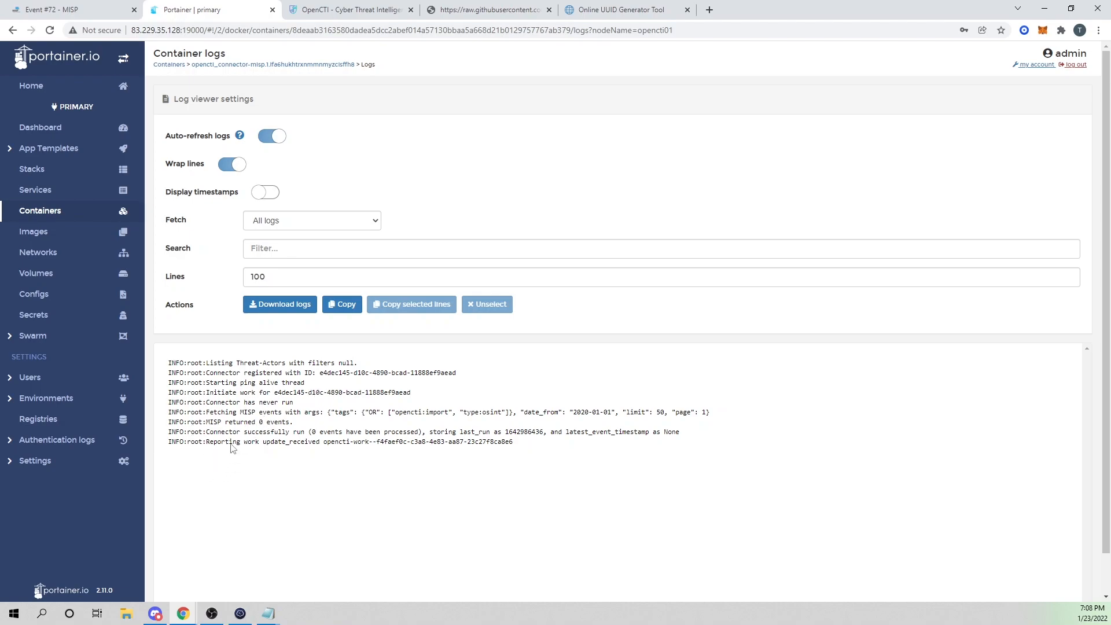
{"action": "mouse_move", "coordinate": [486, 450]}
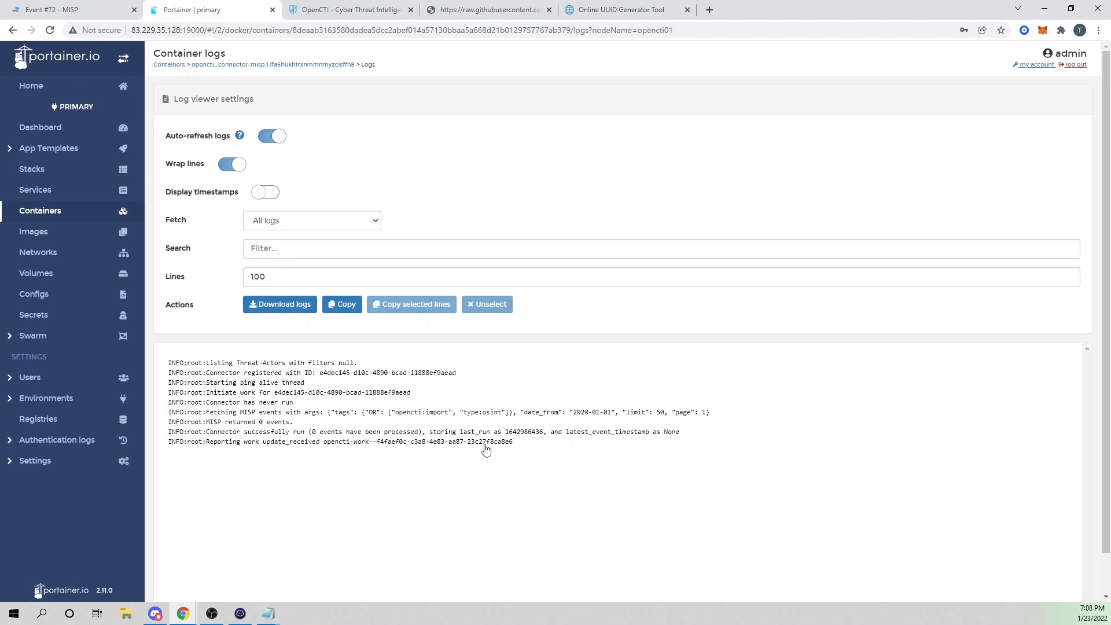
{"action": "mouse_move", "coordinate": [440, 426]}
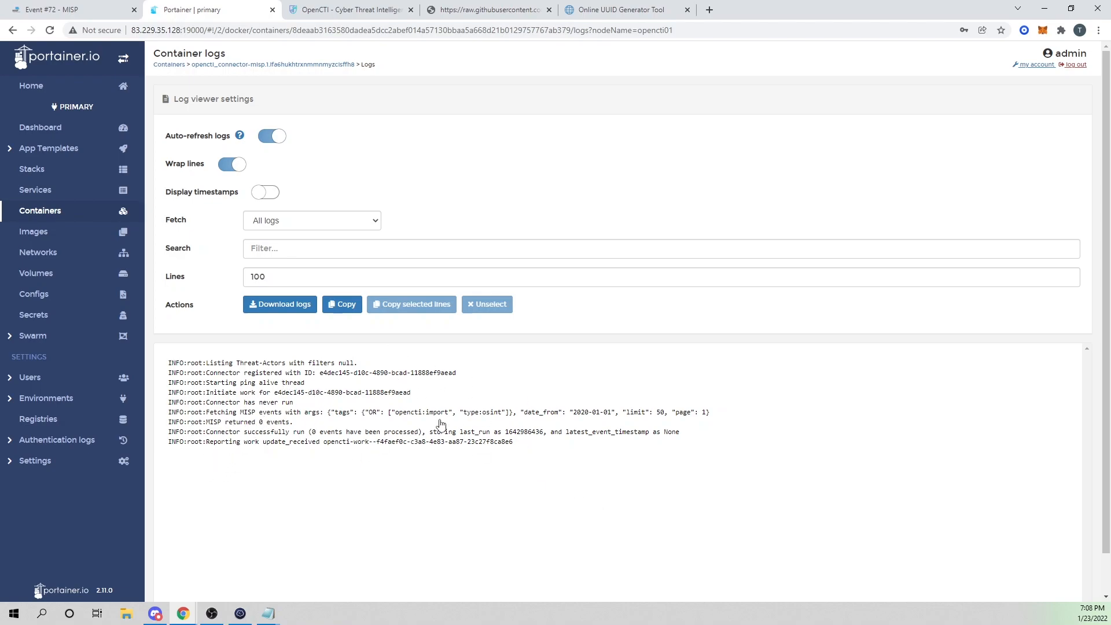
Verify in Data > Connectors that MISP is active with a run, then return to Entities
{"action": "left_click", "coordinate": [348, 10]}
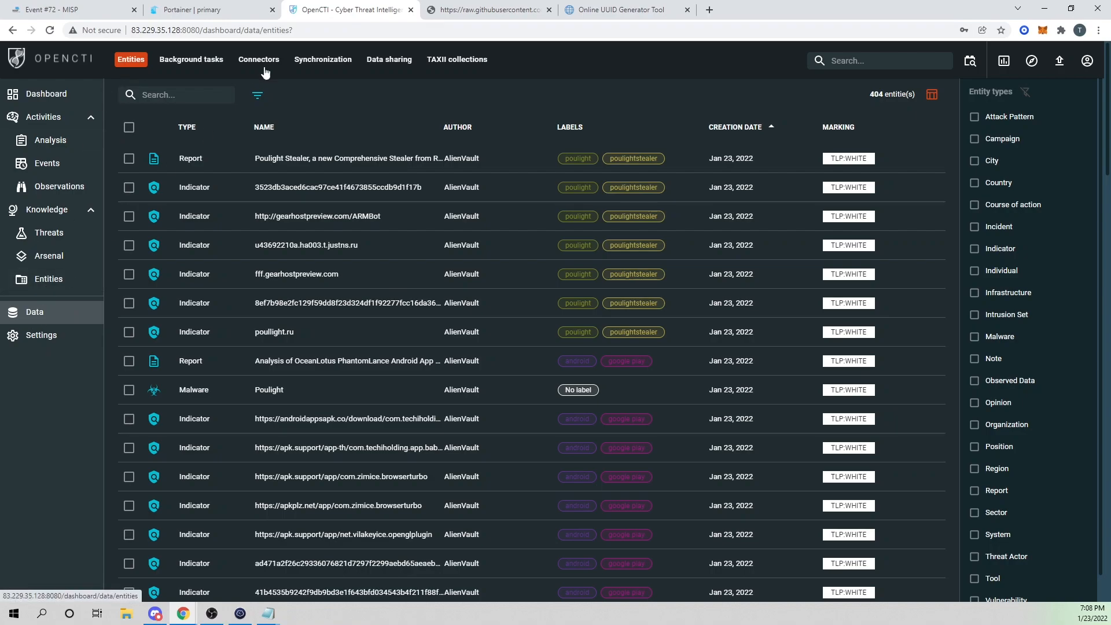
{"action": "left_click", "coordinate": [259, 59]}
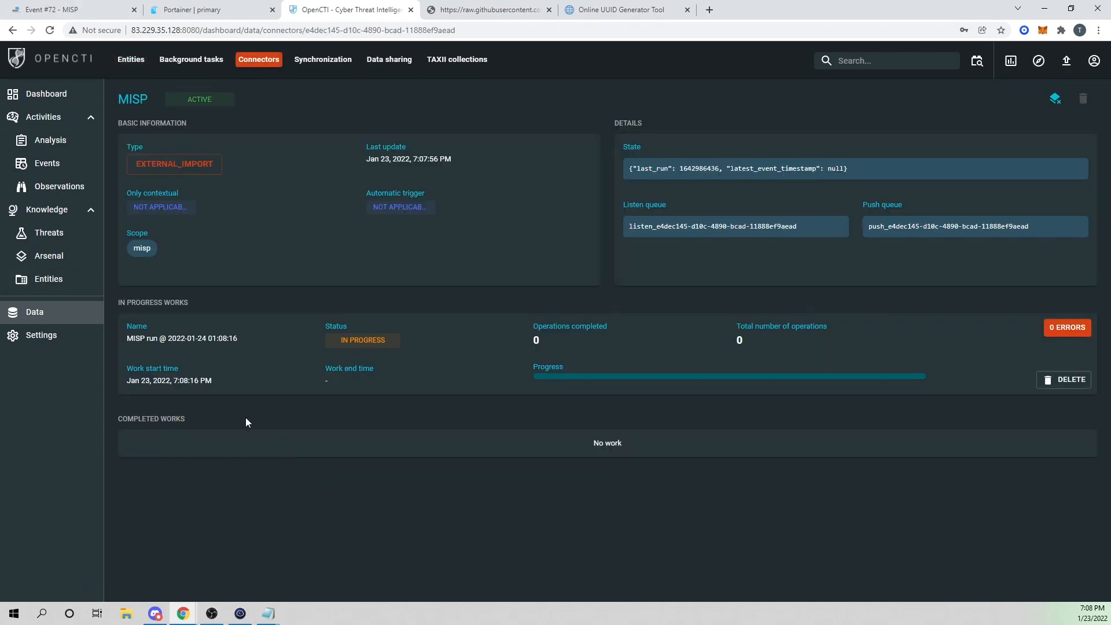
{"action": "mouse_move", "coordinate": [381, 310]}
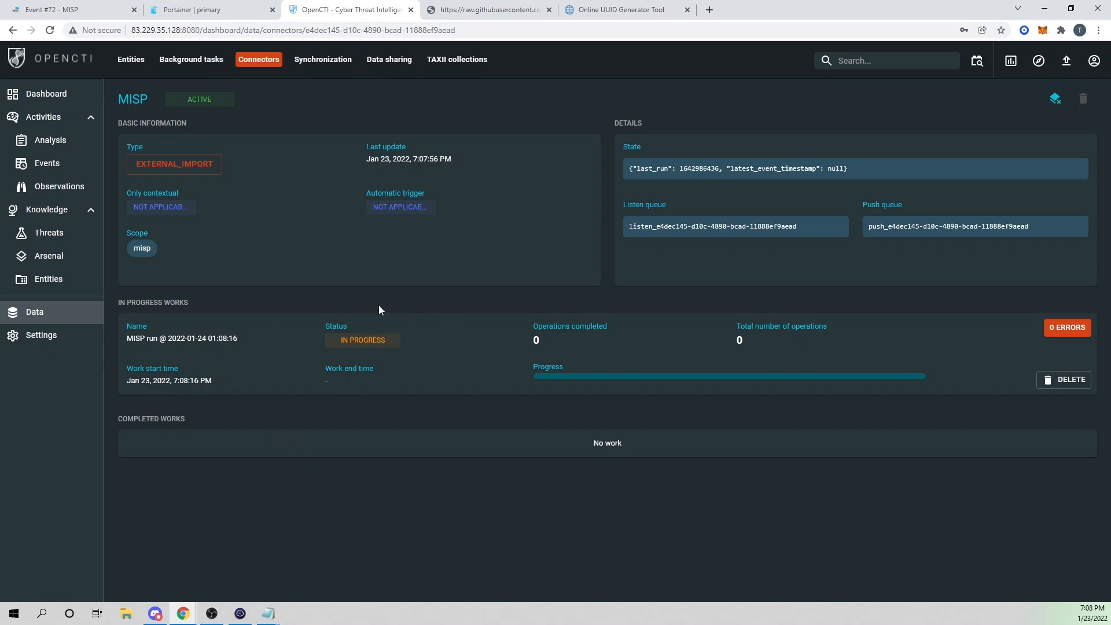
{"action": "mouse_move", "coordinate": [363, 305]}
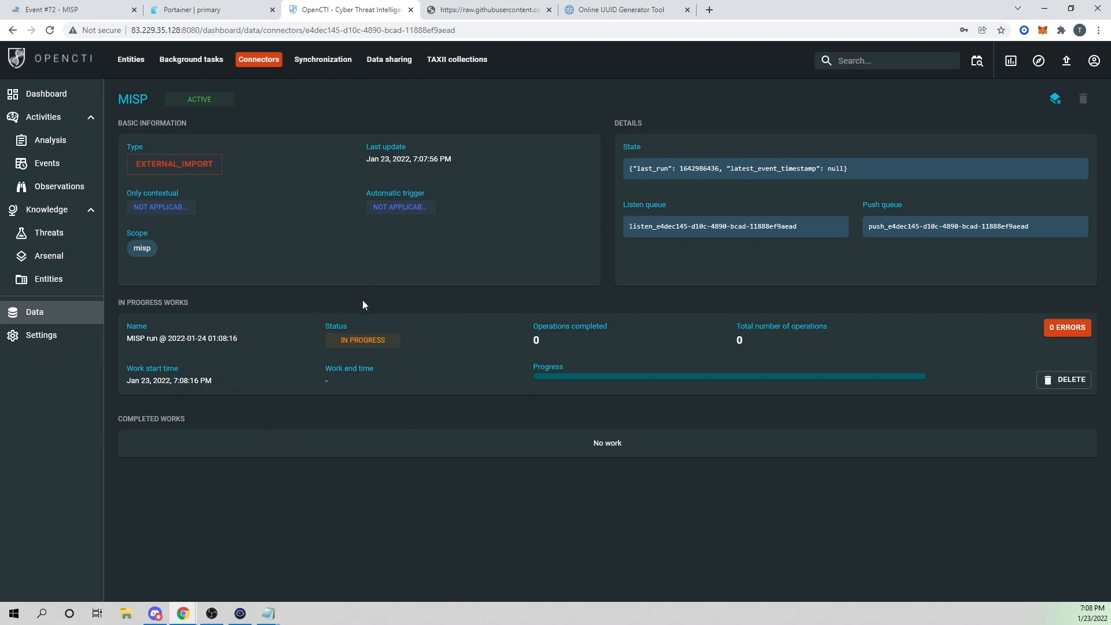
{"action": "mouse_move", "coordinate": [309, 304]}
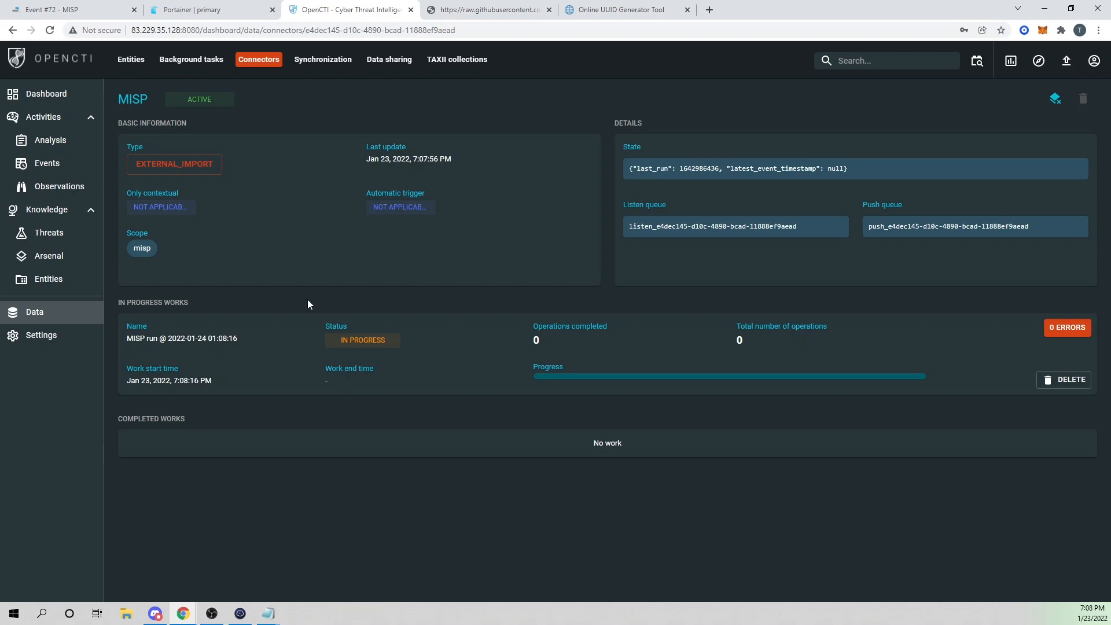
{"action": "mouse_move", "coordinate": [334, 383]}
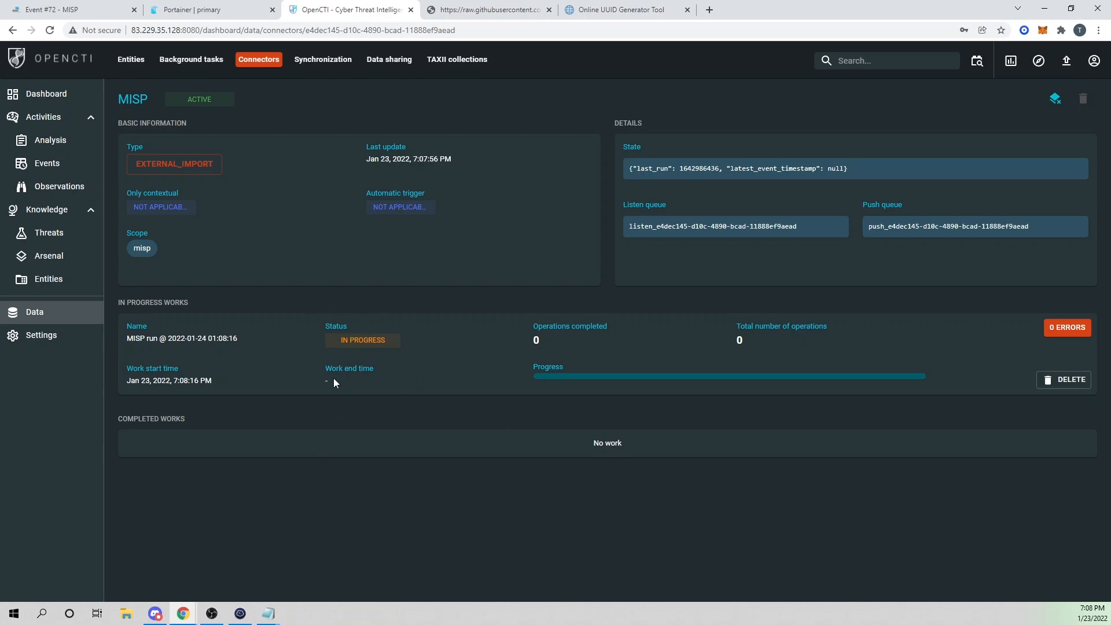
{"action": "mouse_move", "coordinate": [257, 322]}
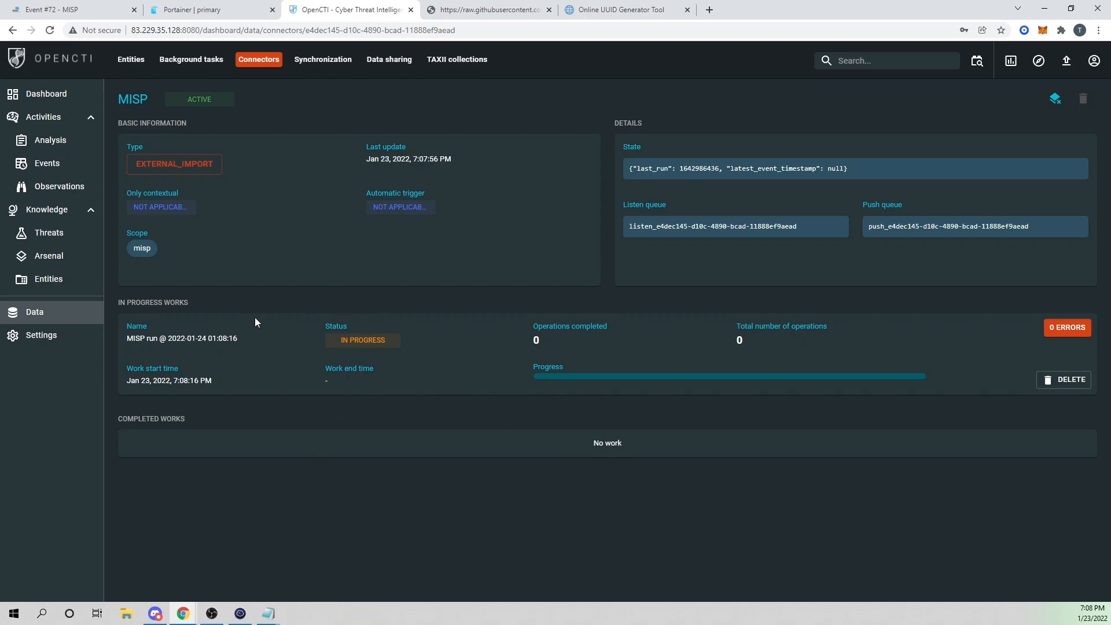
{"action": "mouse_move", "coordinate": [349, 239]}
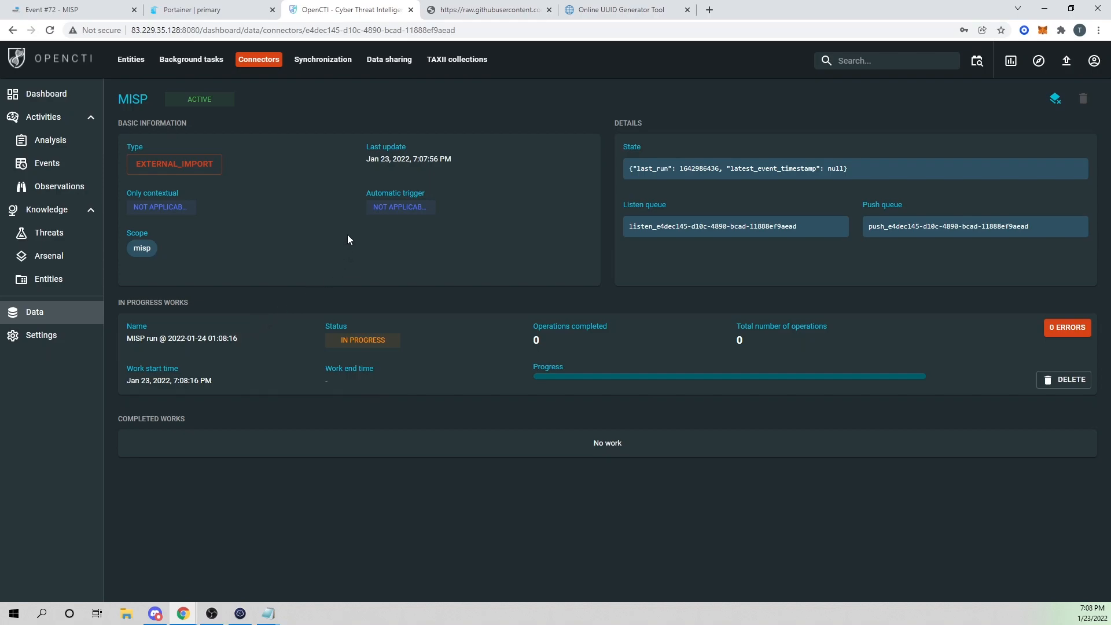
{"action": "mouse_move", "coordinate": [237, 199]}
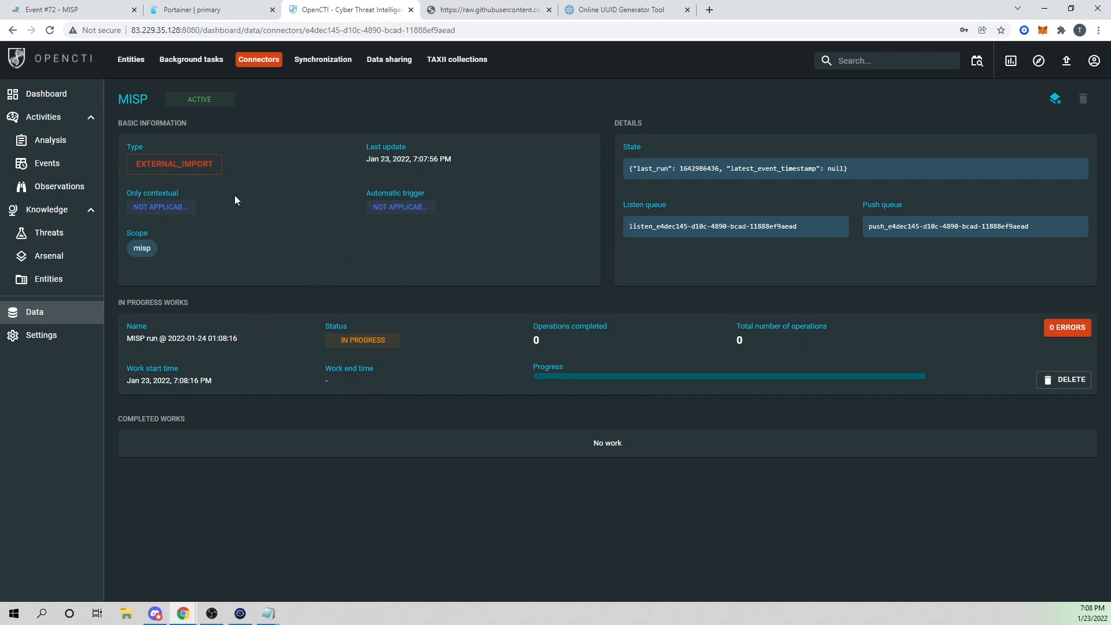
{"action": "left_click", "coordinate": [69, 10]}
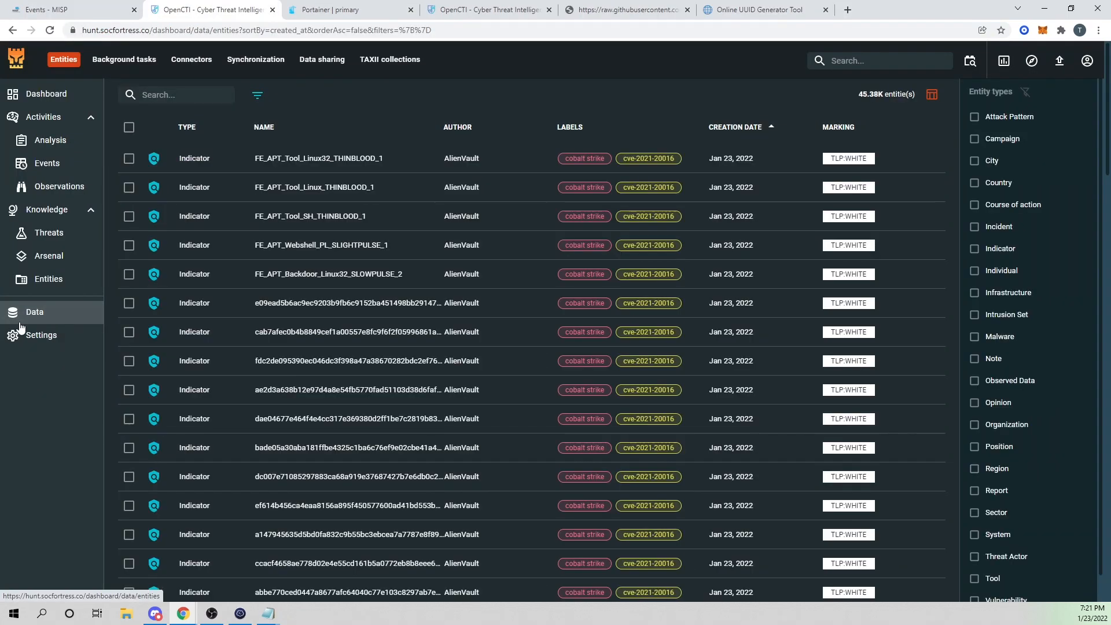
Filter OpenCTI reports to type MISP Event and open the imported PlugX report
{"action": "left_click", "coordinate": [49, 140]}
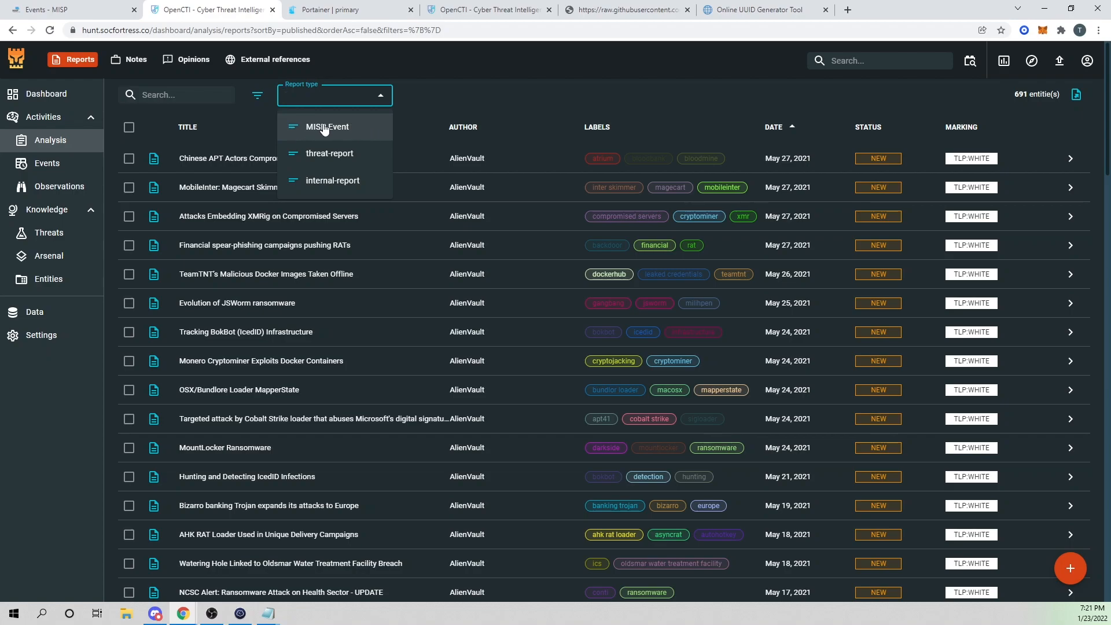
{"action": "left_click", "coordinate": [326, 127]}
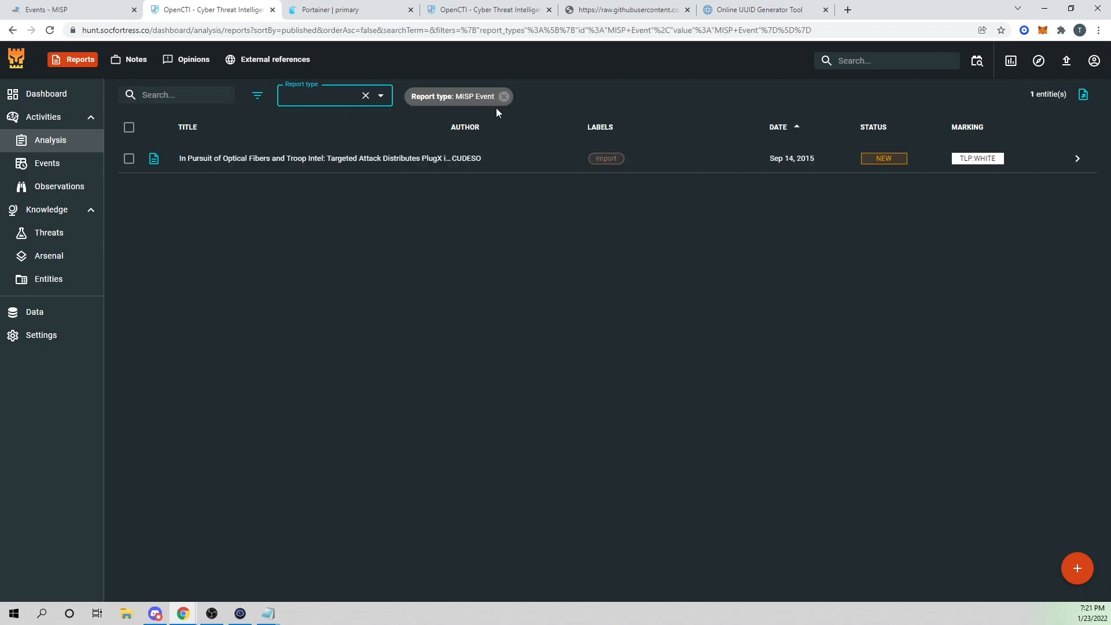
{"action": "left_click", "coordinate": [312, 158]}
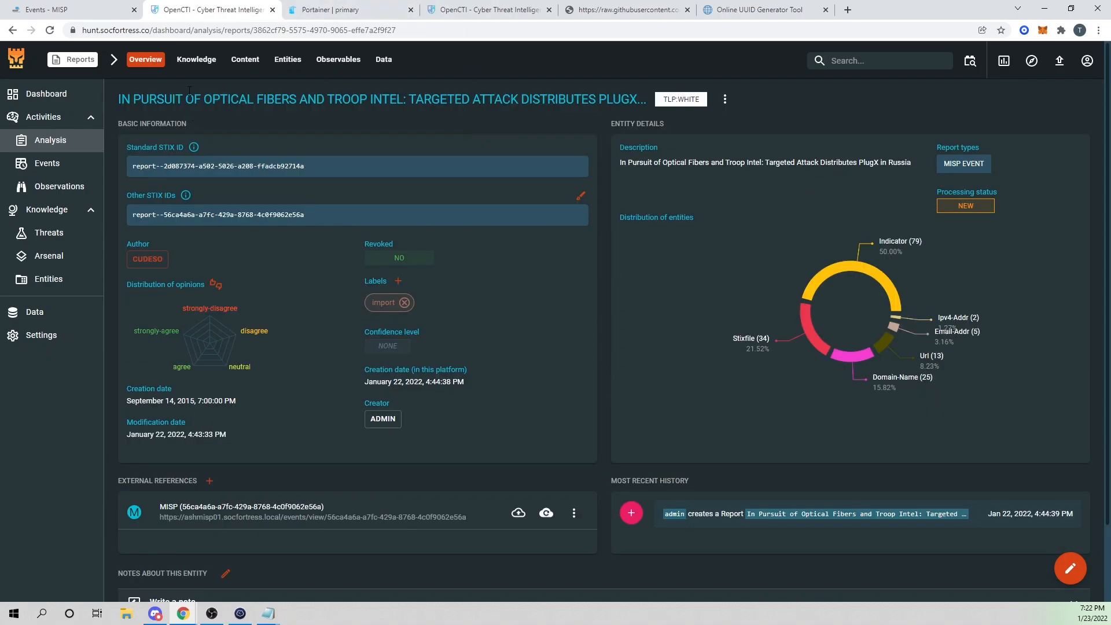
{"action": "left_click", "coordinate": [44, 10]}
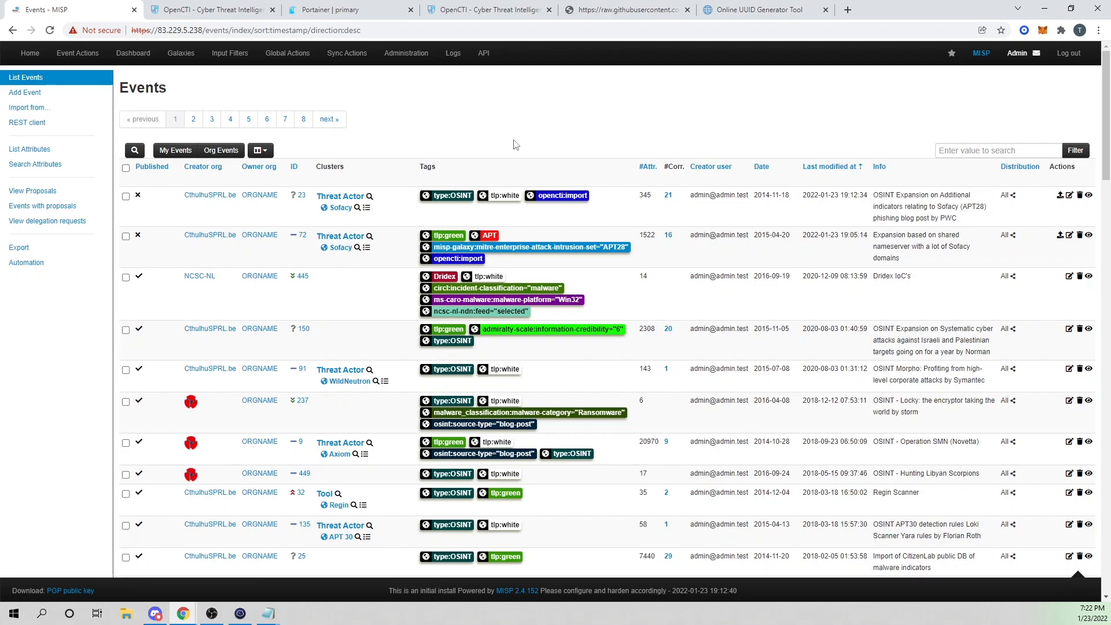
{"action": "mouse_move", "coordinate": [555, 122]}
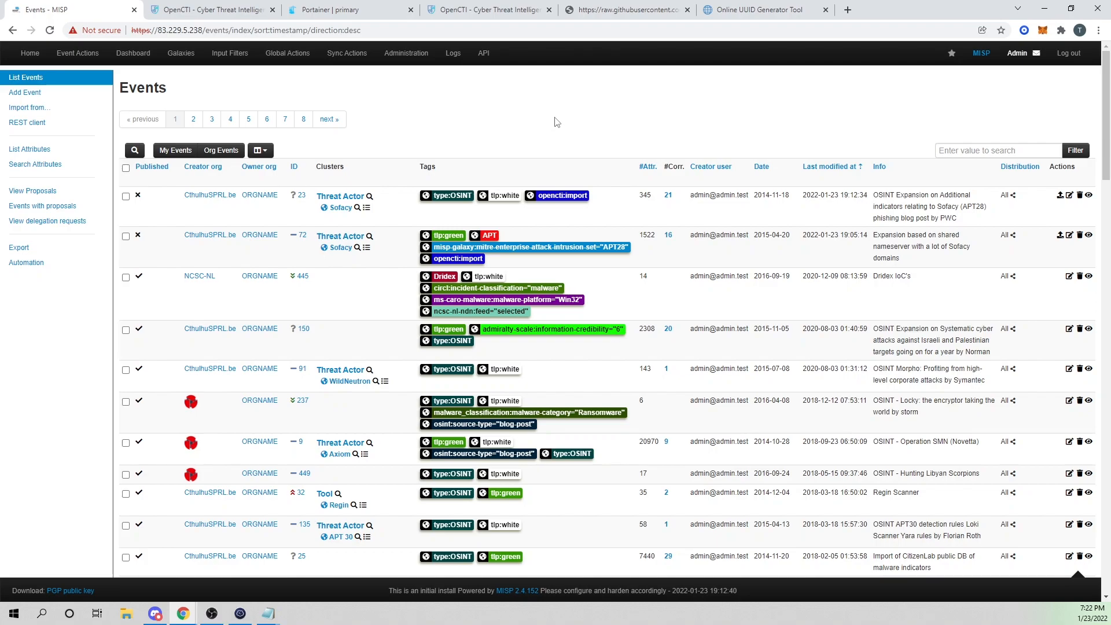
{"action": "mouse_move", "coordinate": [563, 121]}
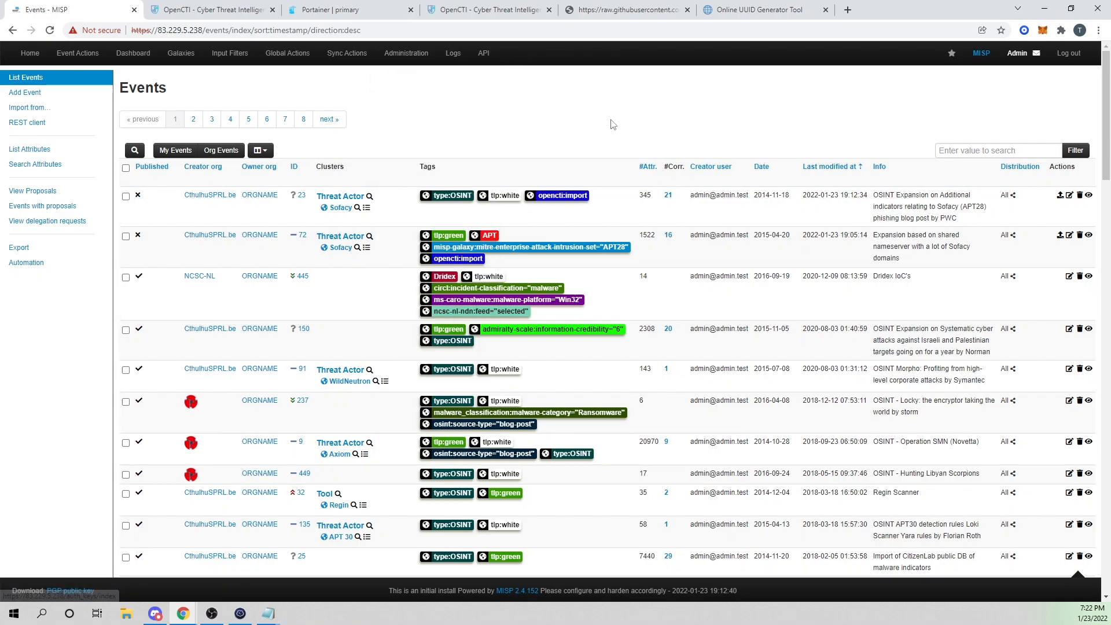
{"action": "mouse_move", "coordinate": [549, 125]}
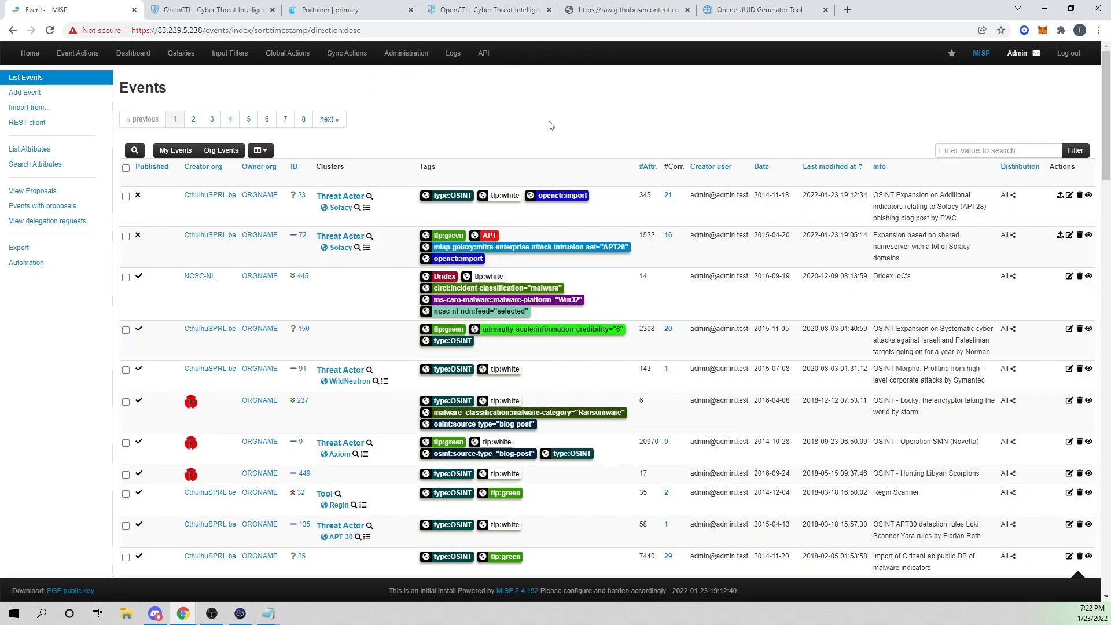
{"action": "mouse_move", "coordinate": [451, 148]}
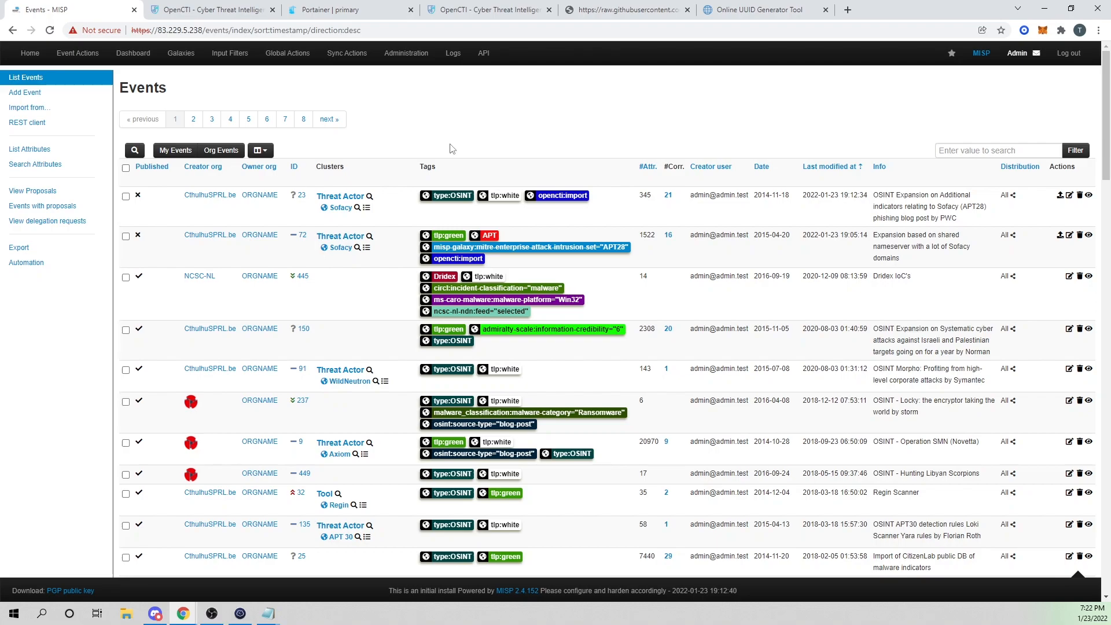
{"action": "mouse_move", "coordinate": [536, 142]}
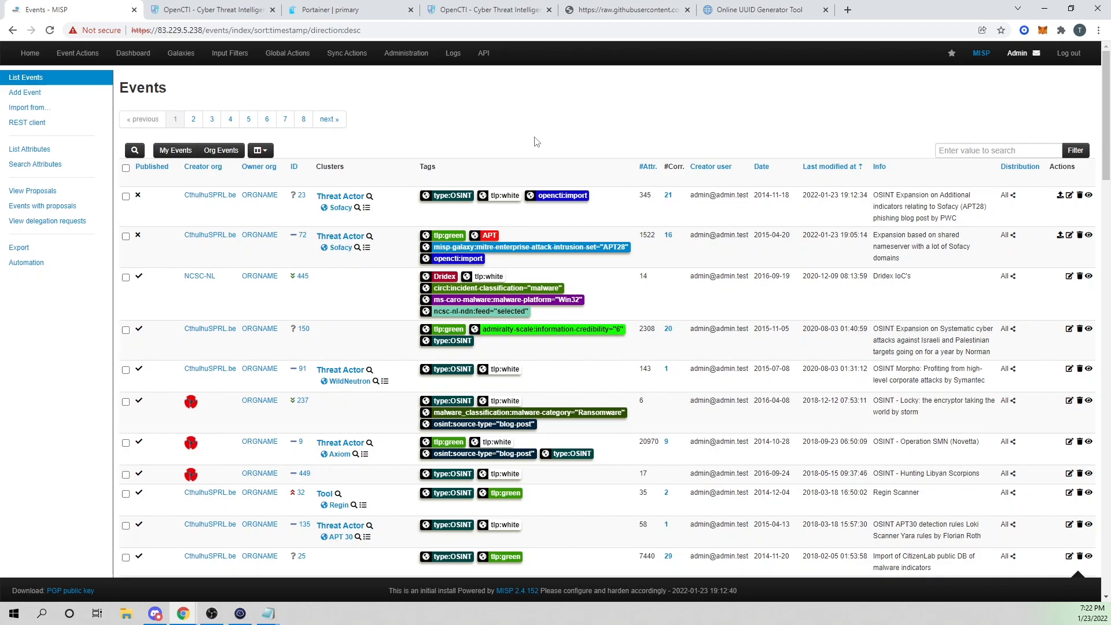